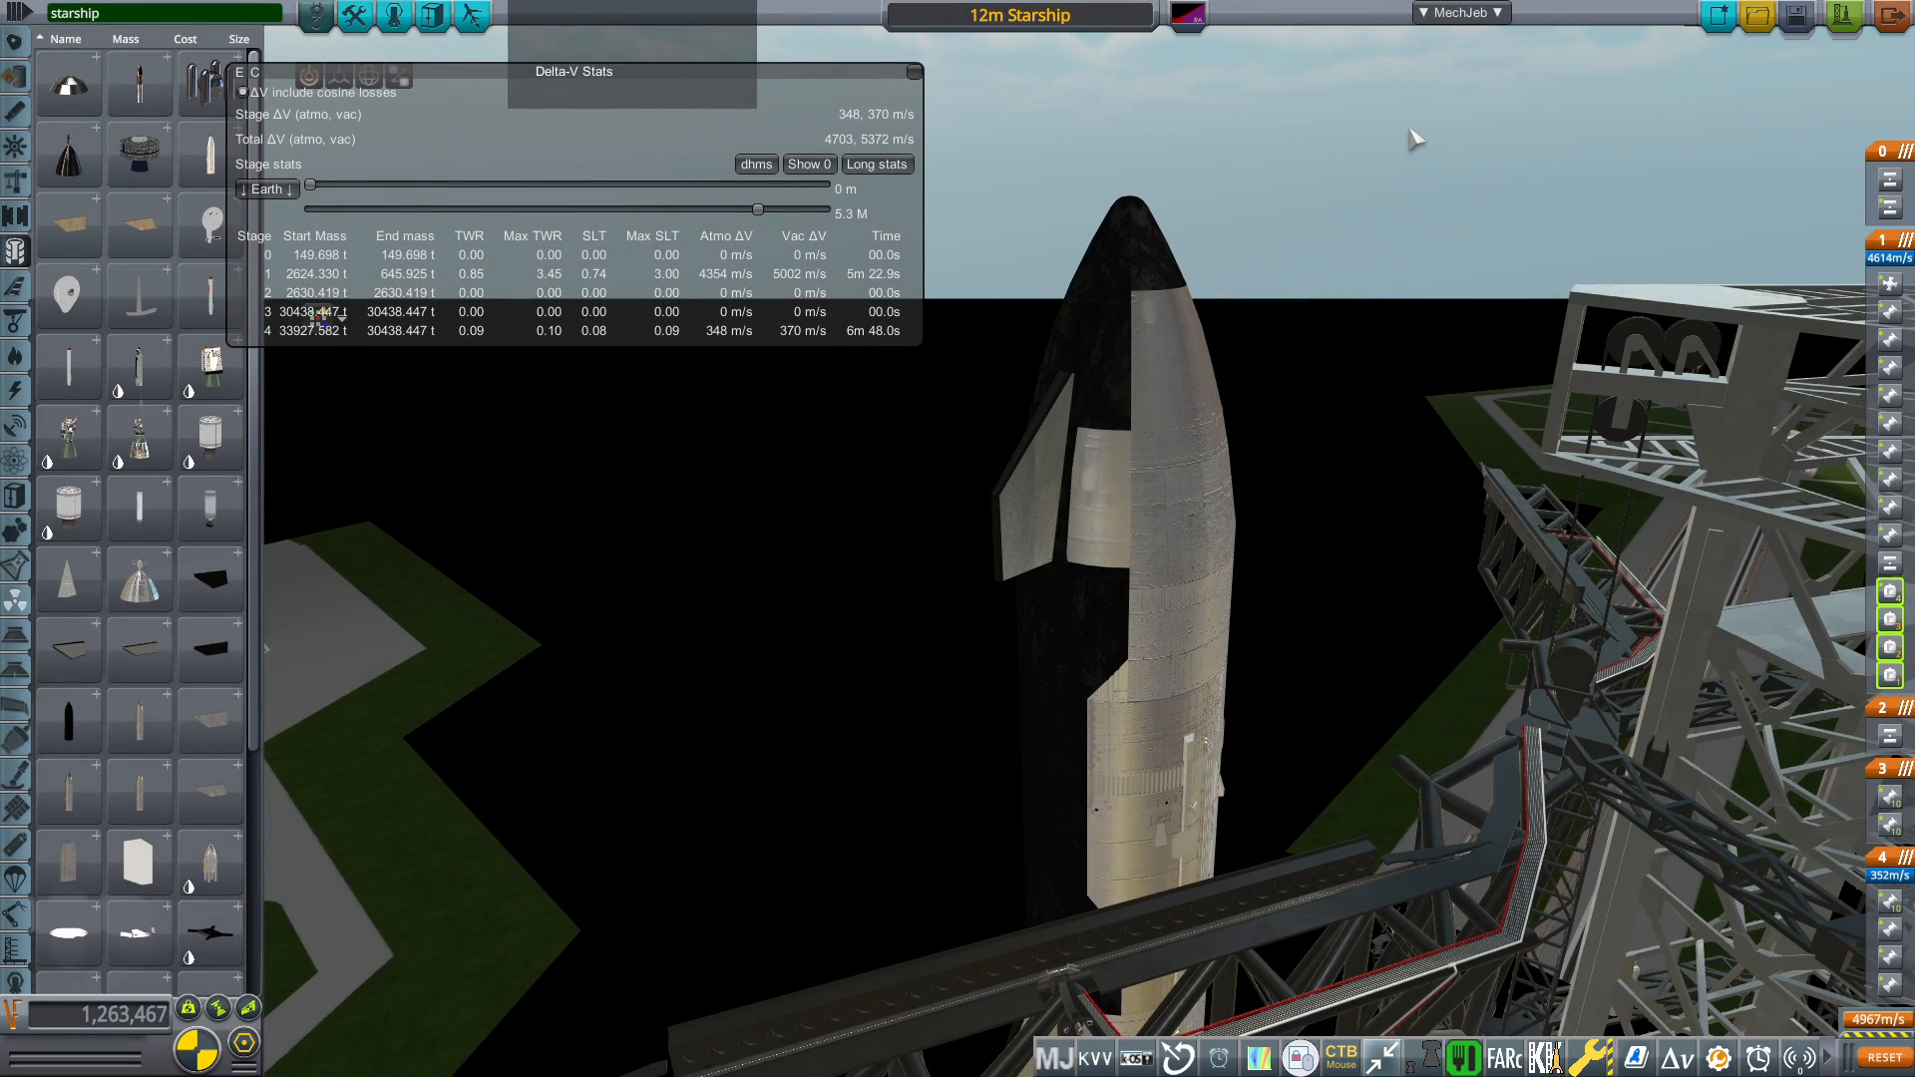
pyautogui.moveTo(1414, 147)
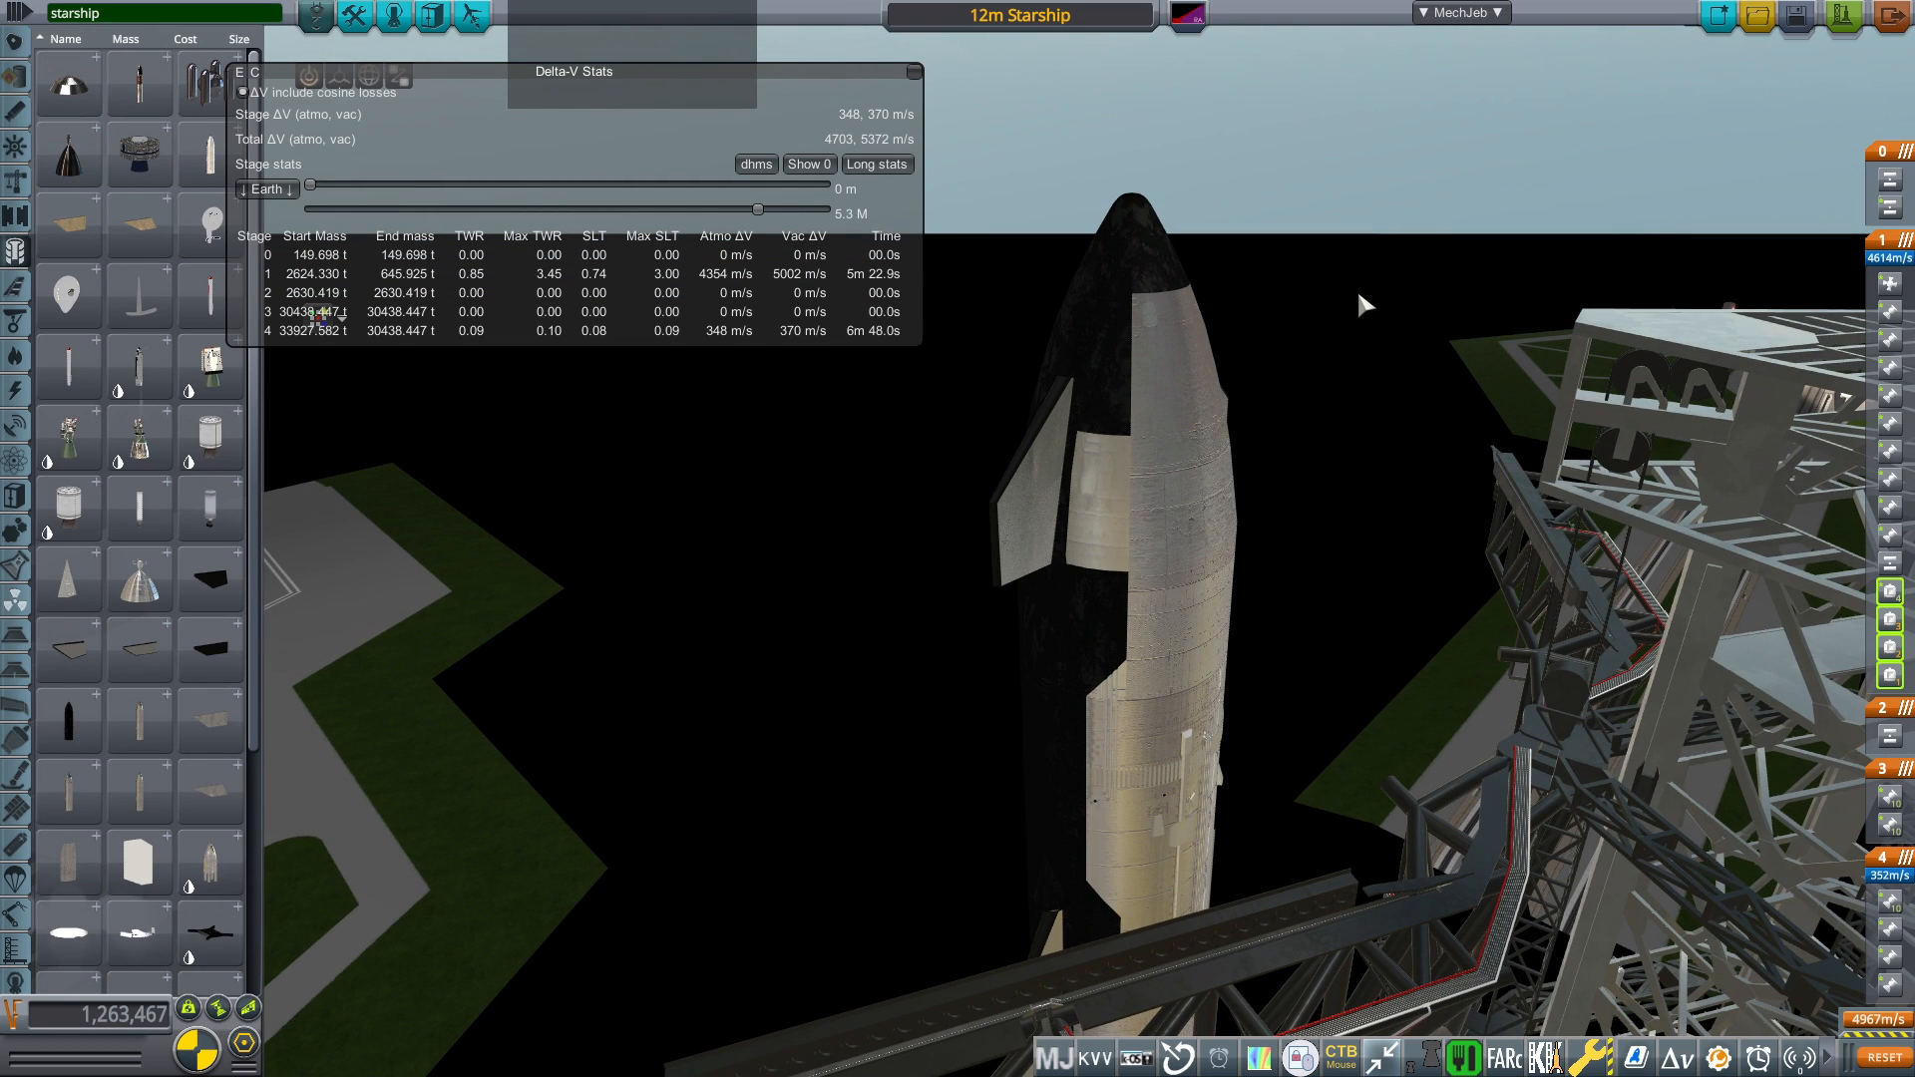
pyautogui.moveTo(1359, 355)
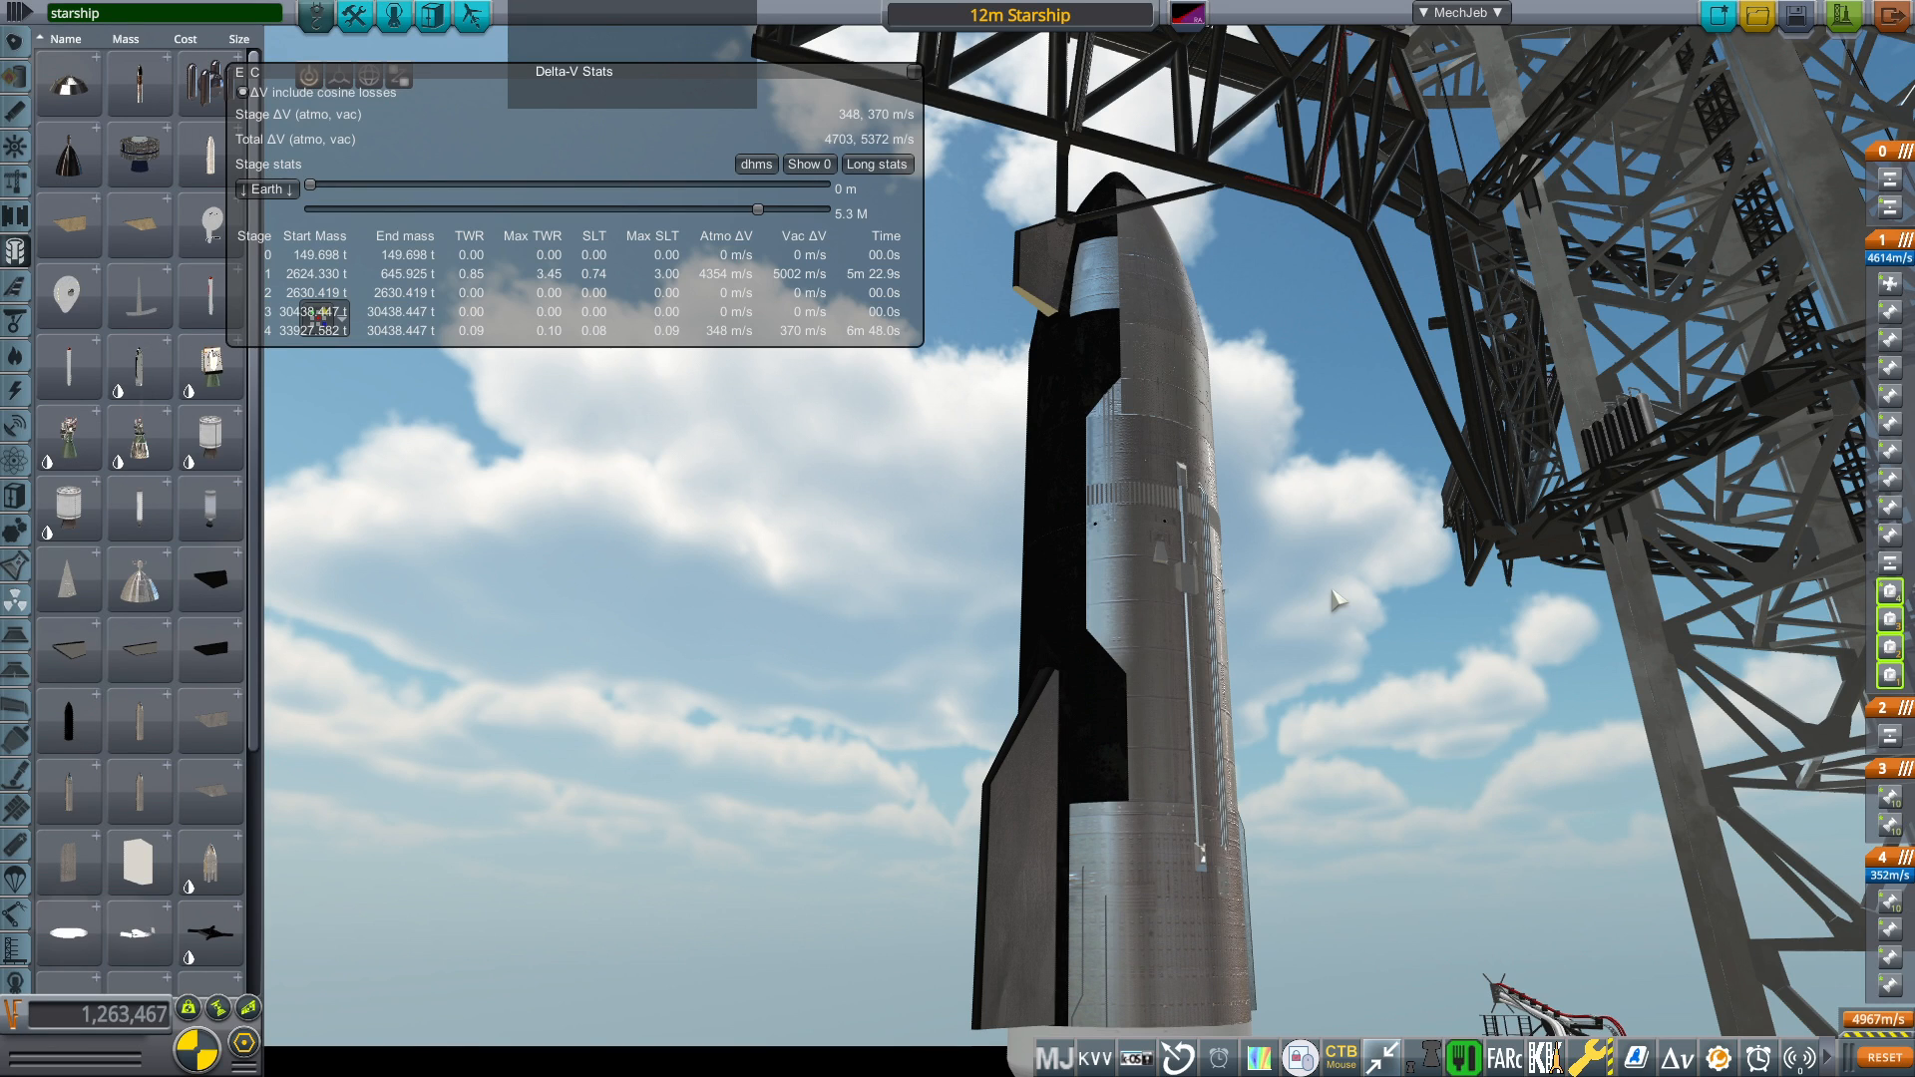
pyautogui.moveTo(1469, 597)
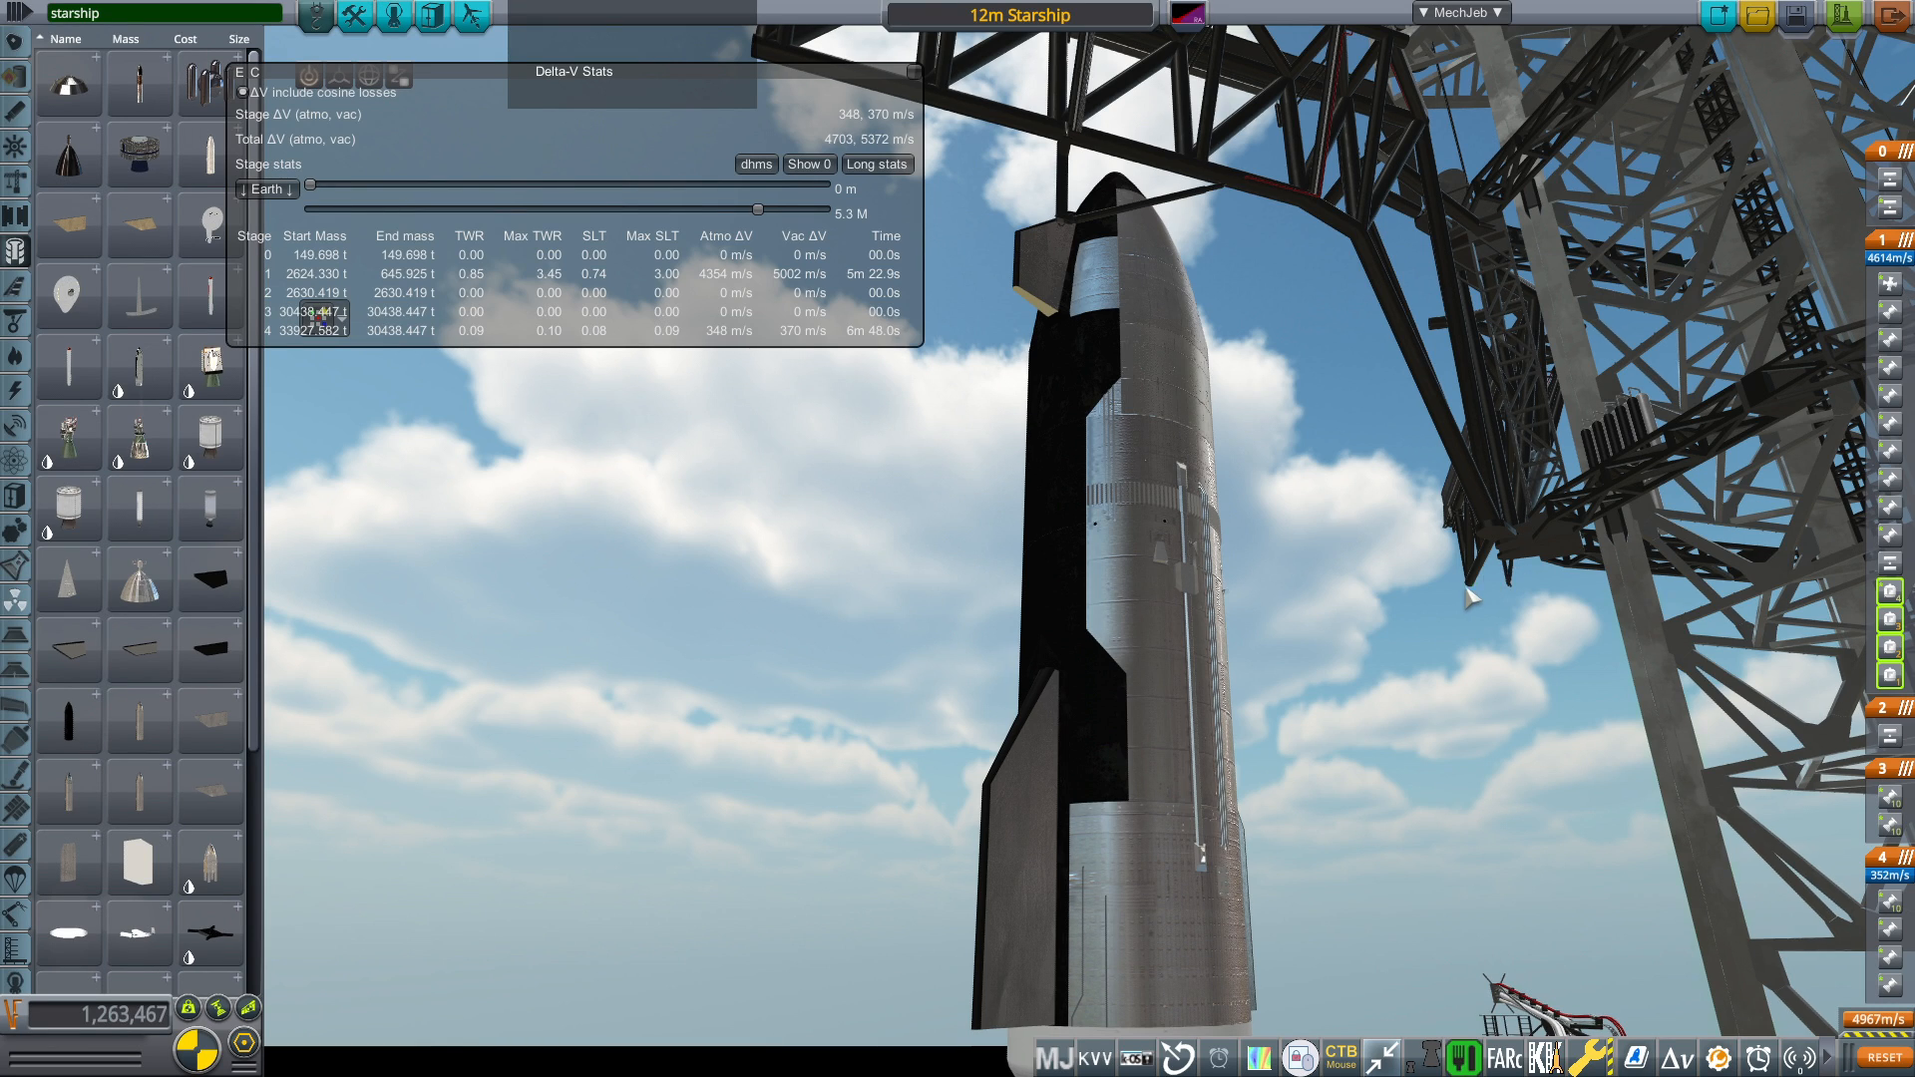
pyautogui.moveTo(1511, 685)
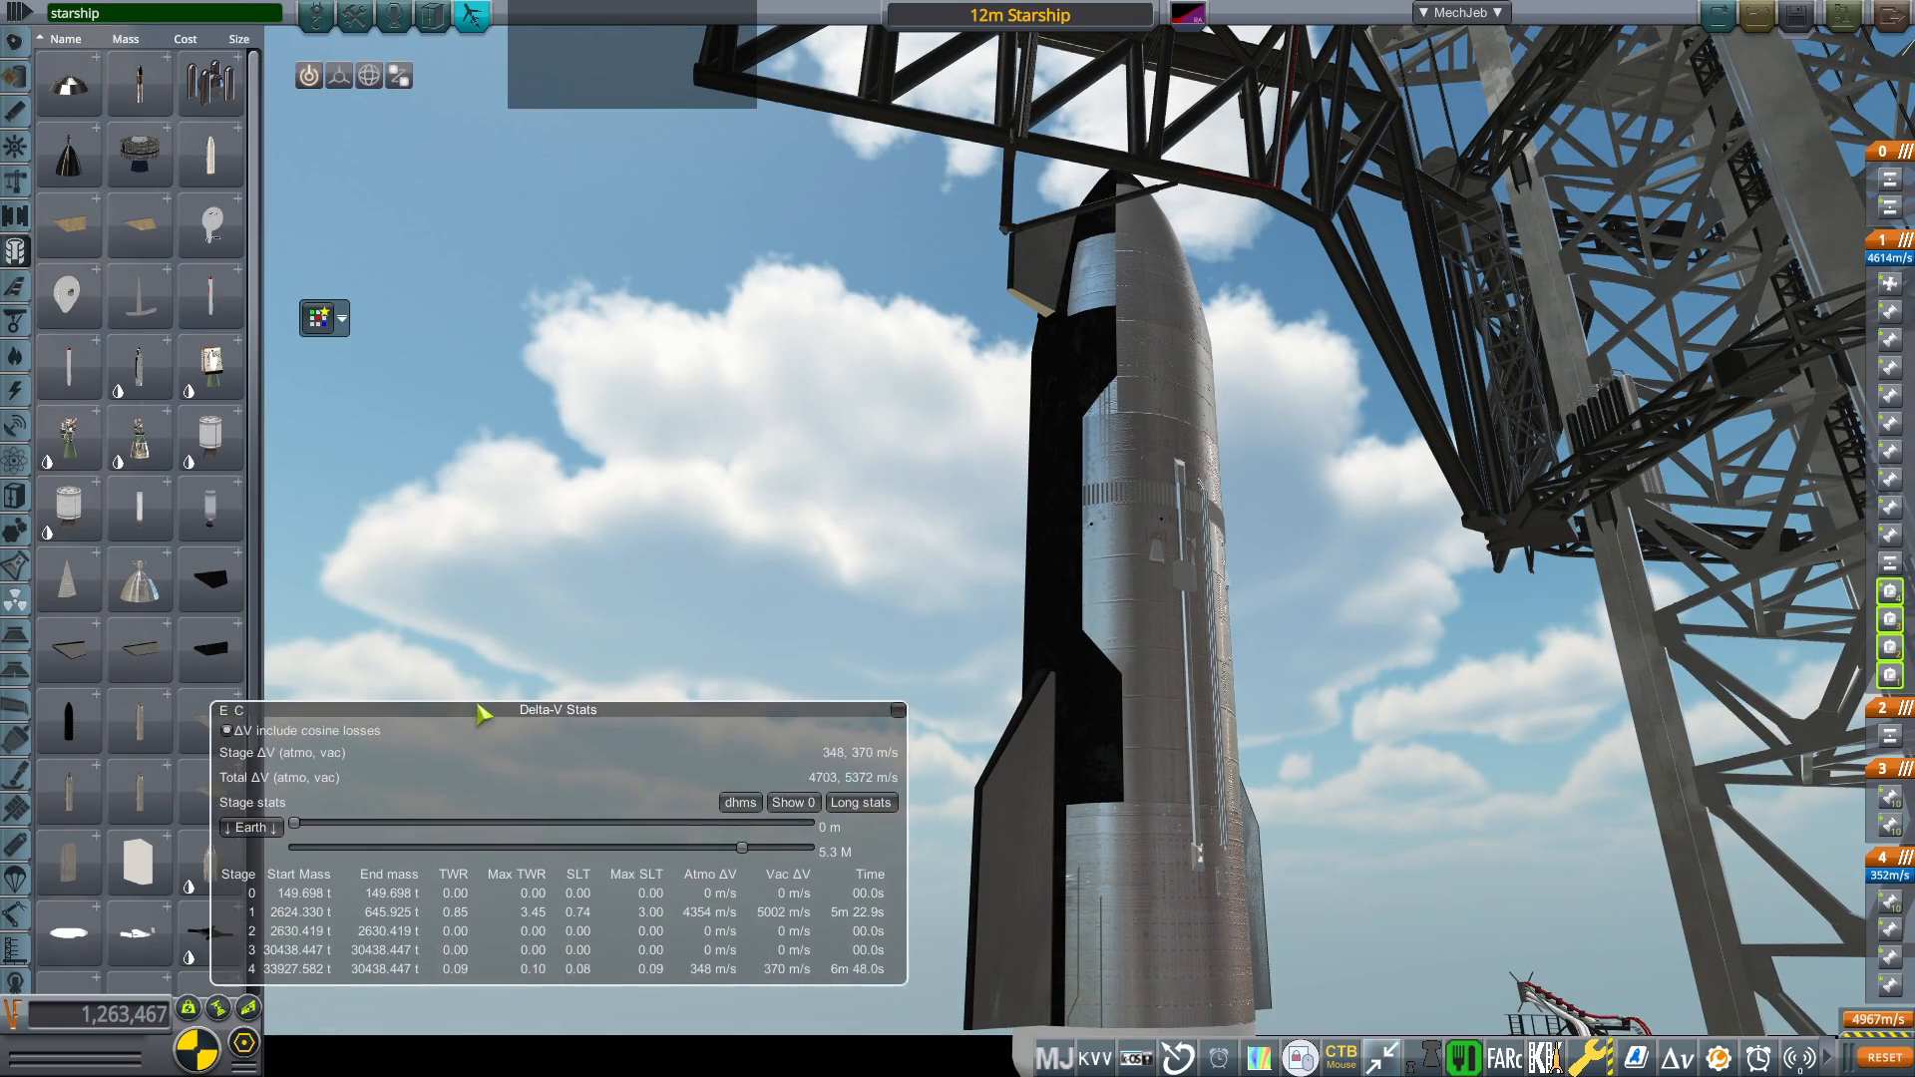
pyautogui.moveTo(67, 372)
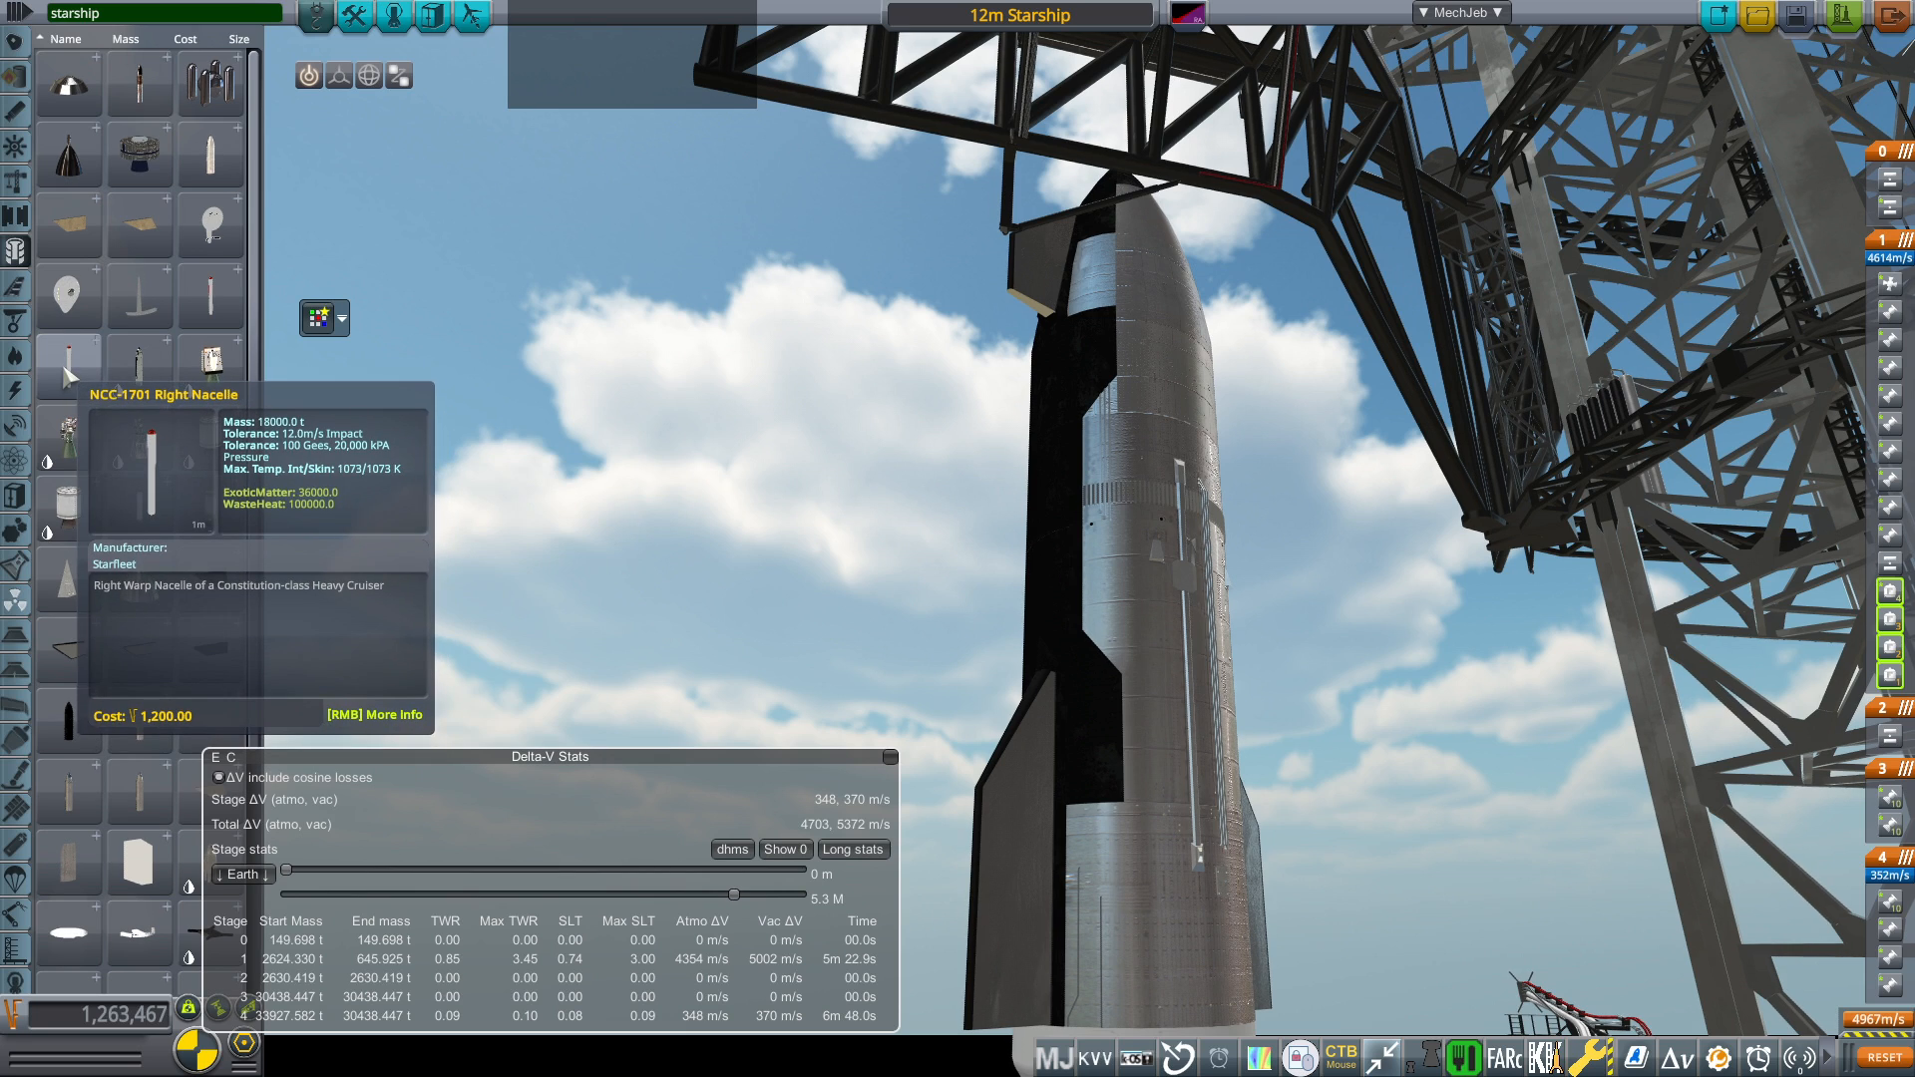
pyautogui.moveTo(332, 462)
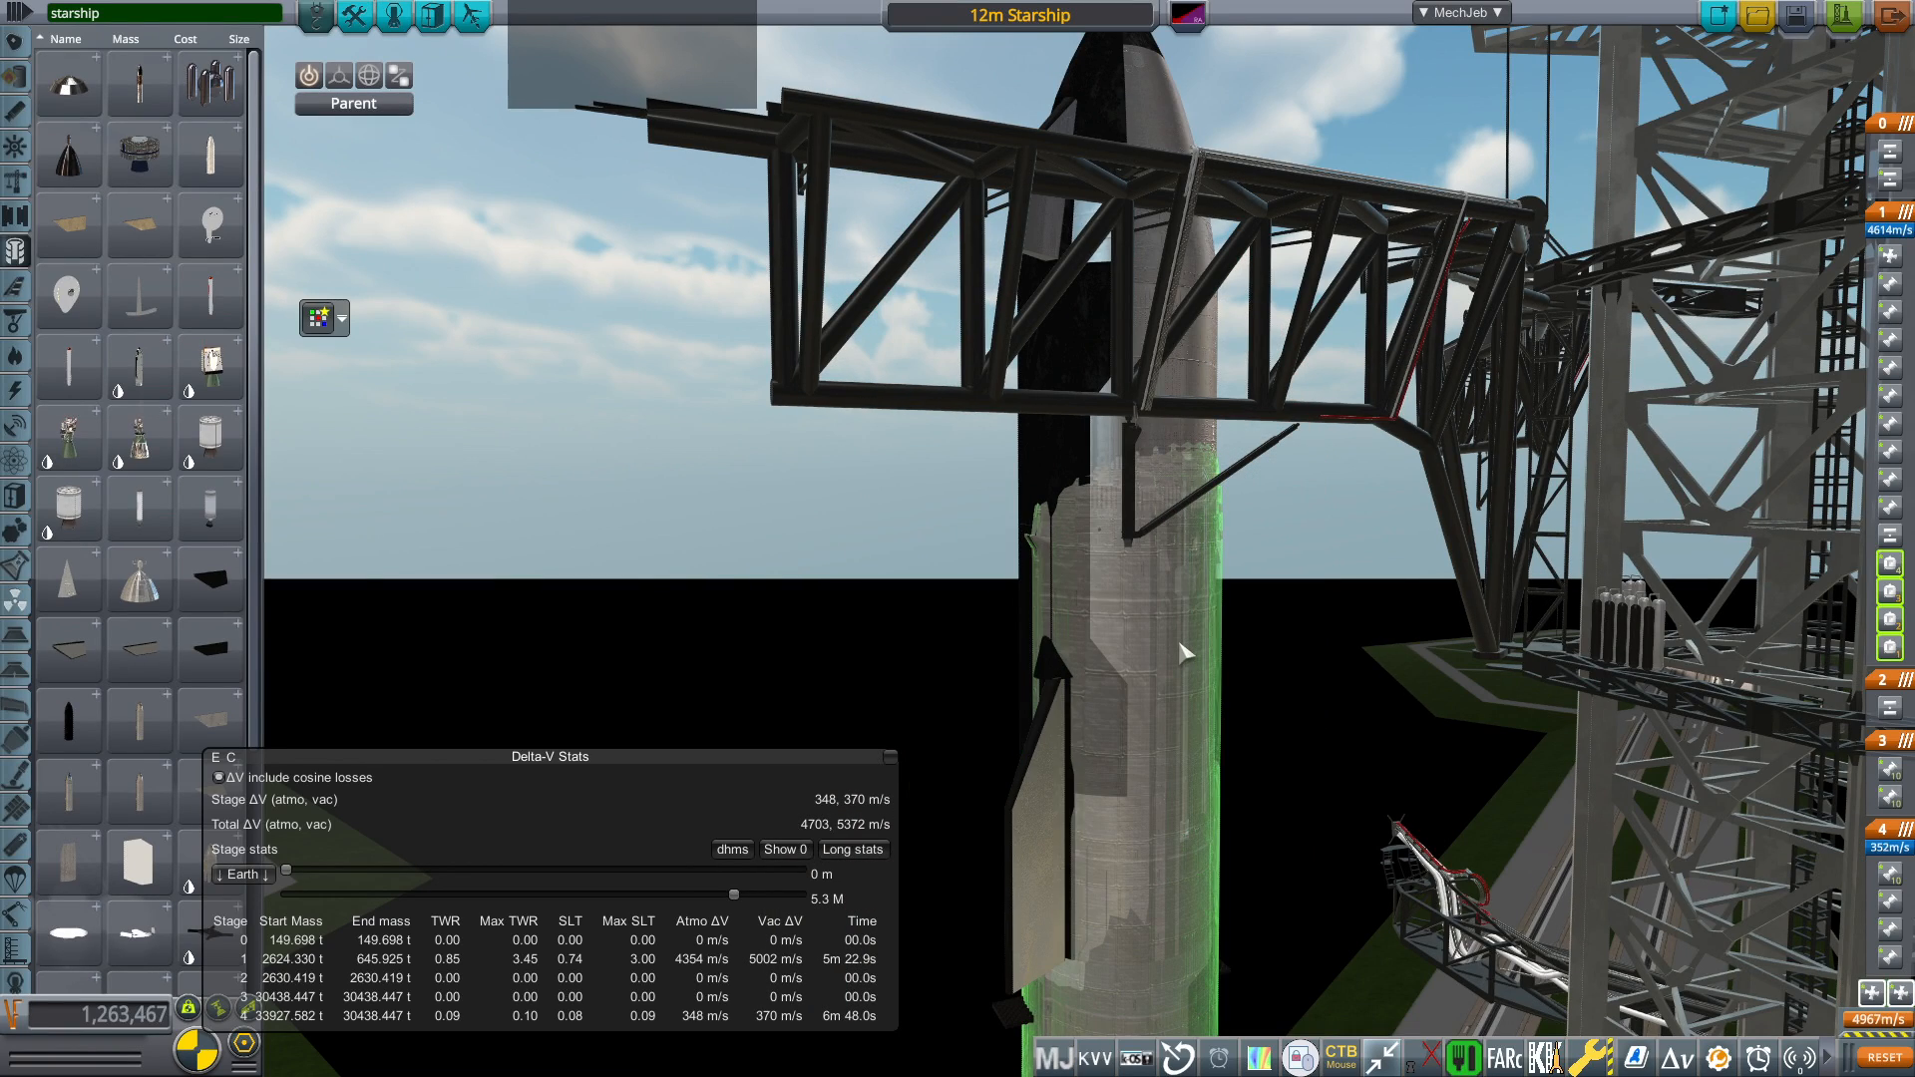
# - Drag the Delta-V Stats window to the bottom-left and pick the Starship part with Offset, keeping no change
pyautogui.click(369, 76)
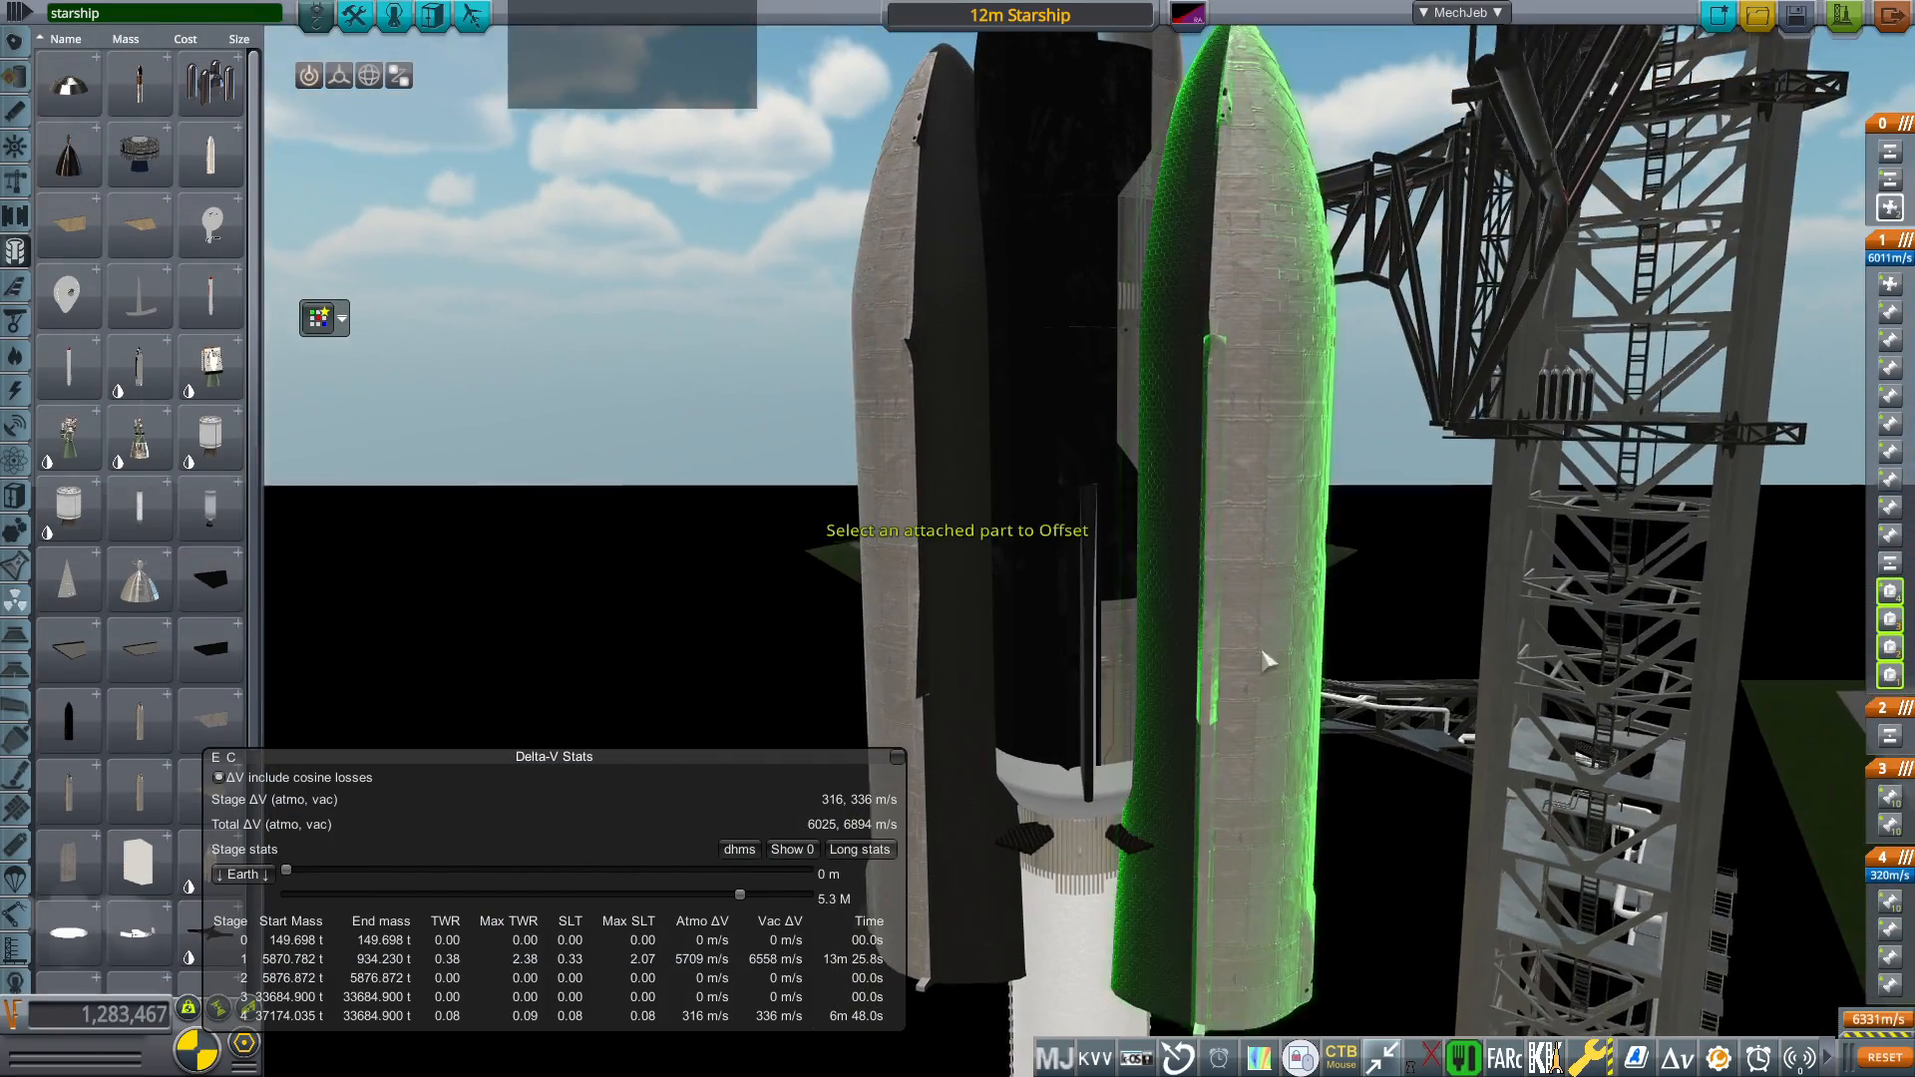
pyautogui.click(1228, 184)
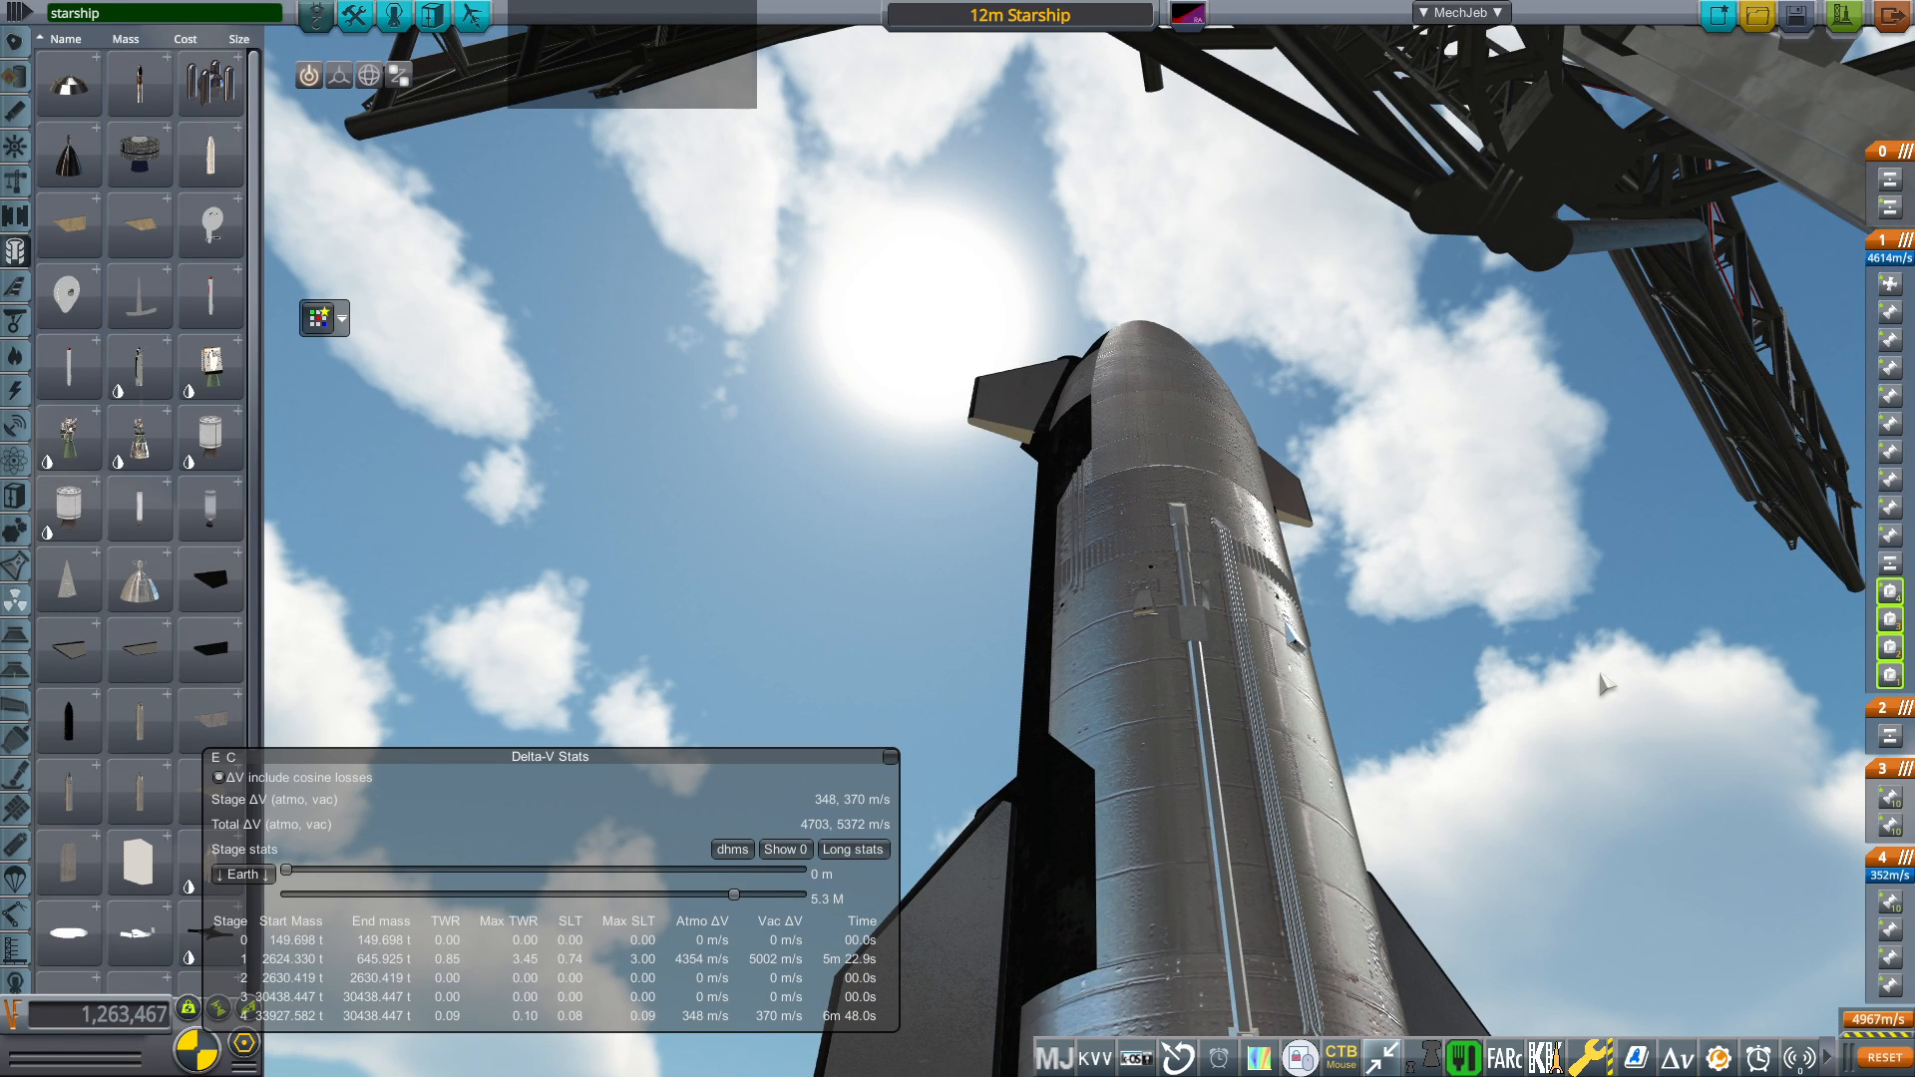
pyautogui.moveTo(1615, 652)
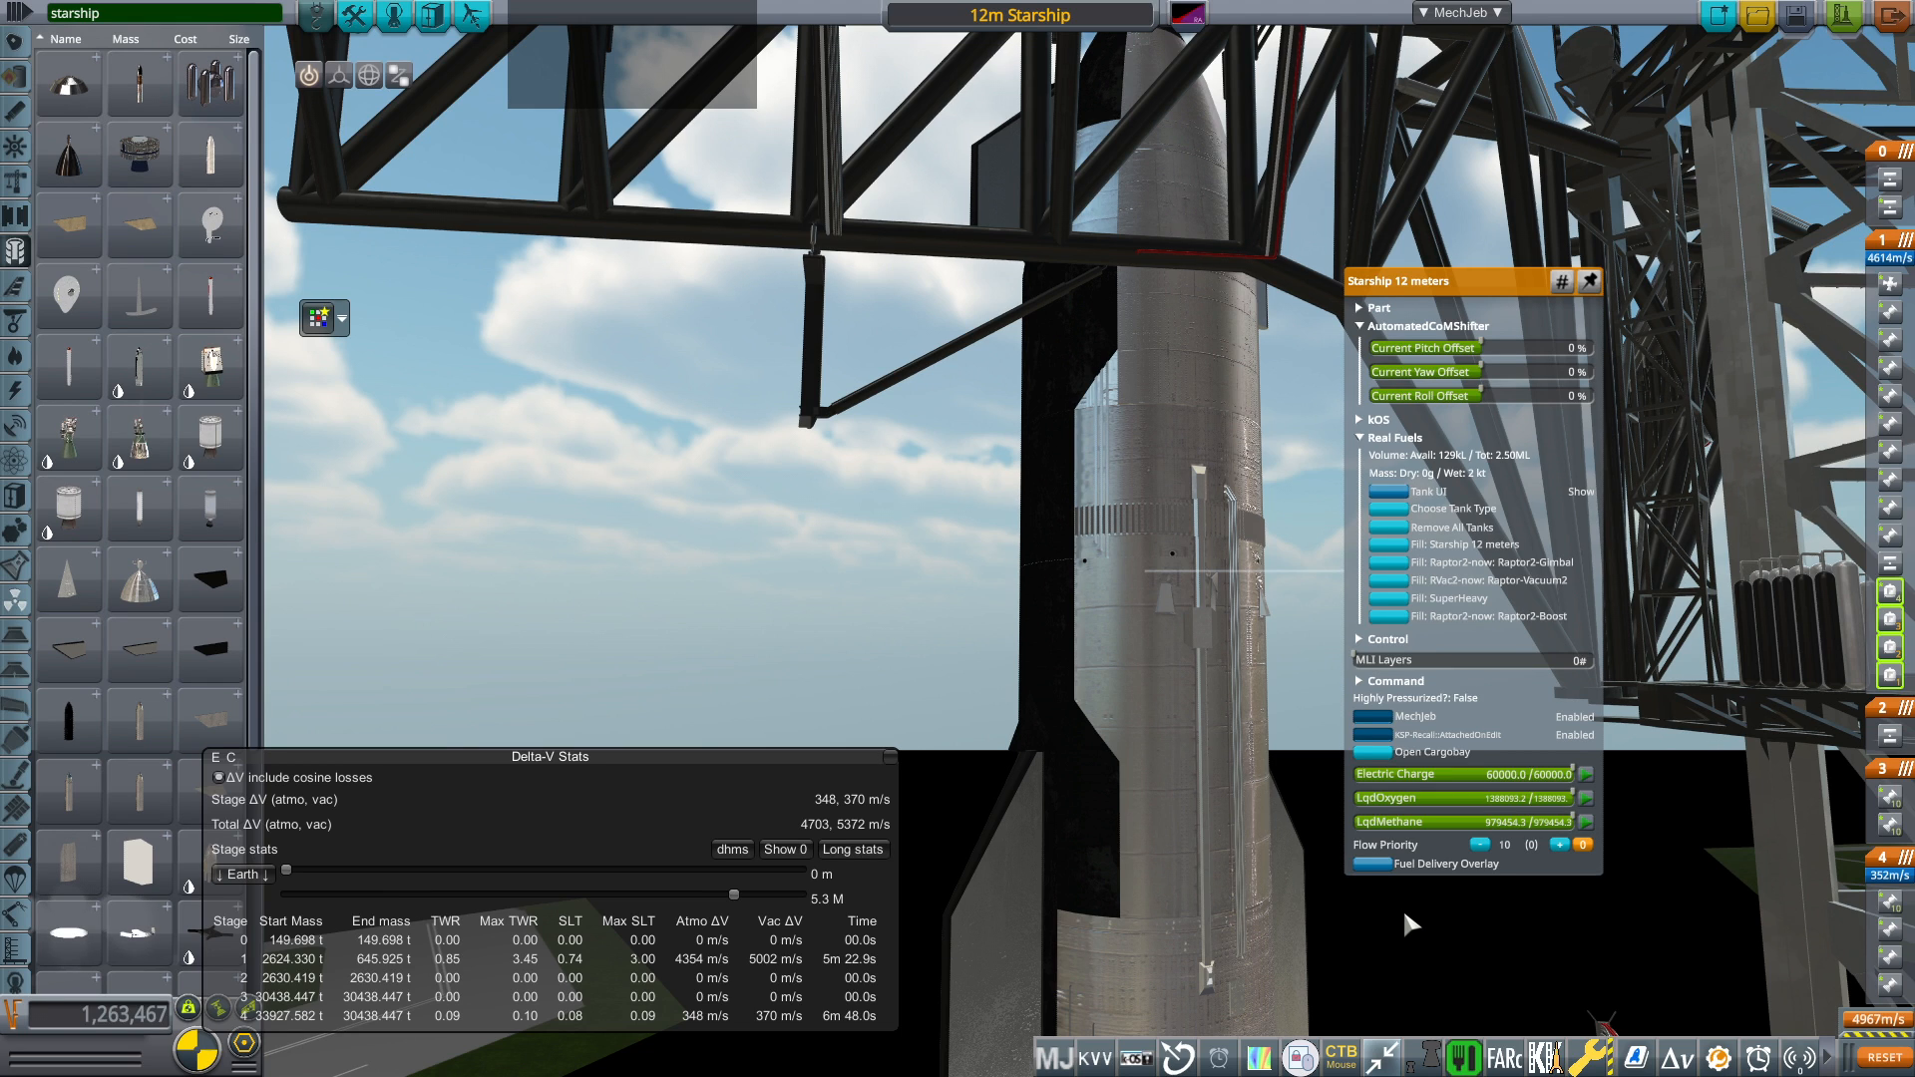
pyautogui.moveTo(1405, 921)
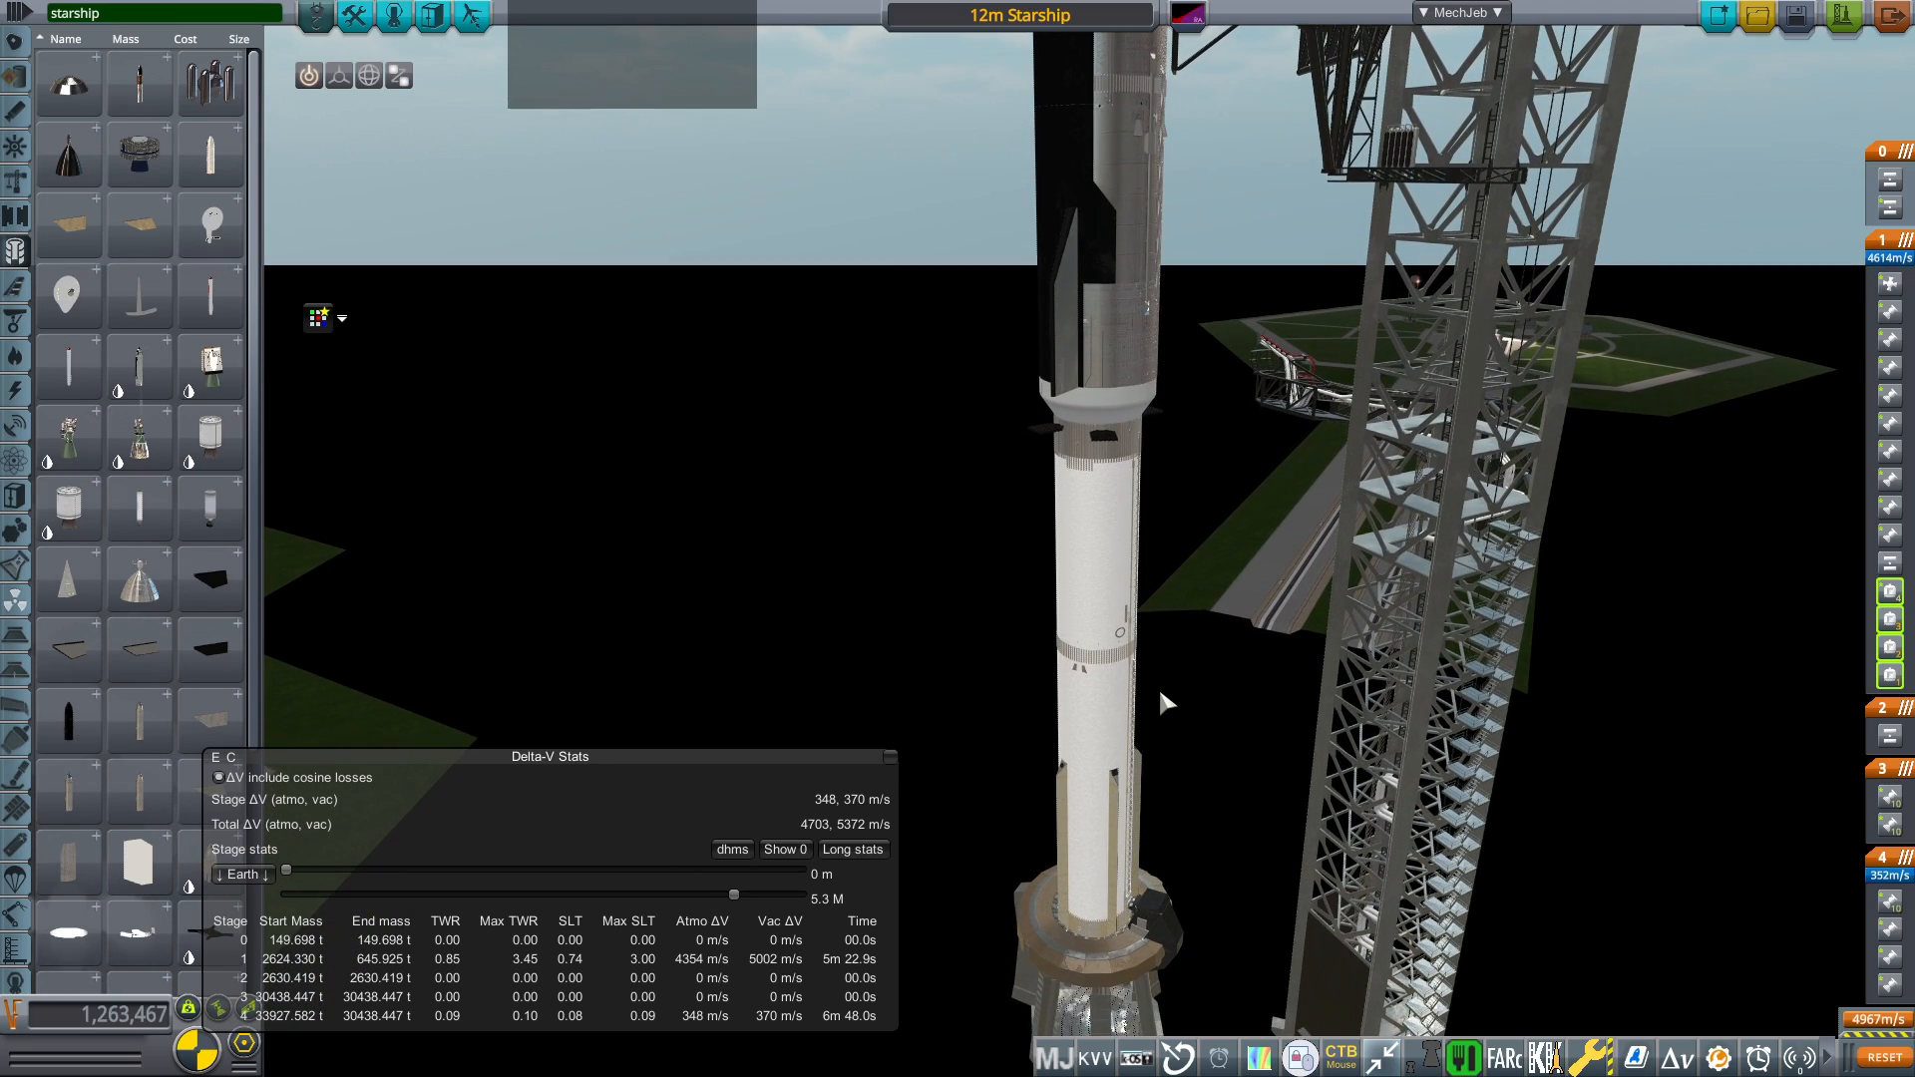
pyautogui.moveTo(904, 275)
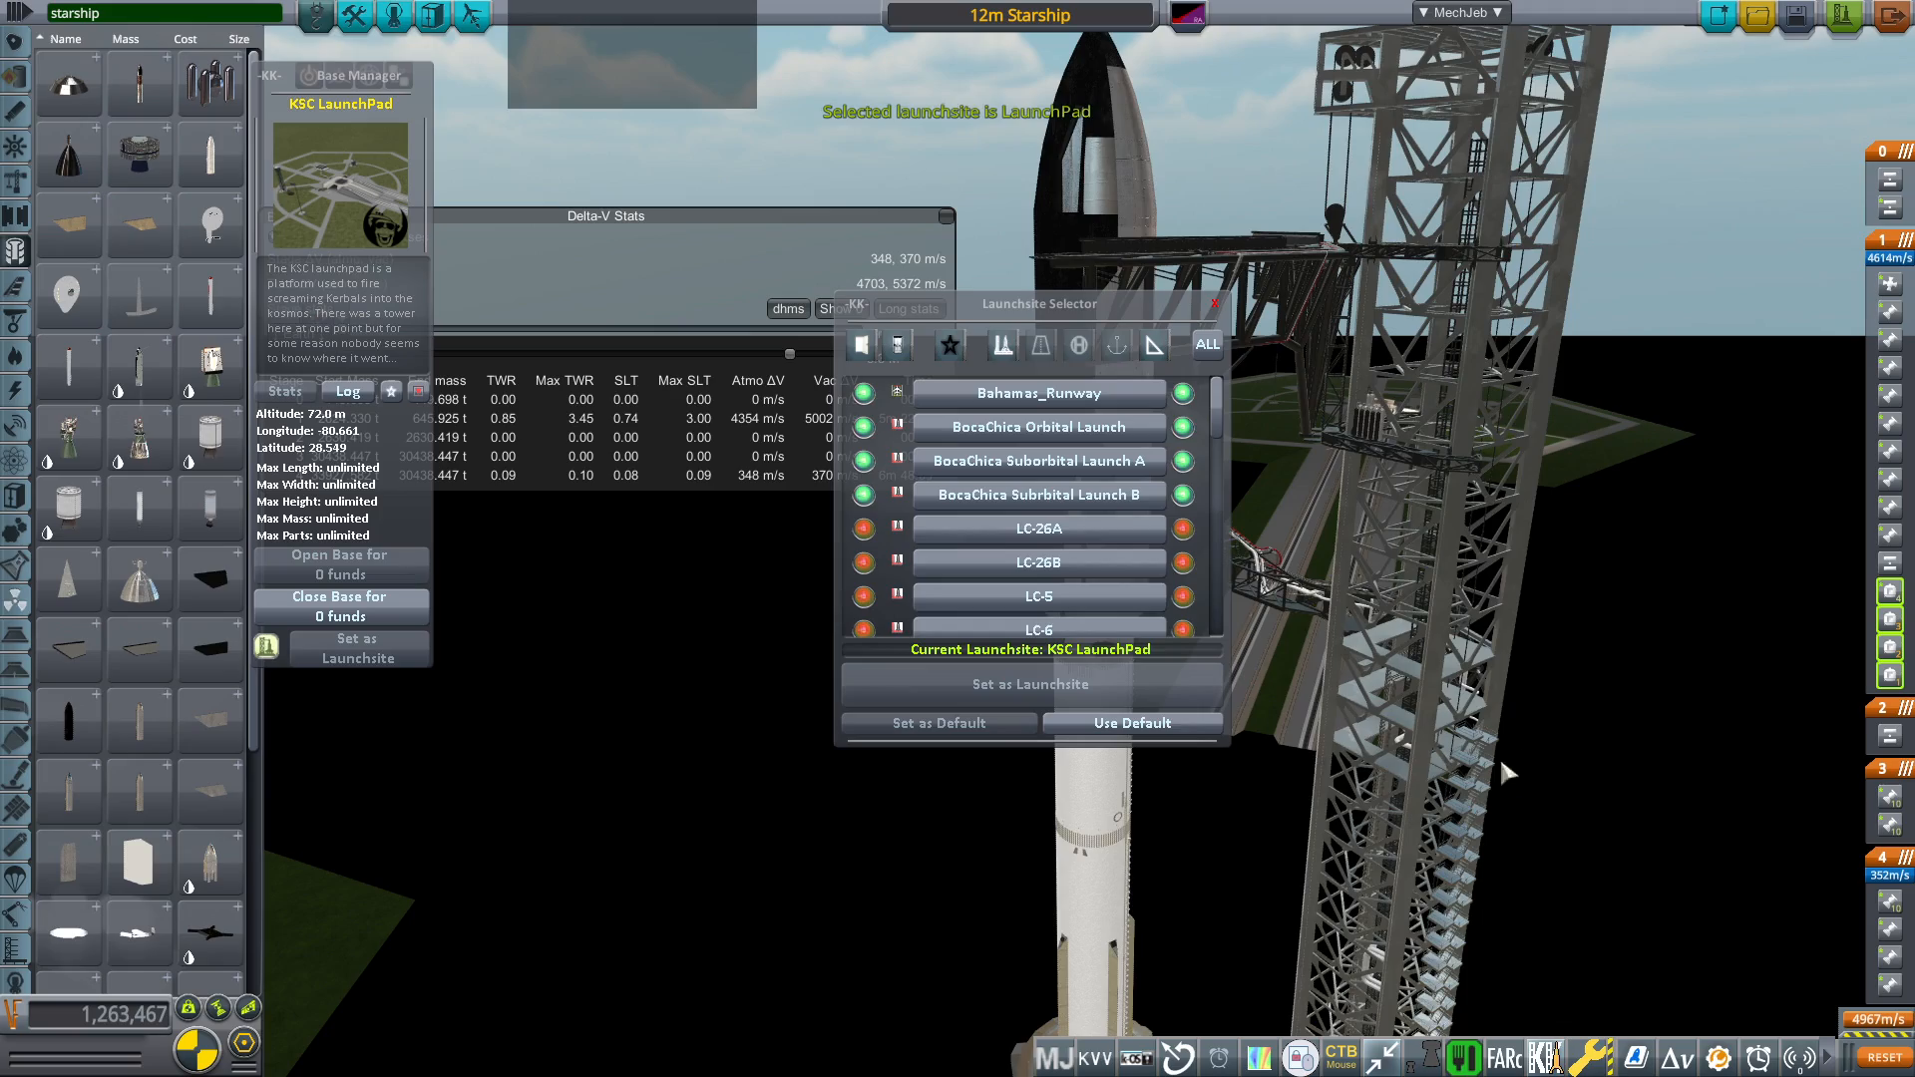
# - Scroll the Kerbal Konstructs launch site list, with KSC LaunchPad as the current site
pyautogui.scroll(-3)
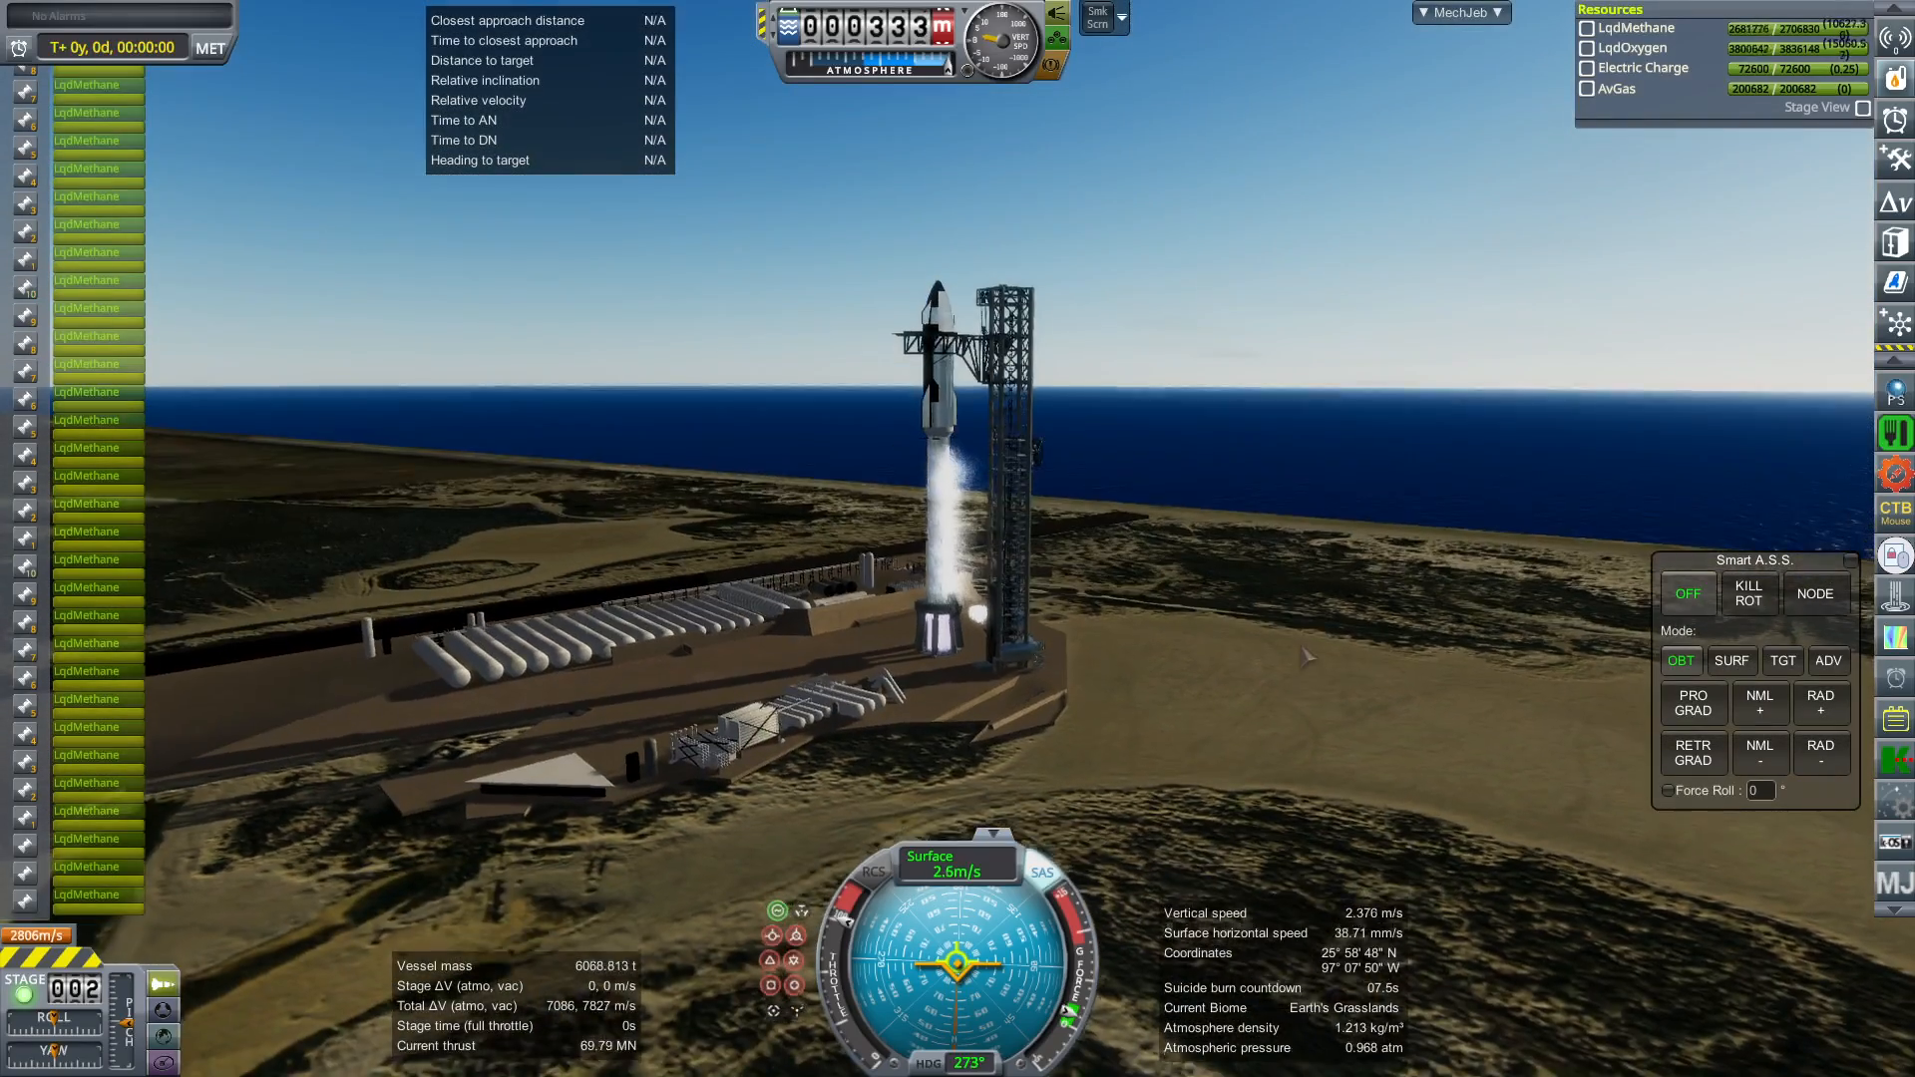
# - Set MechJeb Smart A.S.S. to SURF mode to hold attitude during the eastward ascent
pyautogui.click(1730, 660)
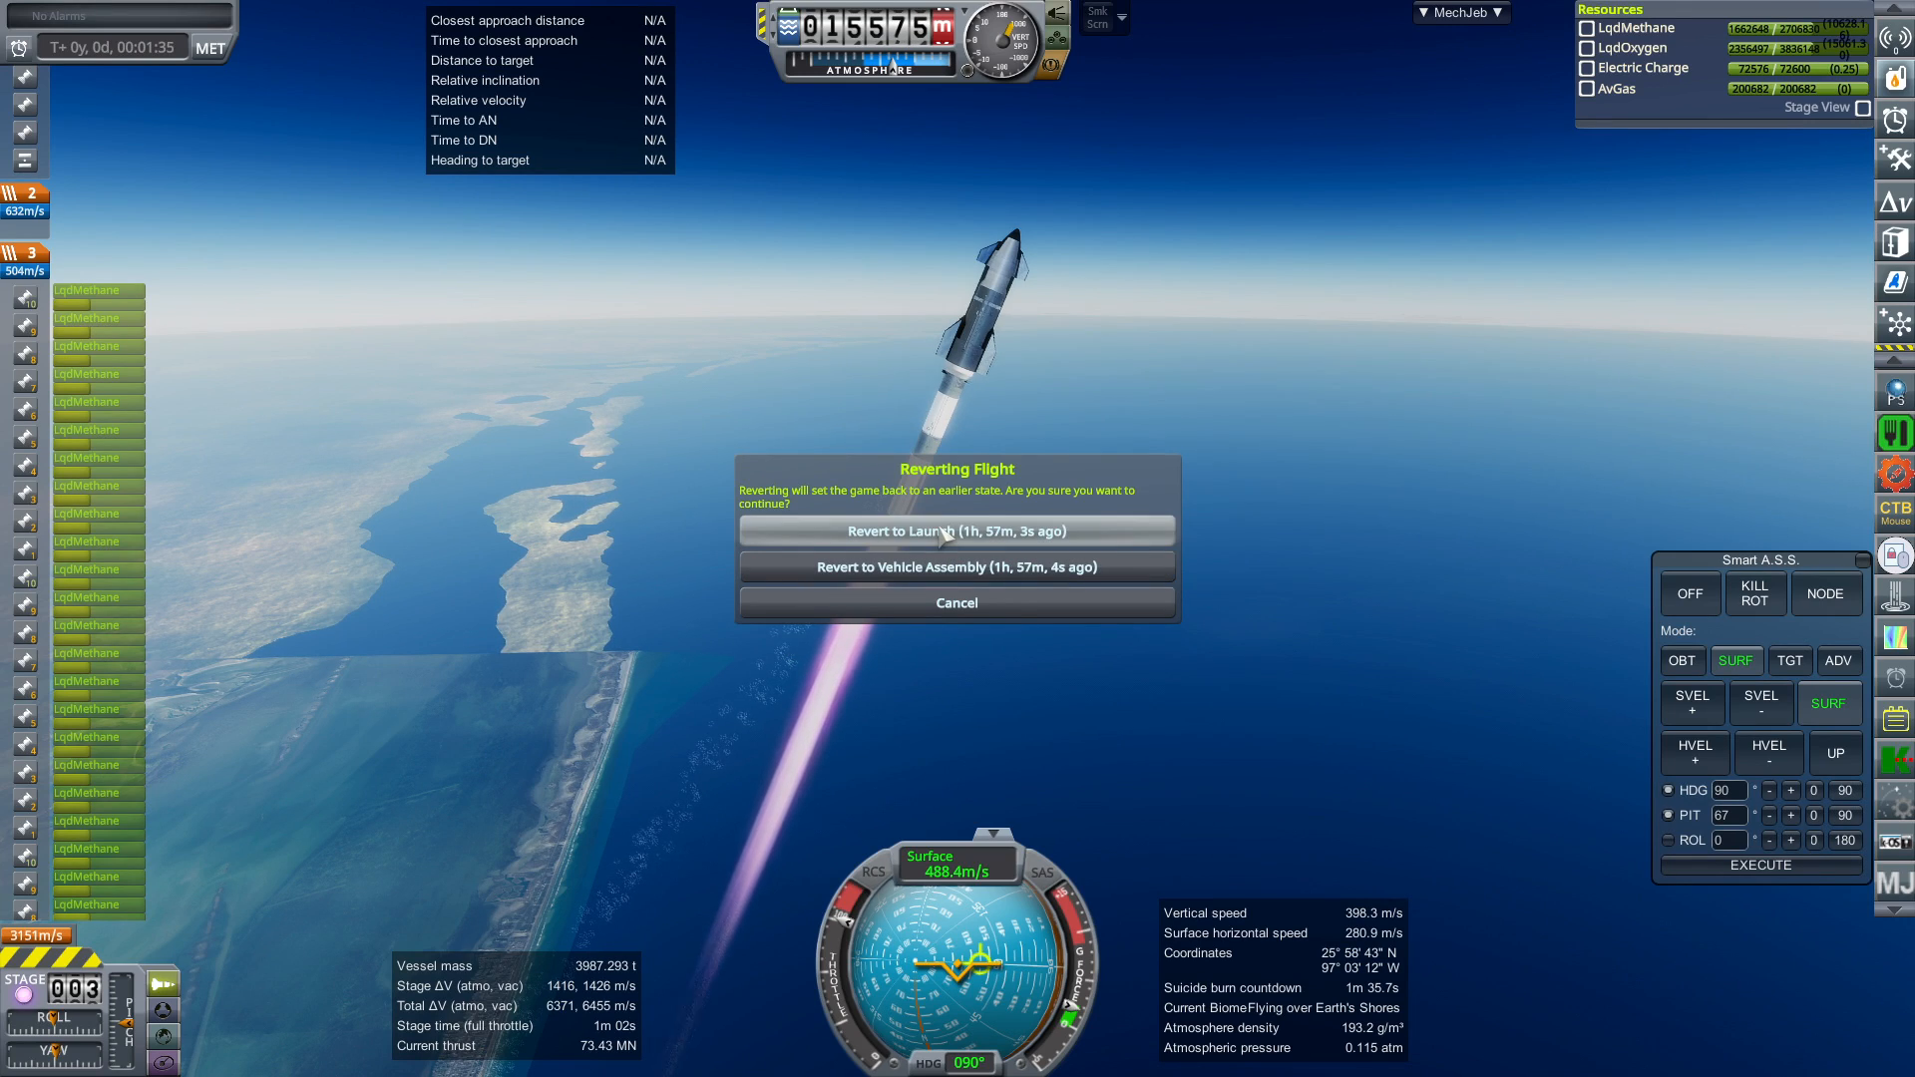
# - Revert to launch, then open and close MechJeb's Delta-V Stats window to review stages
pyautogui.click(957, 530)
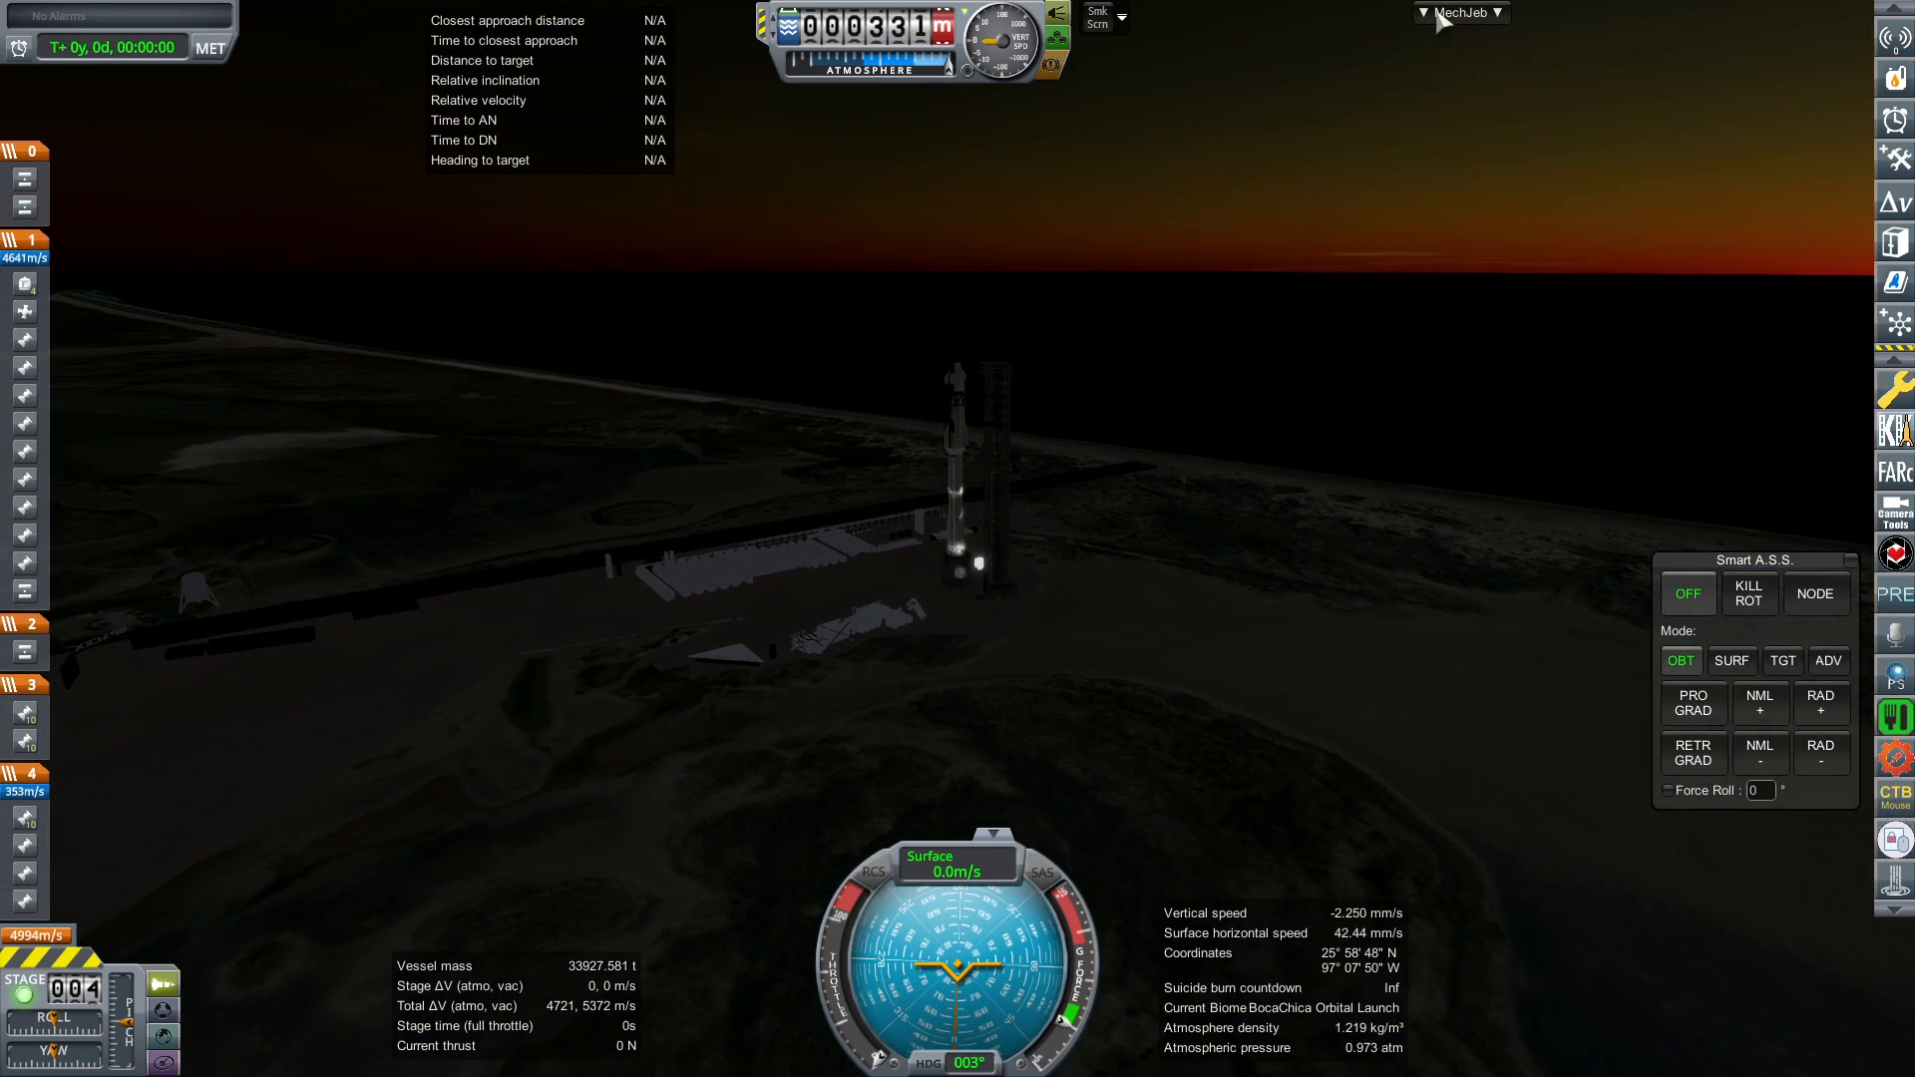
pyautogui.click(1462, 12)
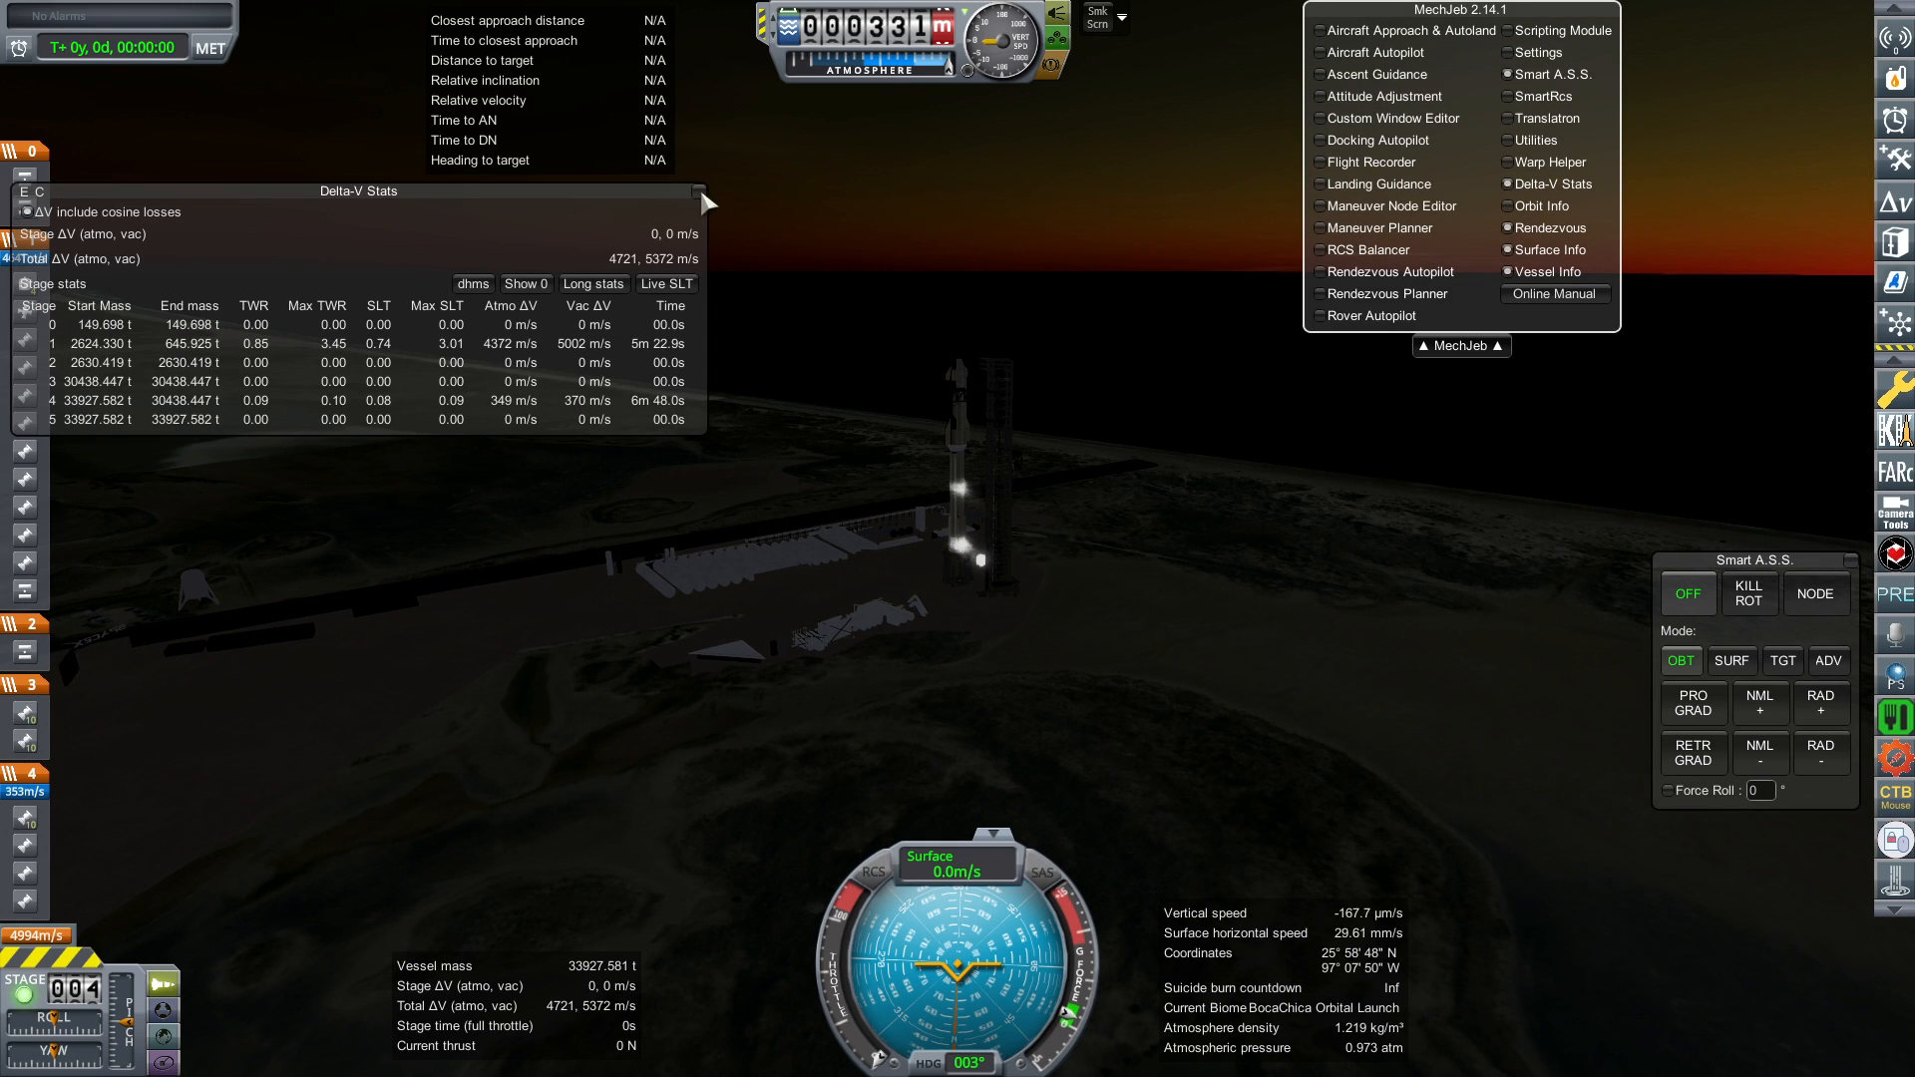
pyautogui.click(1462, 346)
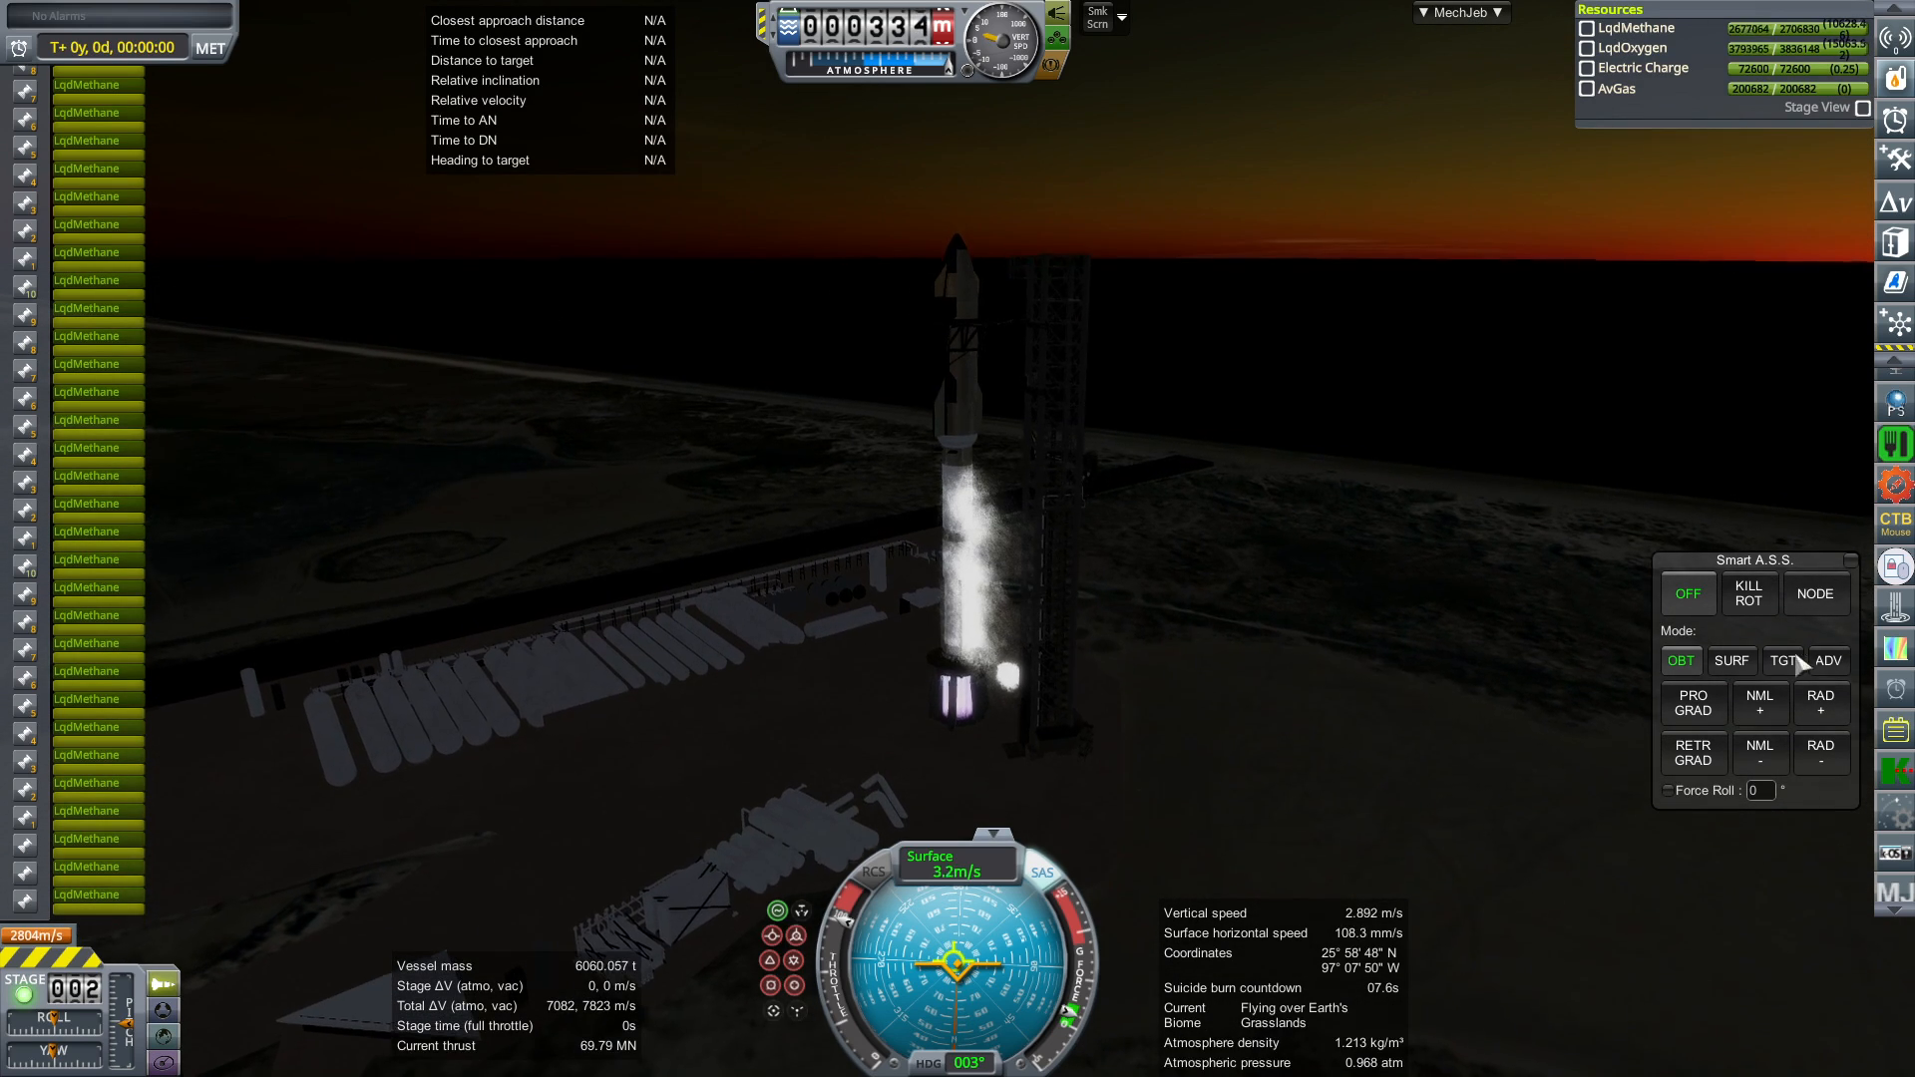
# - Hold a SURF attitude at heading 90 and pitch about 69 through the ascent
pyautogui.click(1731, 660)
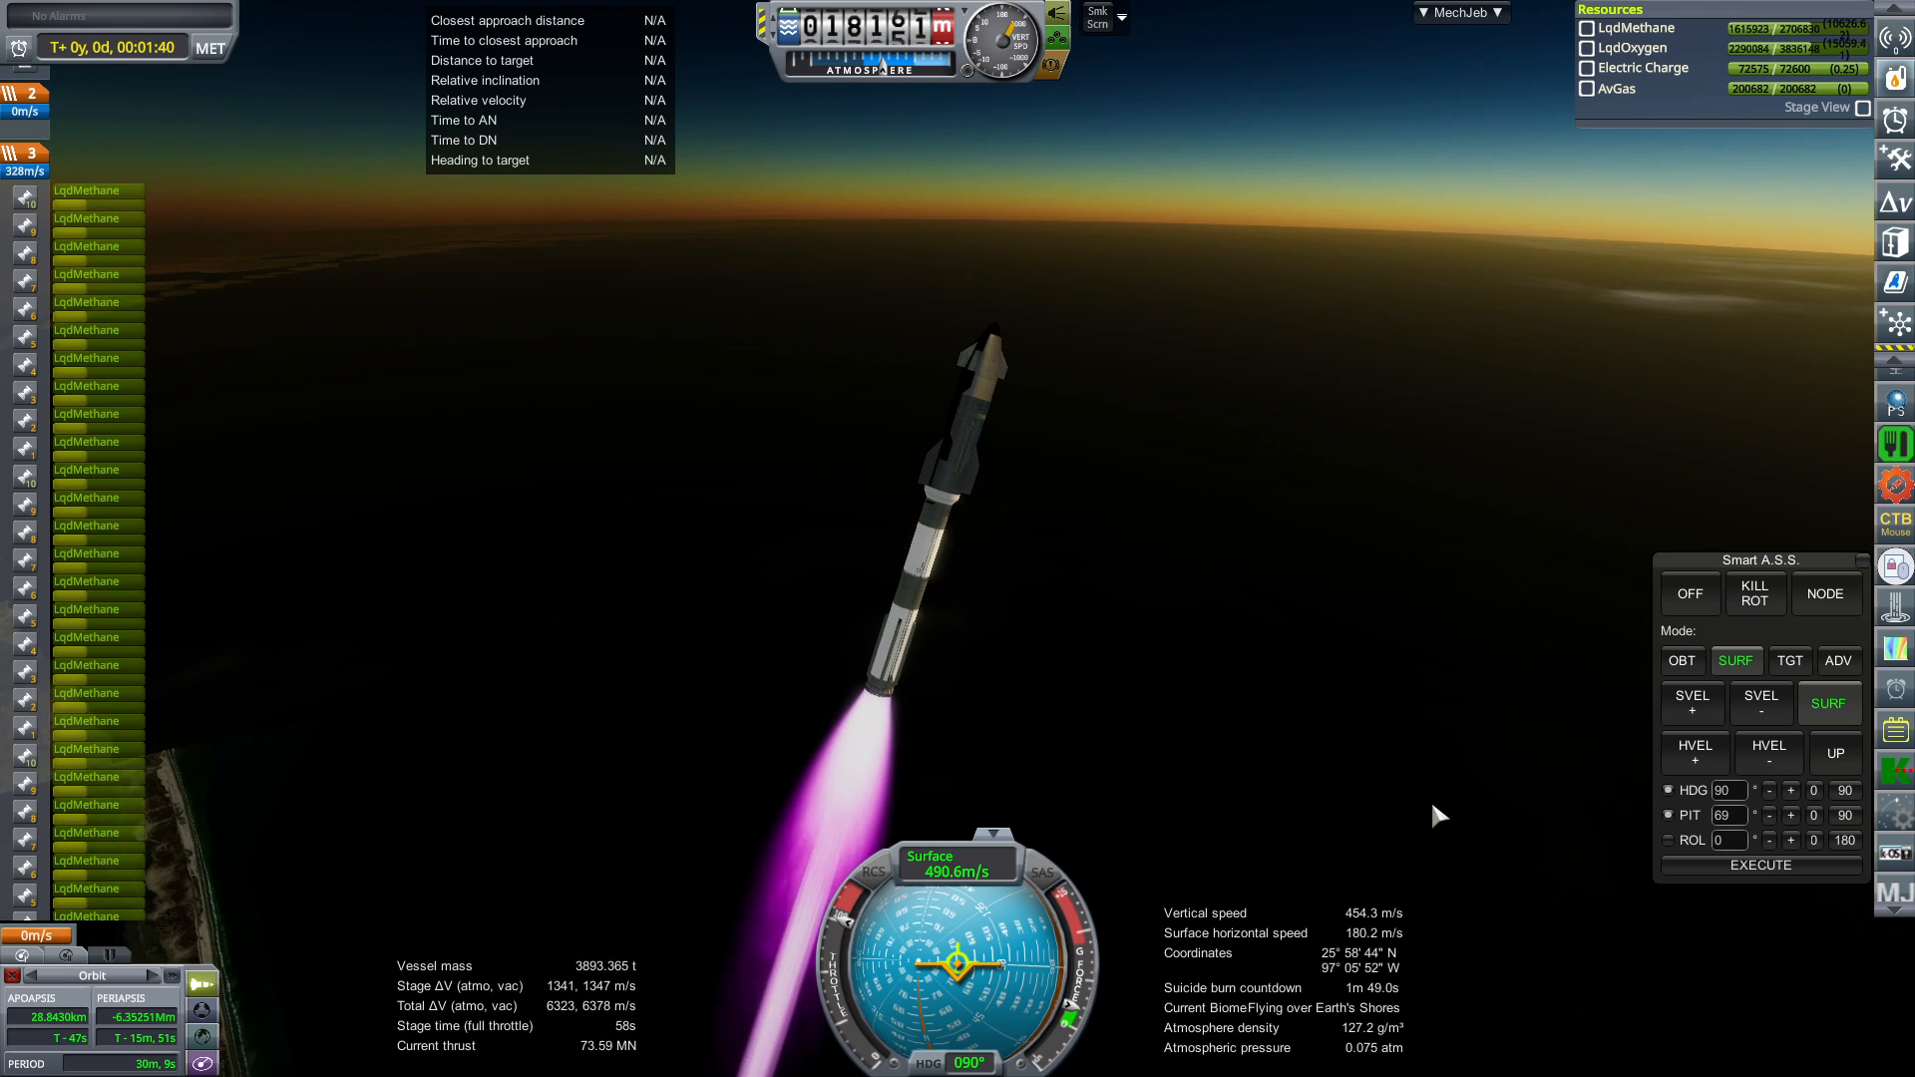
pyautogui.click(1460, 12)
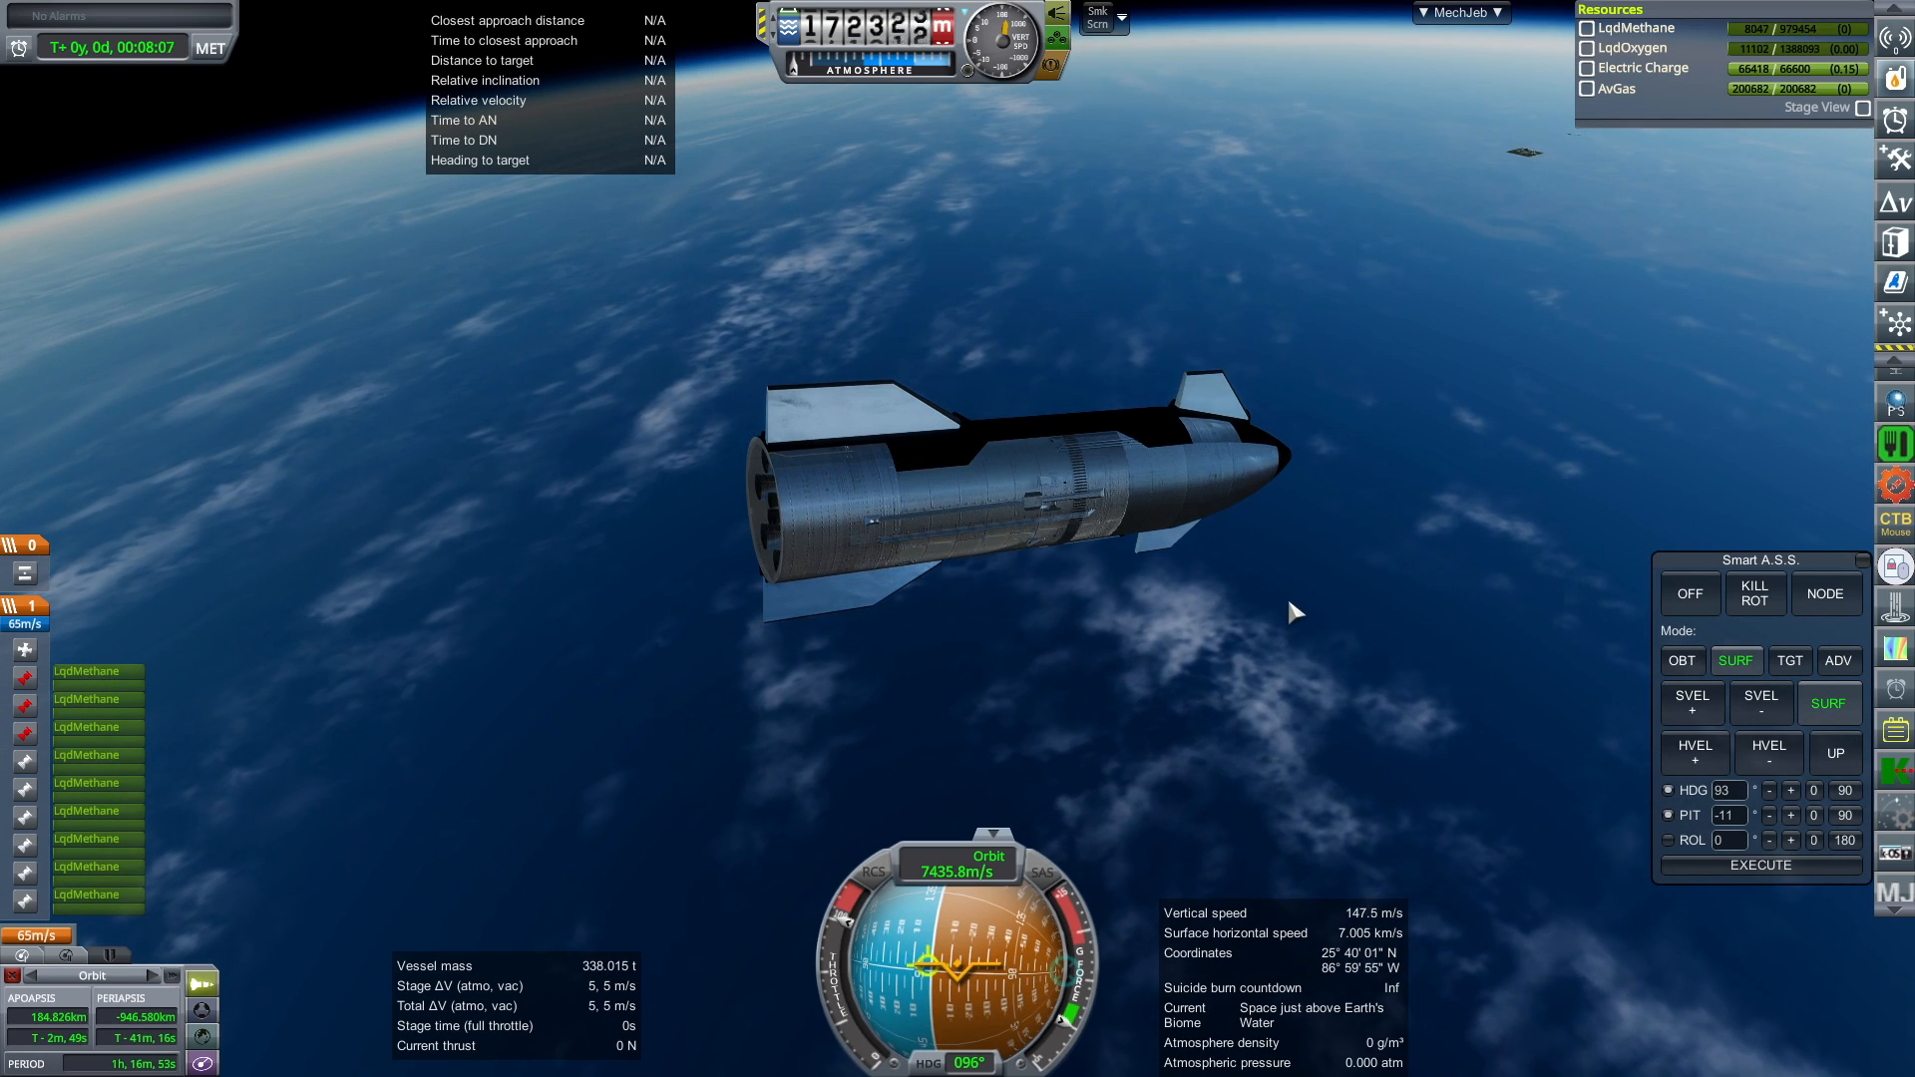
# - Revert to Vehicle Assembly and shorten the procedural tank from 8.825 m to 8.6 m
pyautogui.press('Escape')
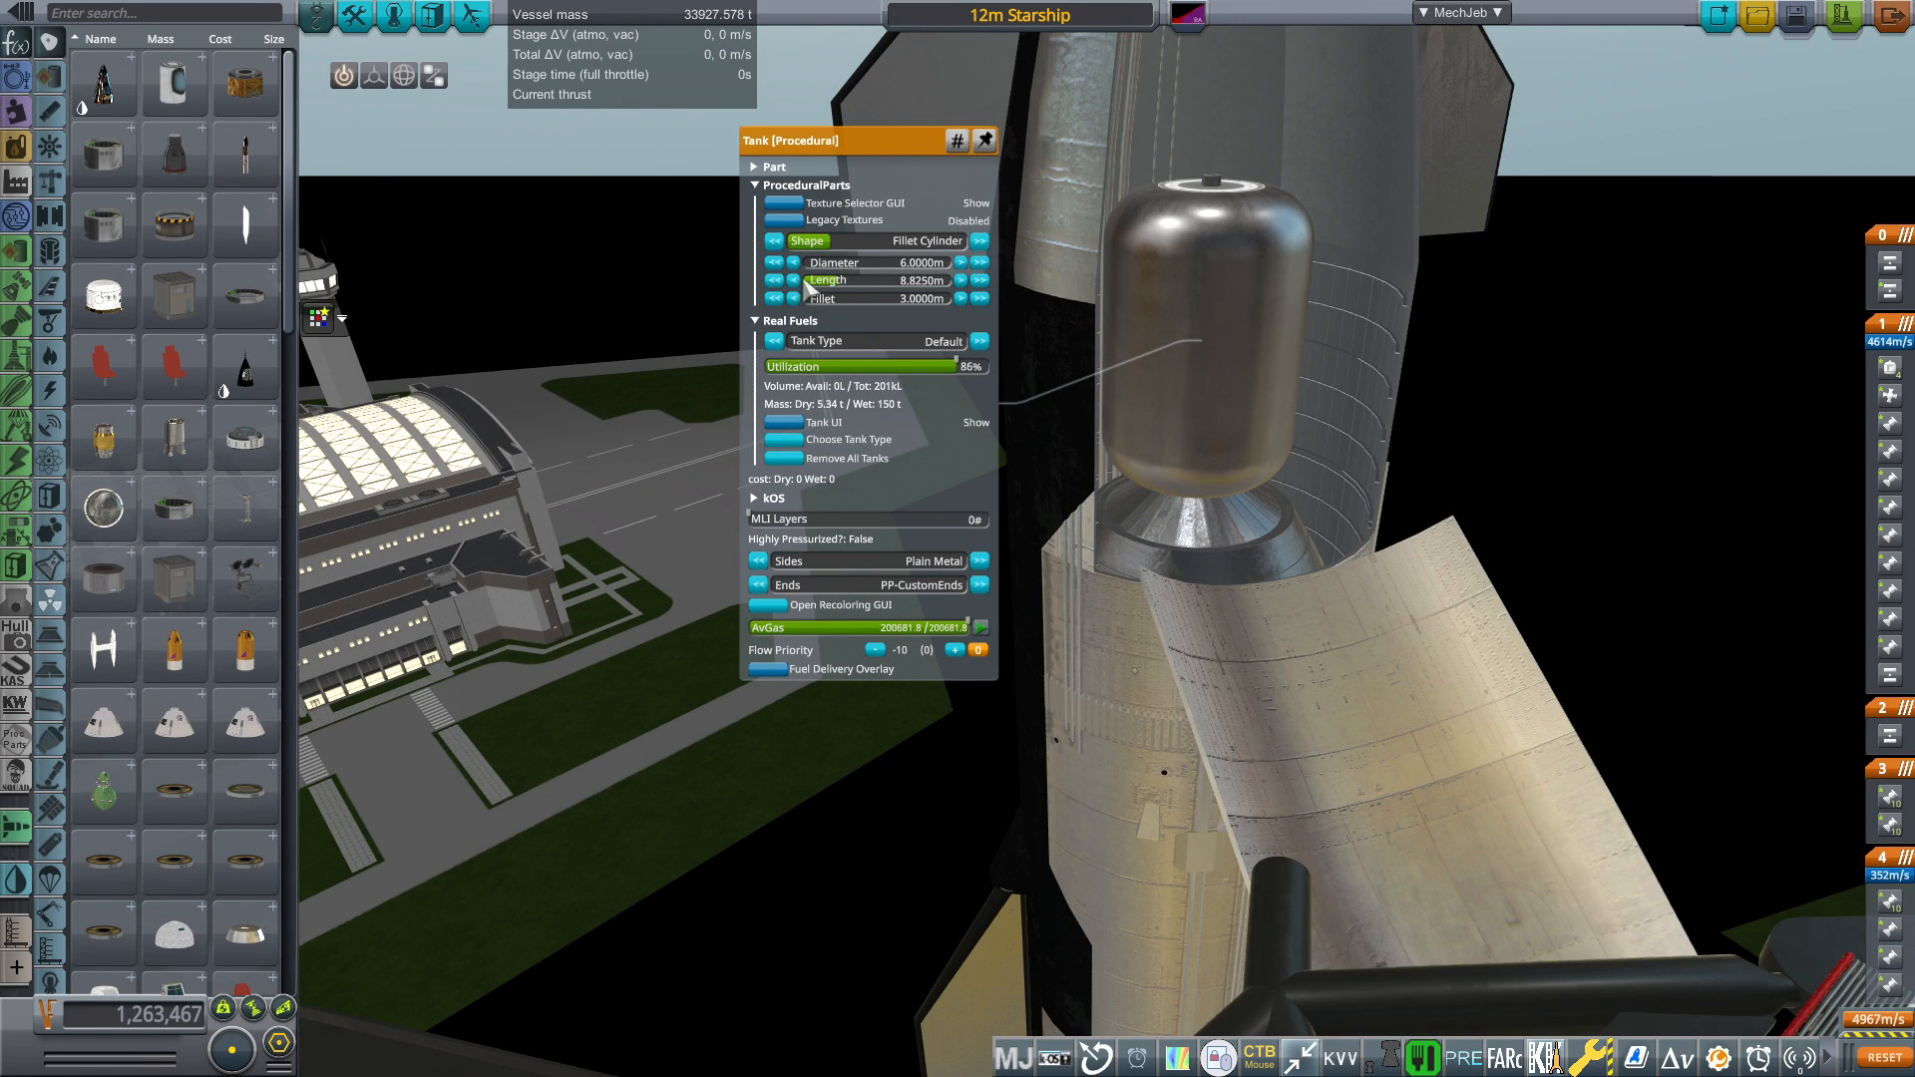
pyautogui.click(757, 278)
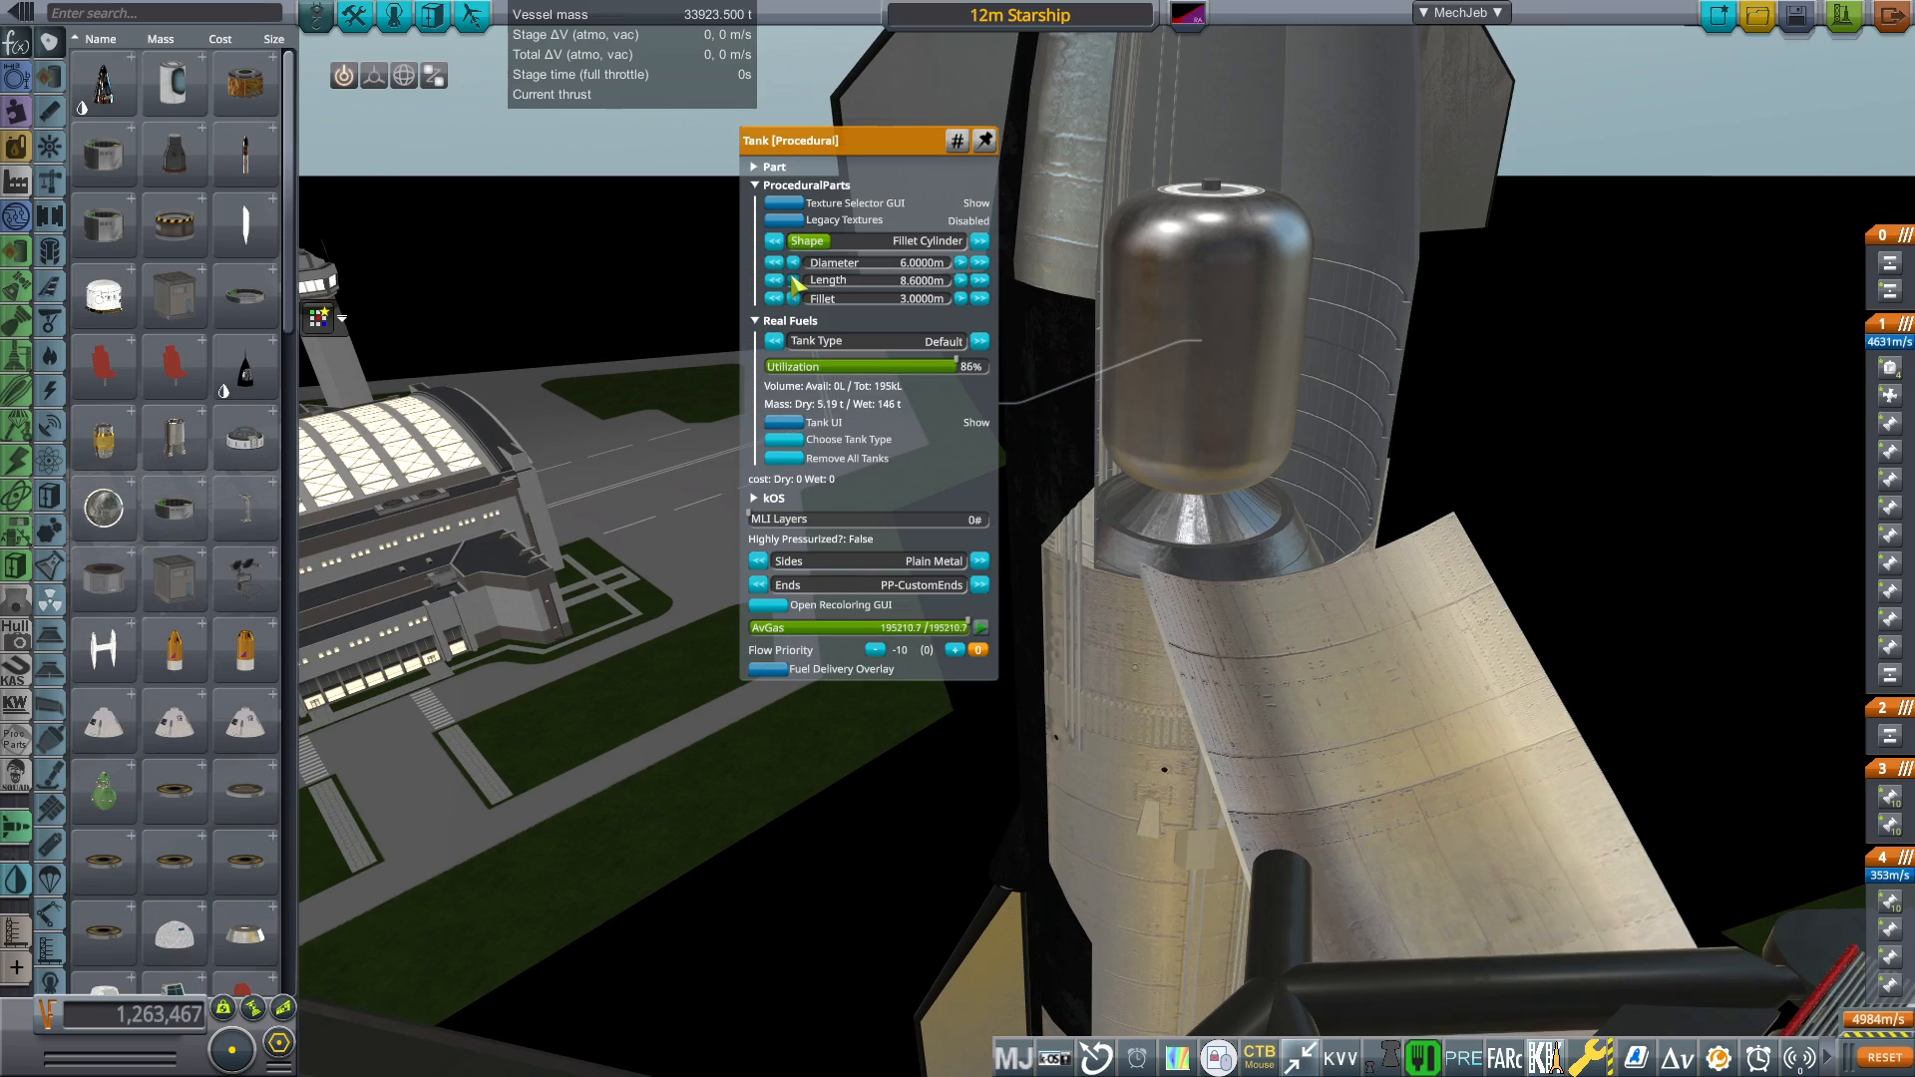
pyautogui.click(757, 280)
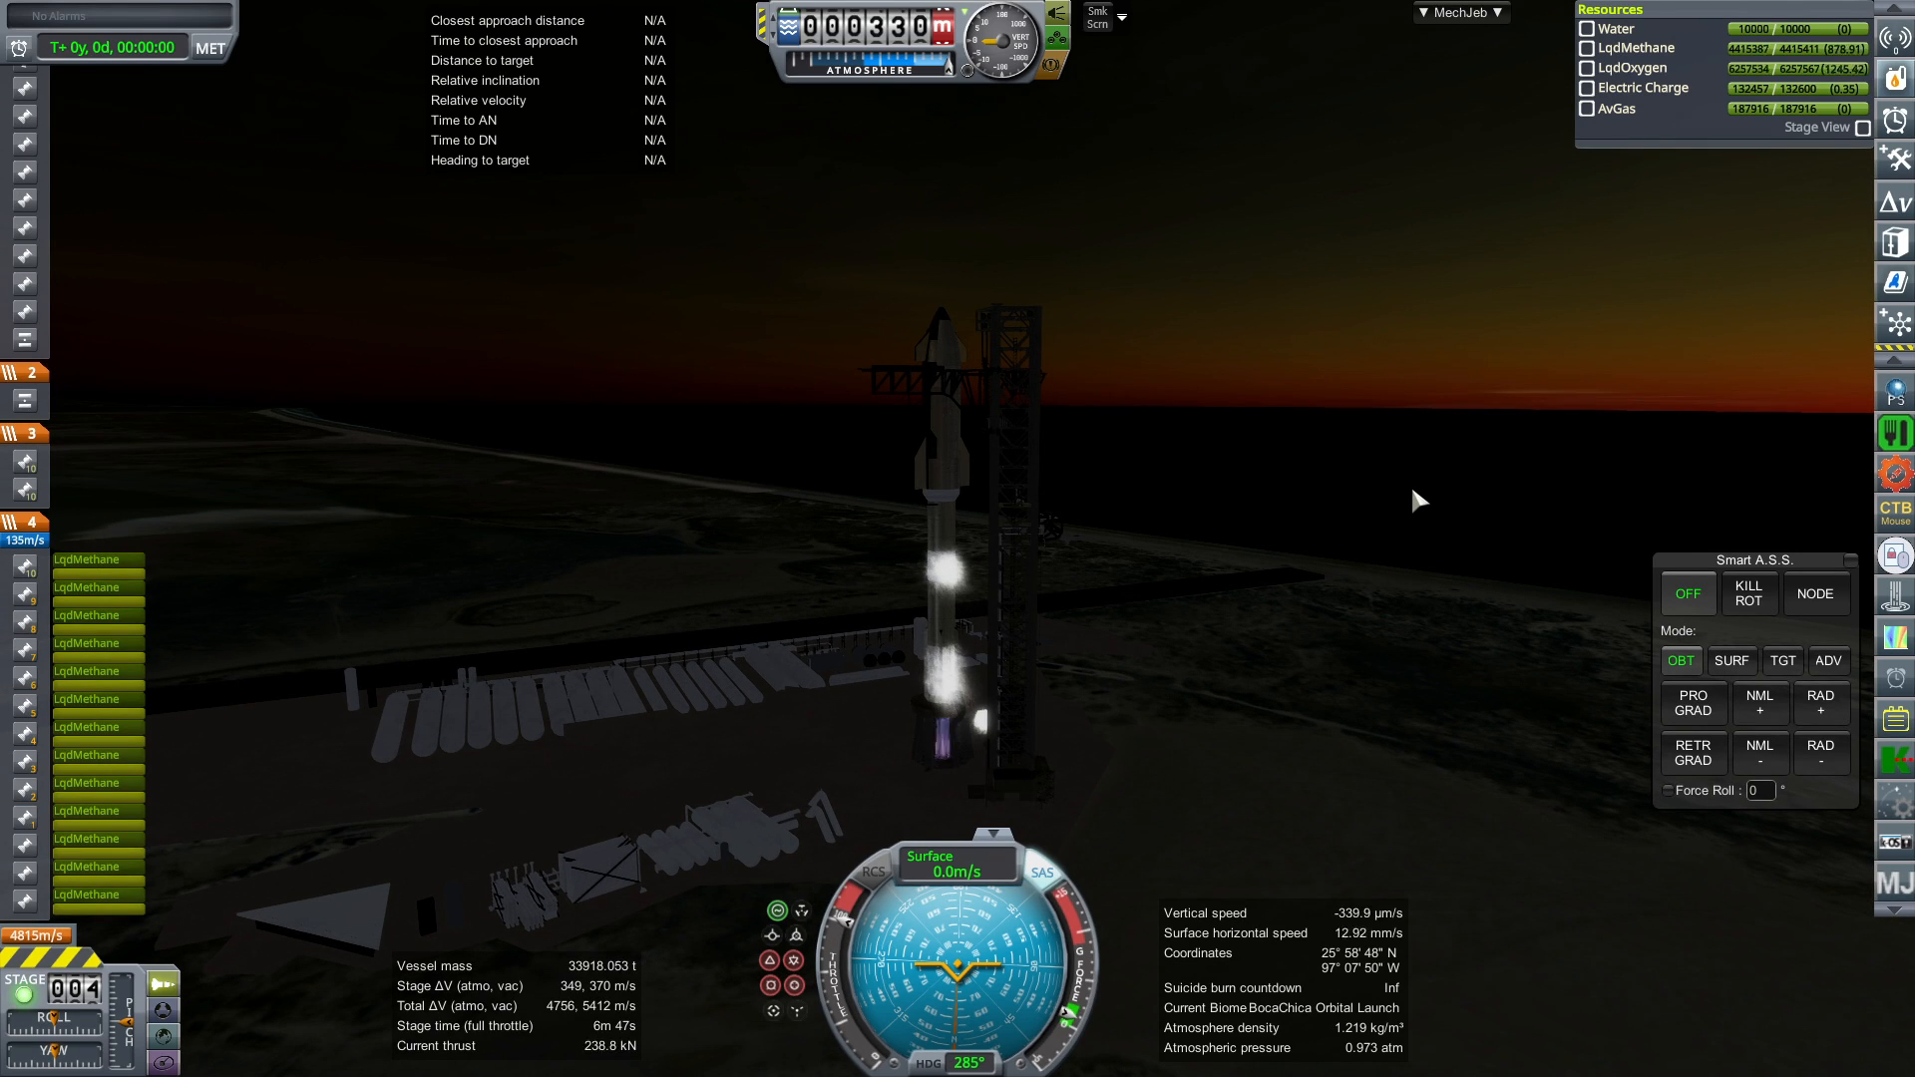
# - Release the clamps, hold SURF at heading 90, and lower the pitch one step
pyautogui.press('space')
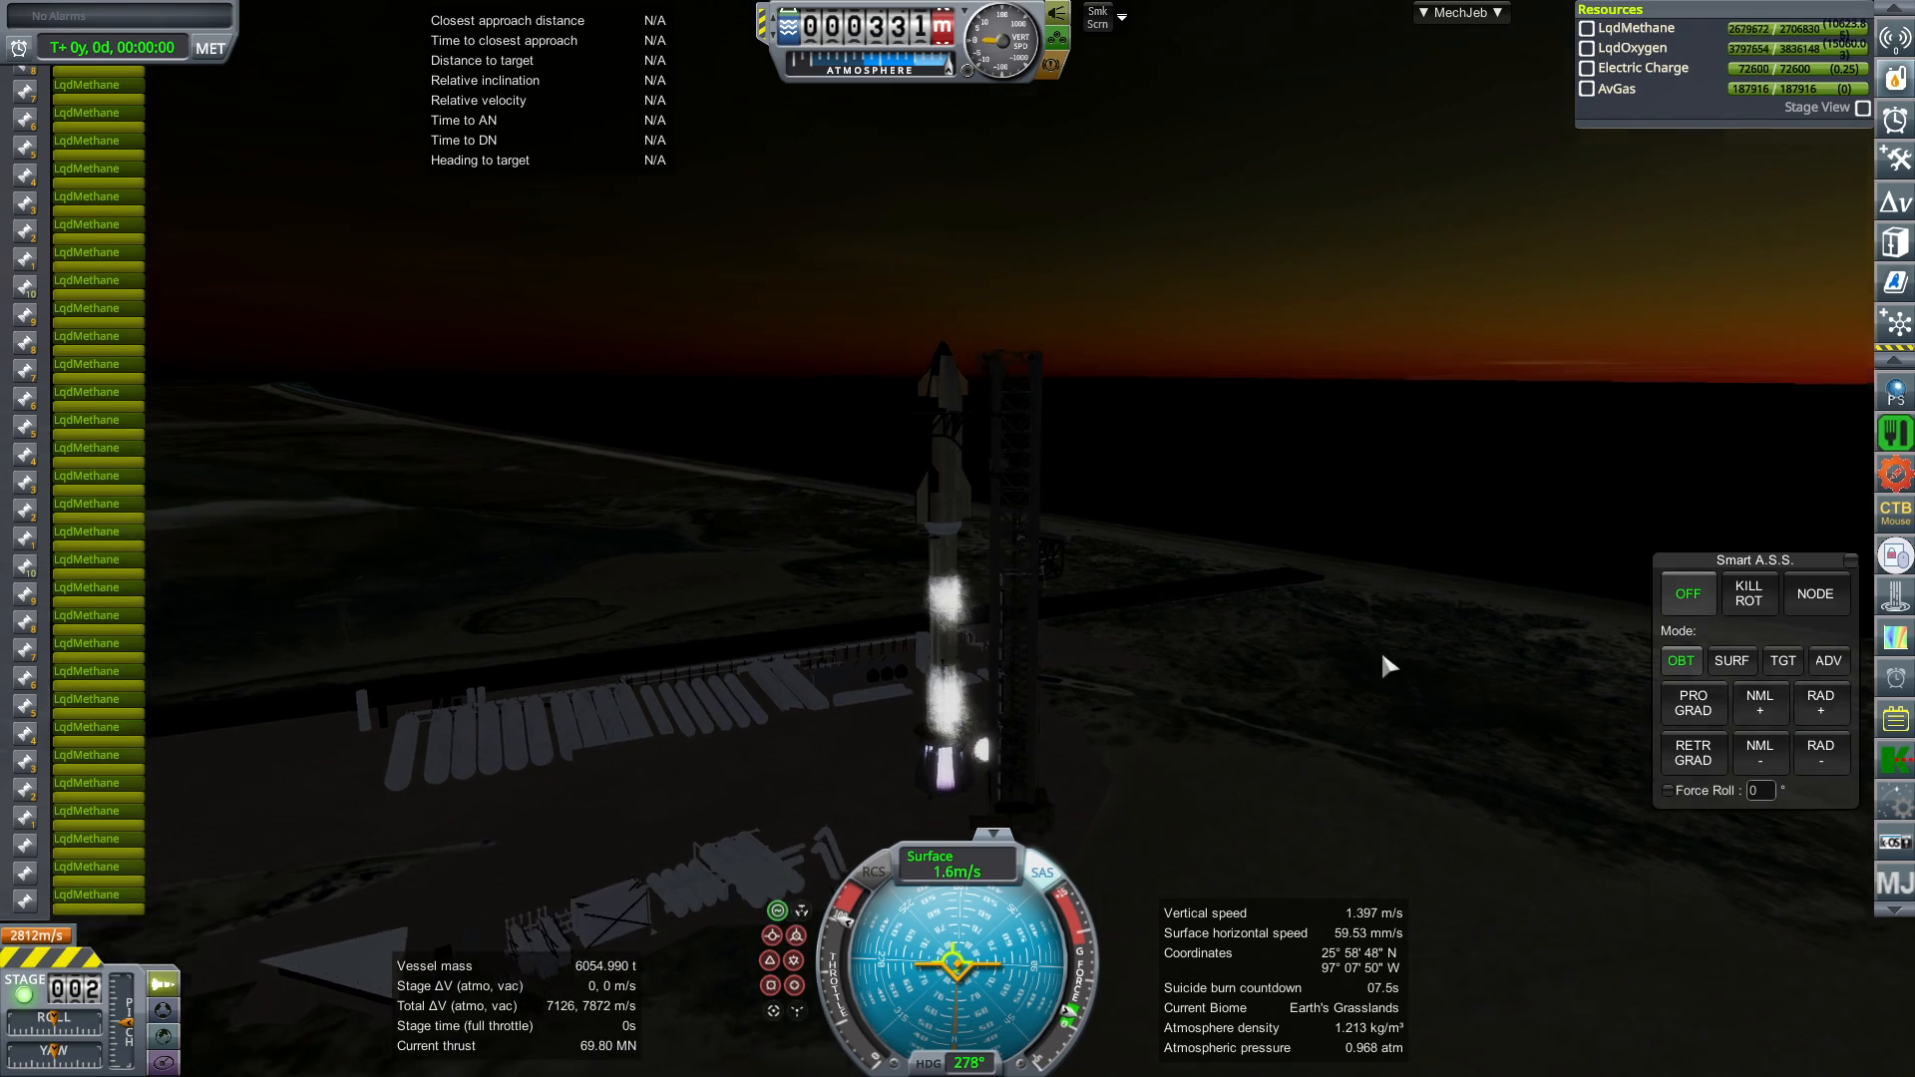
pyautogui.click(1731, 660)
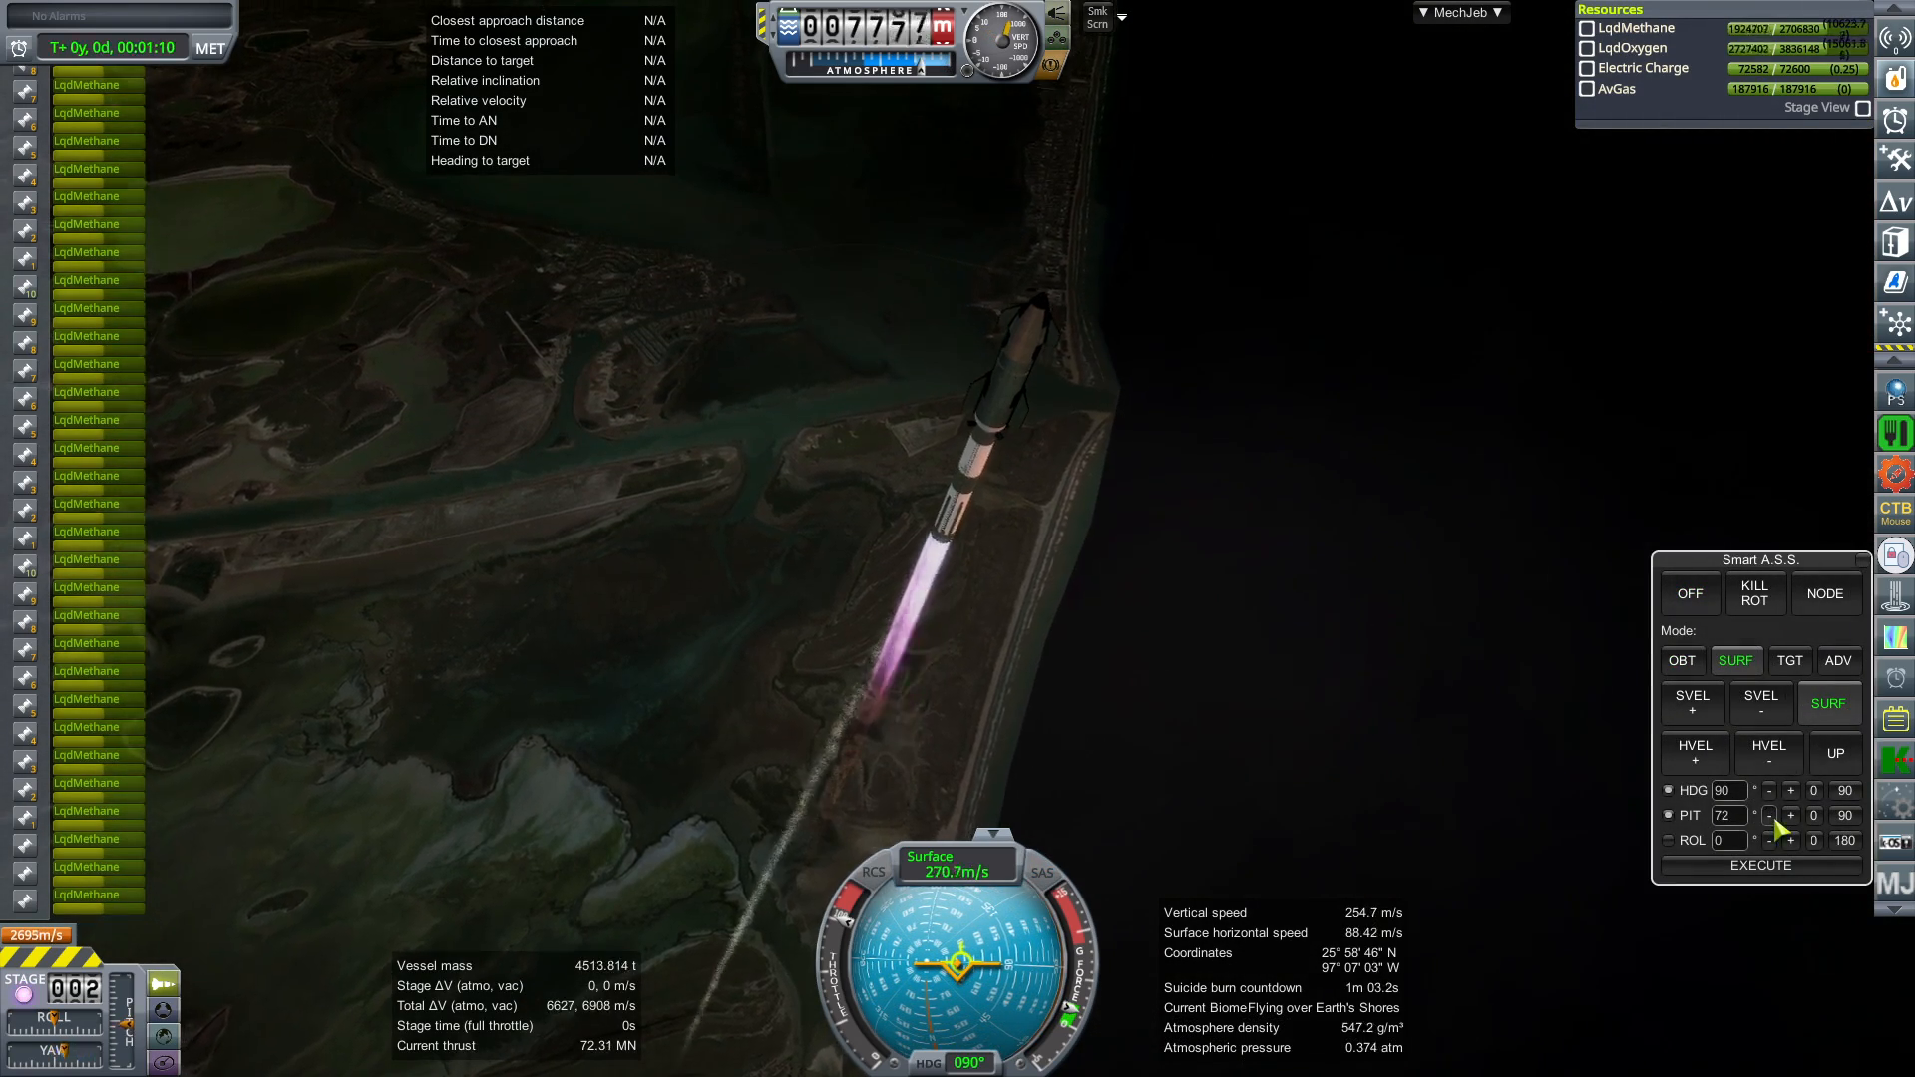
pyautogui.click(1769, 815)
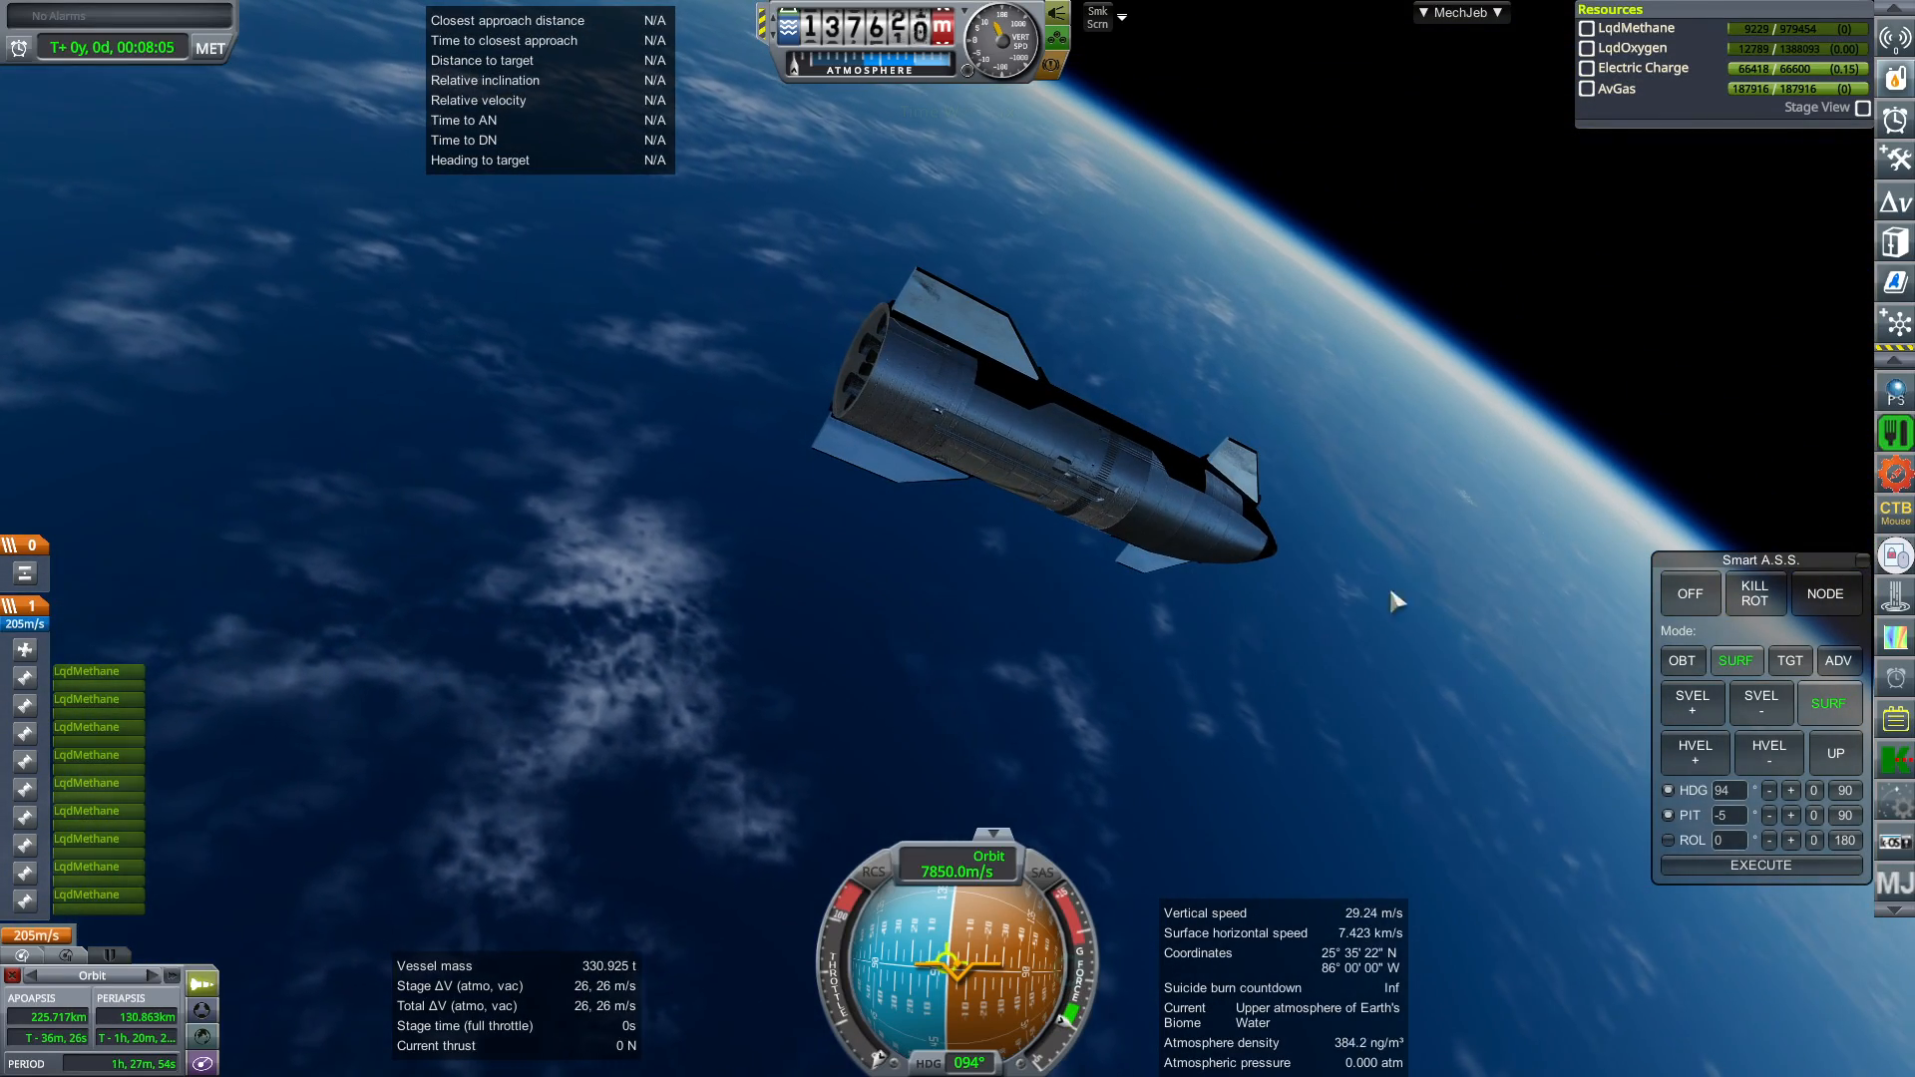
pyautogui.moveTo(1079, 807)
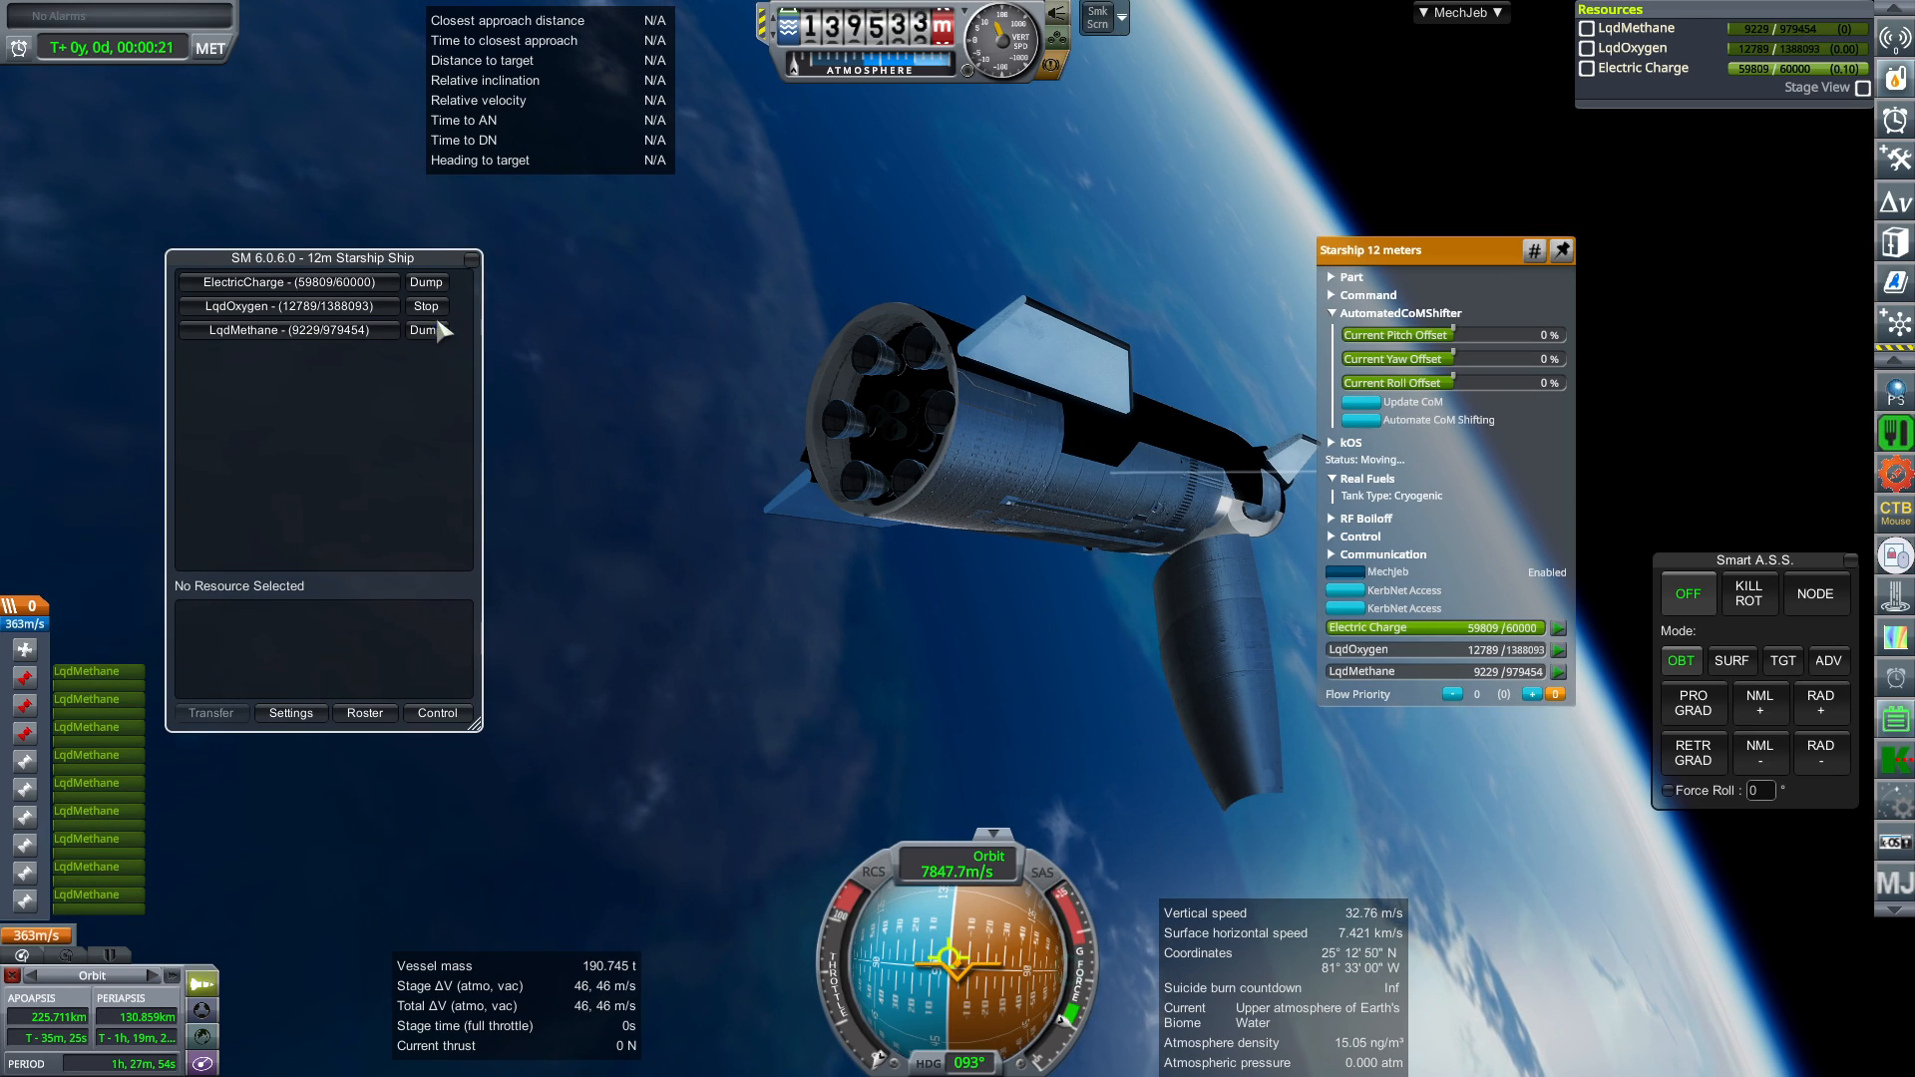
# - Dump LqdMethane and LqdOxygen in Ship Manifest, then choose Revert Flight from the pause menu
pyautogui.click(426, 305)
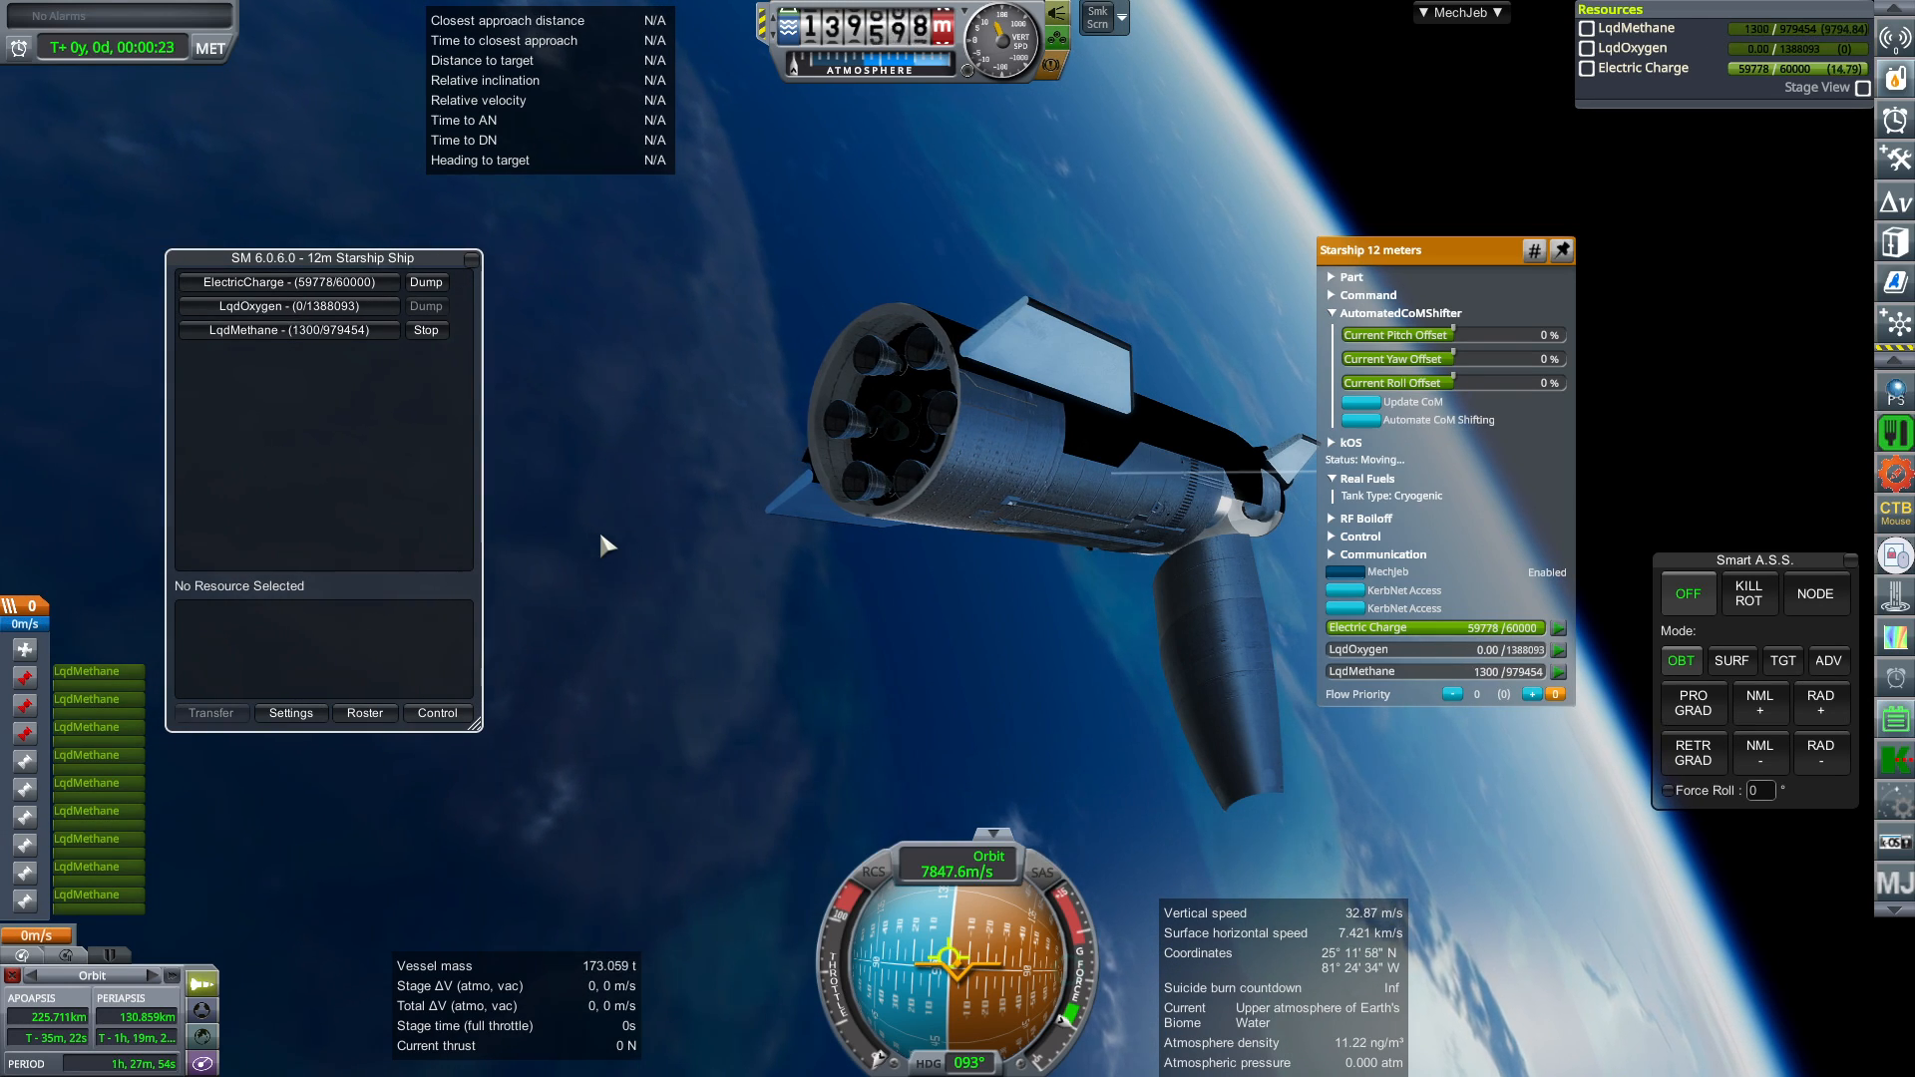
pyautogui.click(425, 330)
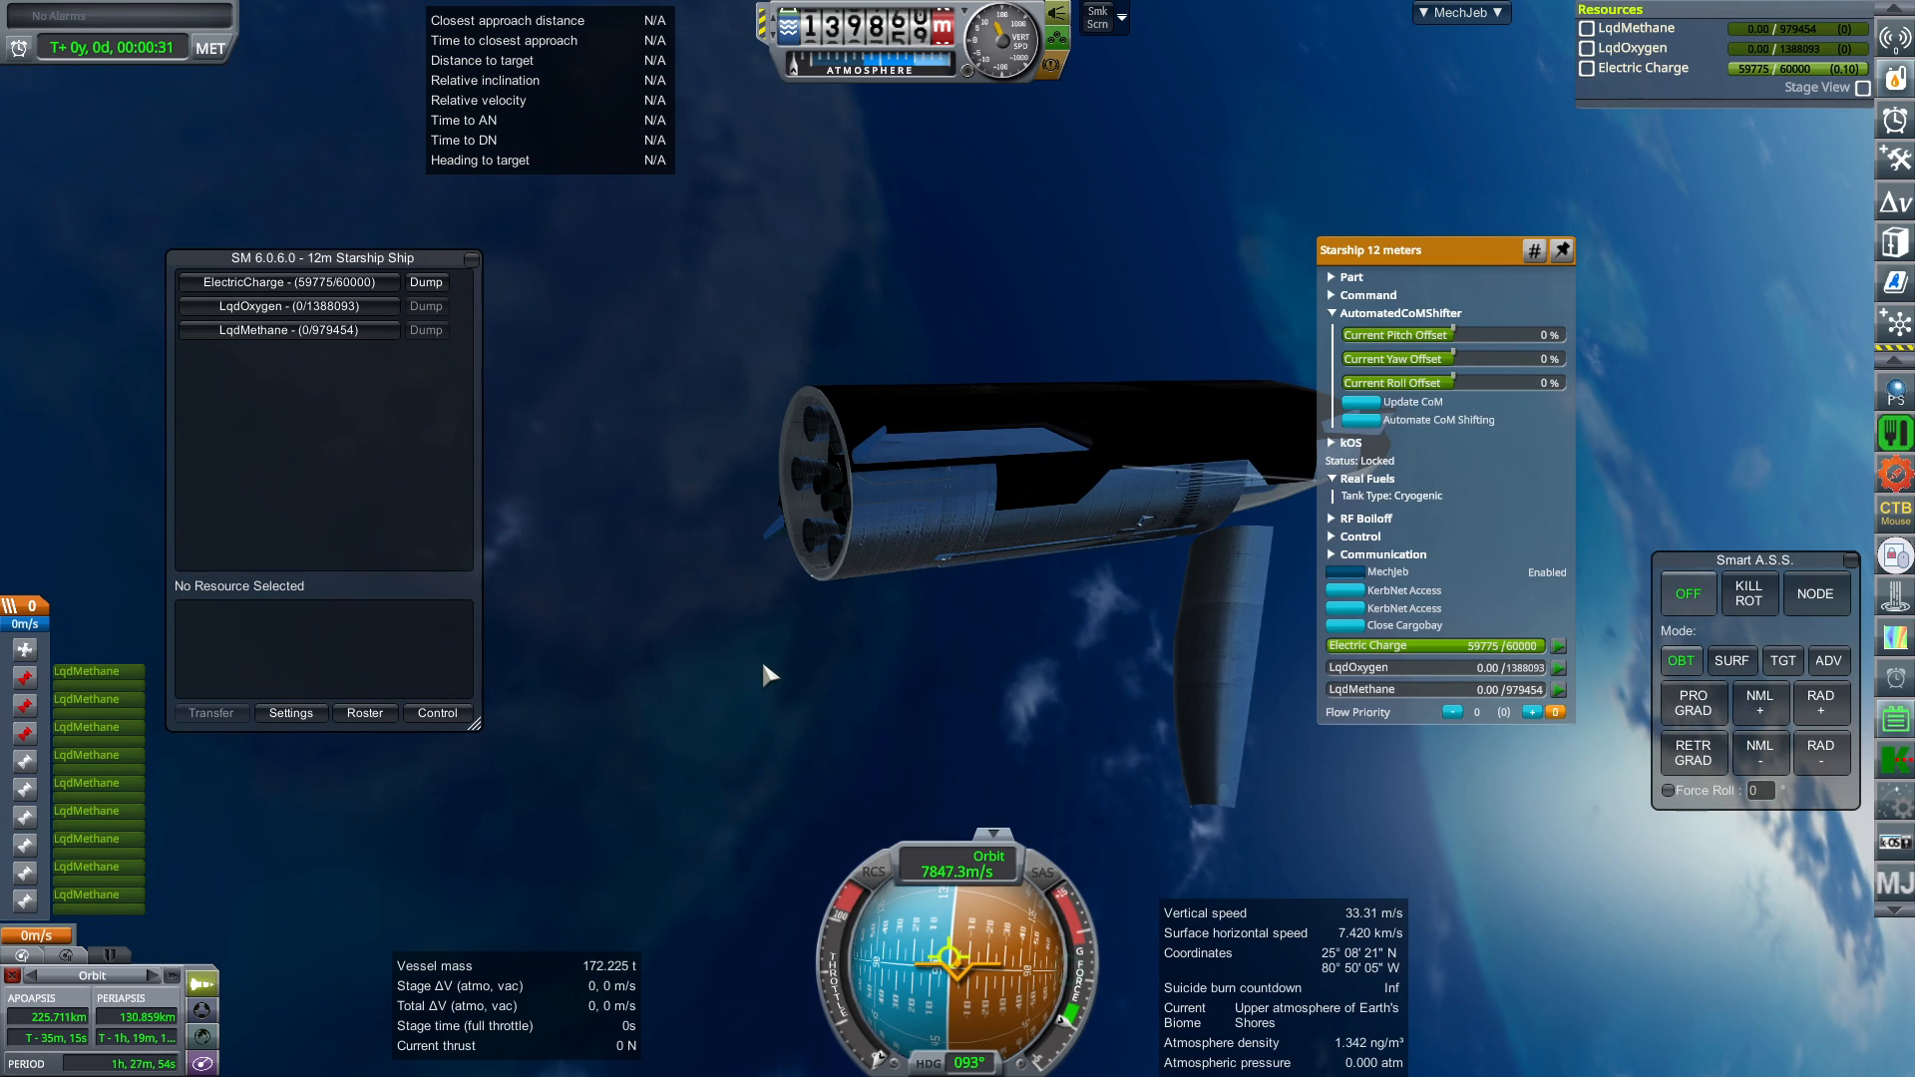
pyautogui.click(1560, 249)
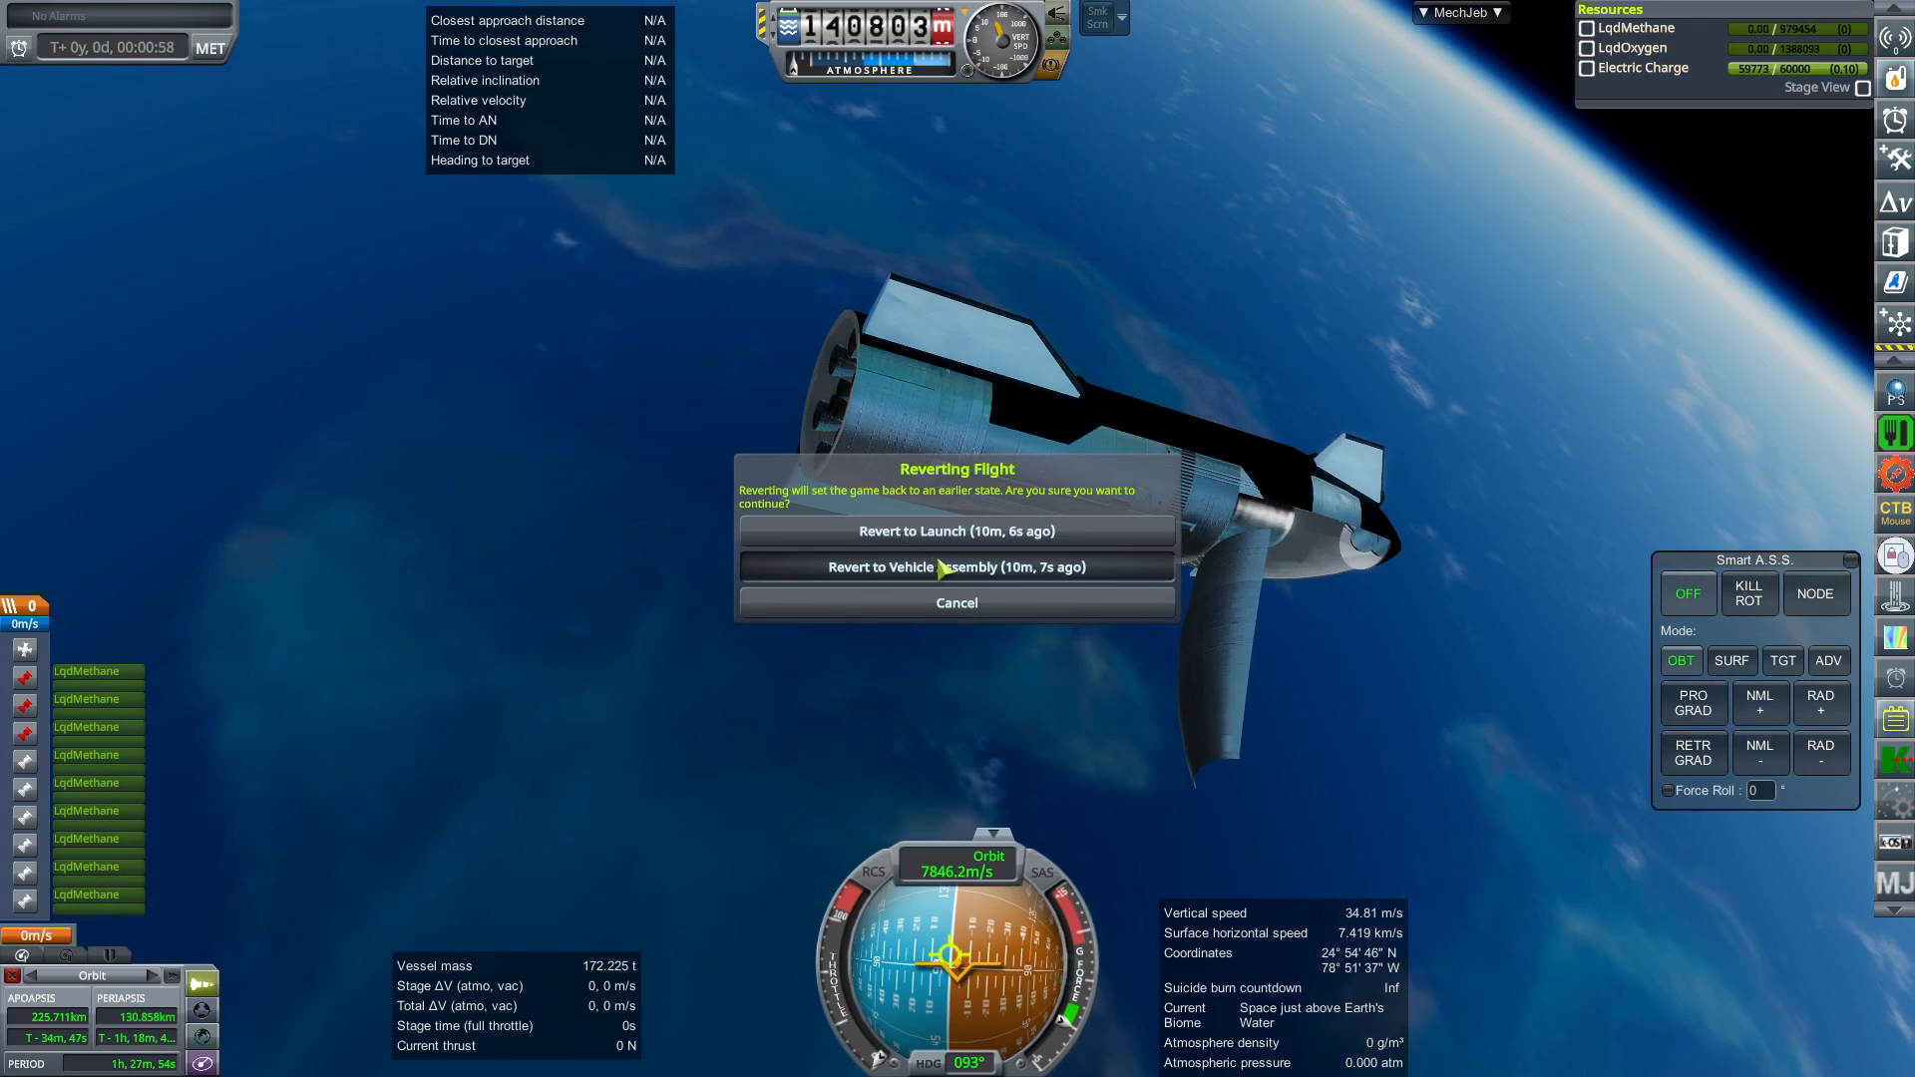
# - Choose Revert to Vehicle Assembly in the Reverting Flight dialog
pyautogui.click(958, 566)
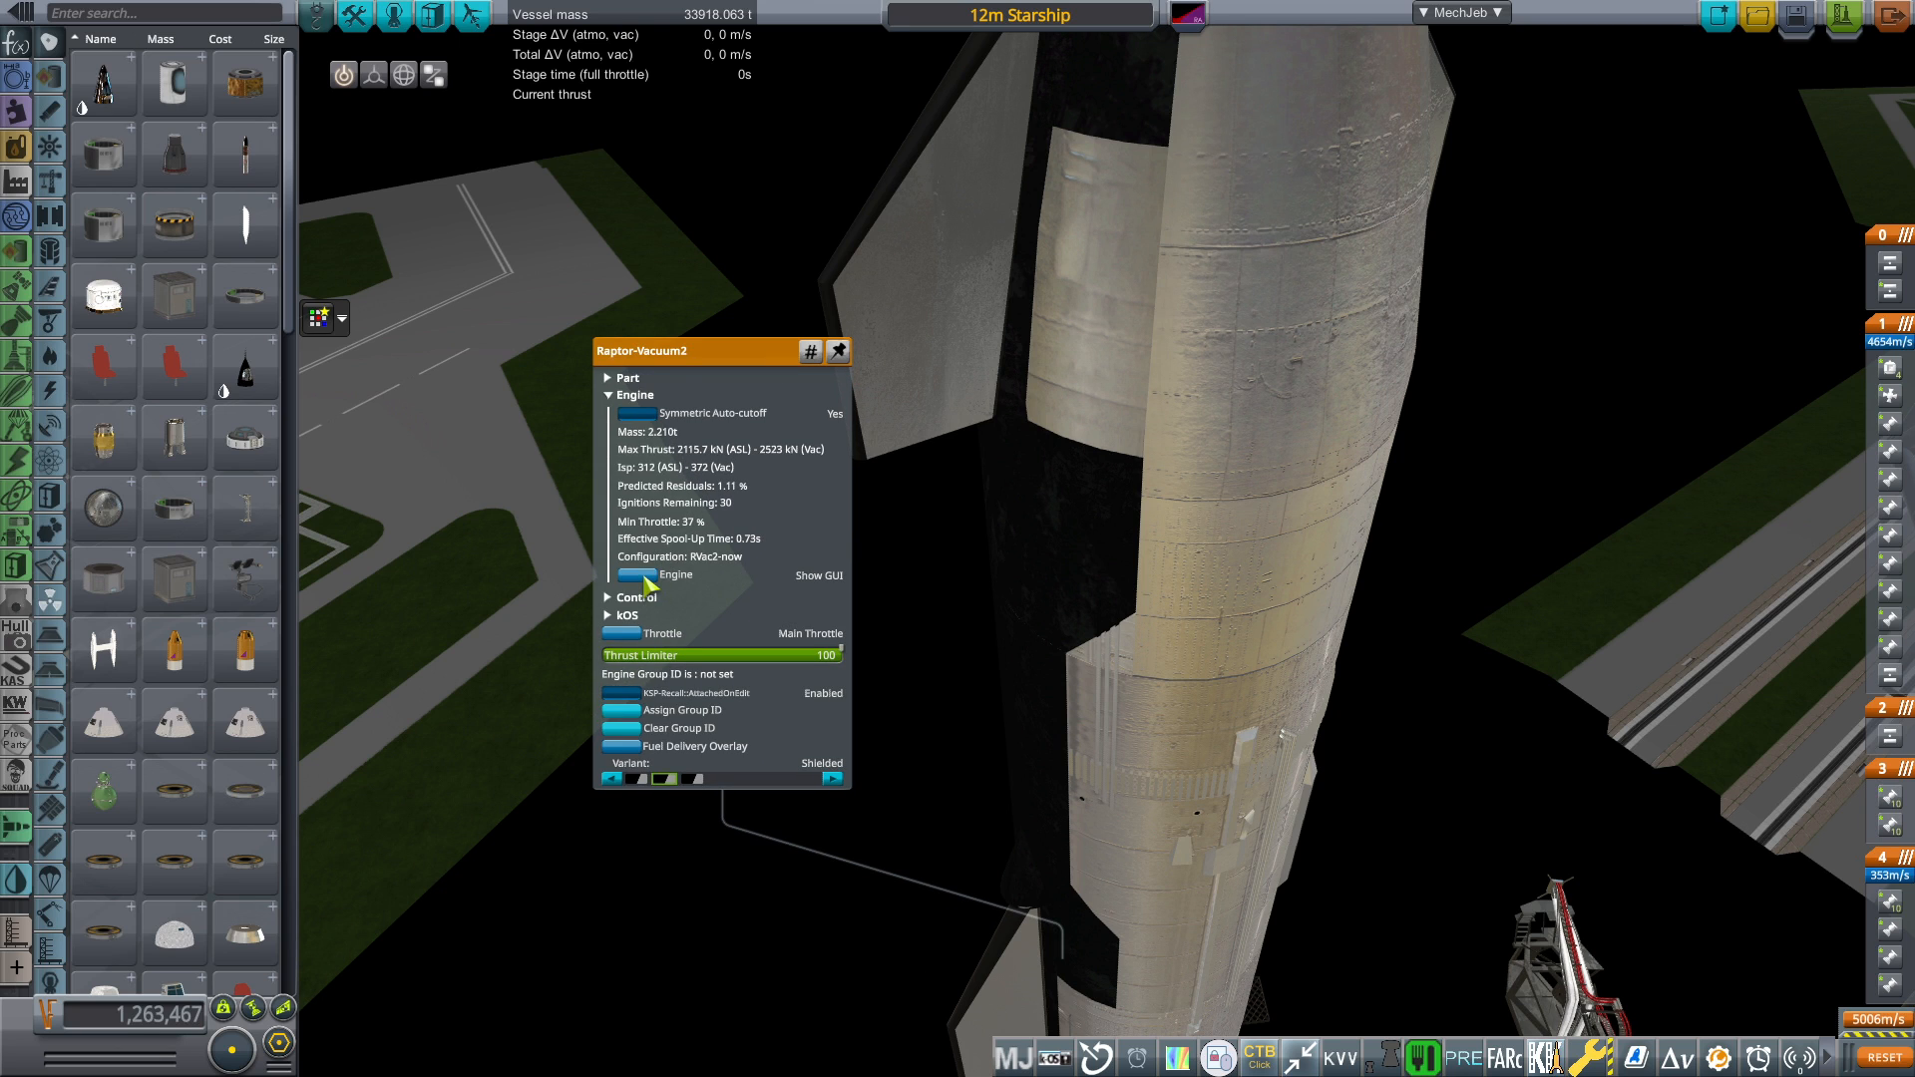
# - Show the Raptor-Vacuum2 config GUI, switch to RVac3, then back to RVac2-now
pyautogui.click(680, 555)
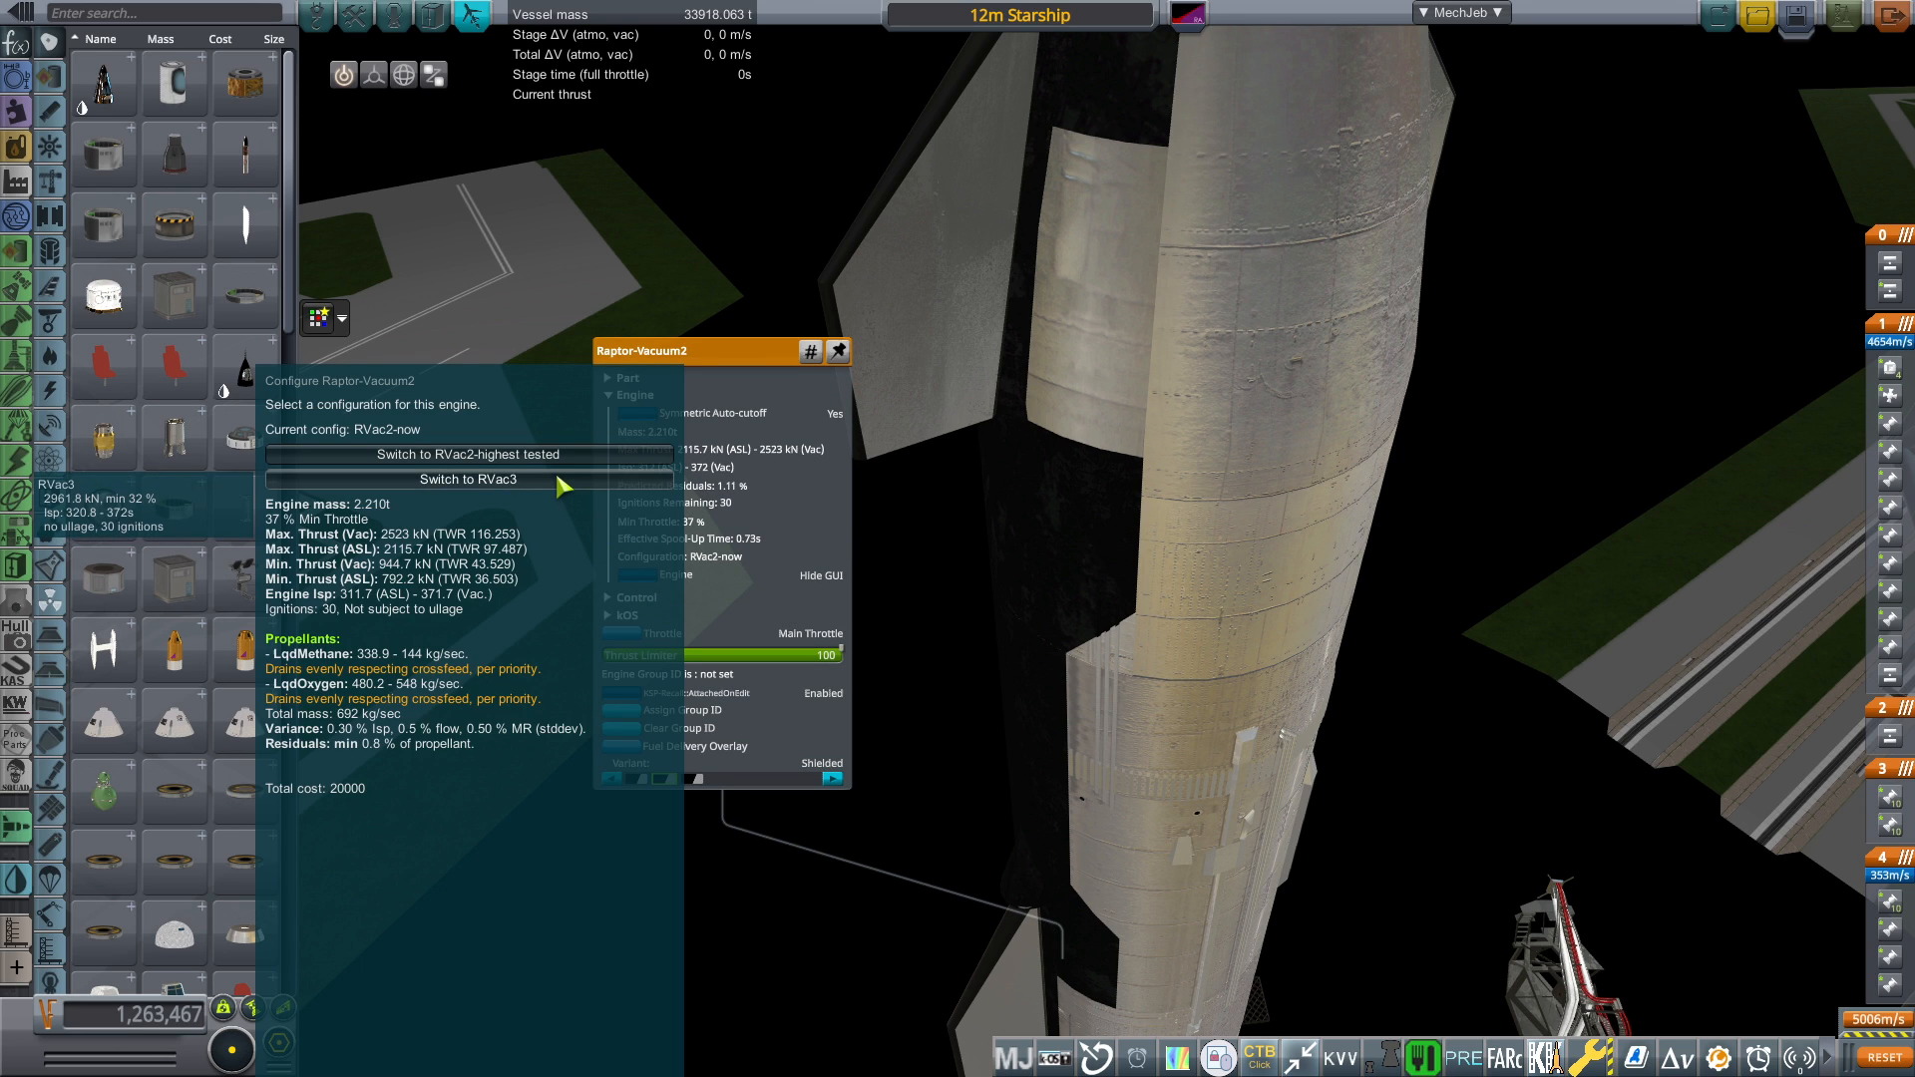
pyautogui.click(468, 478)
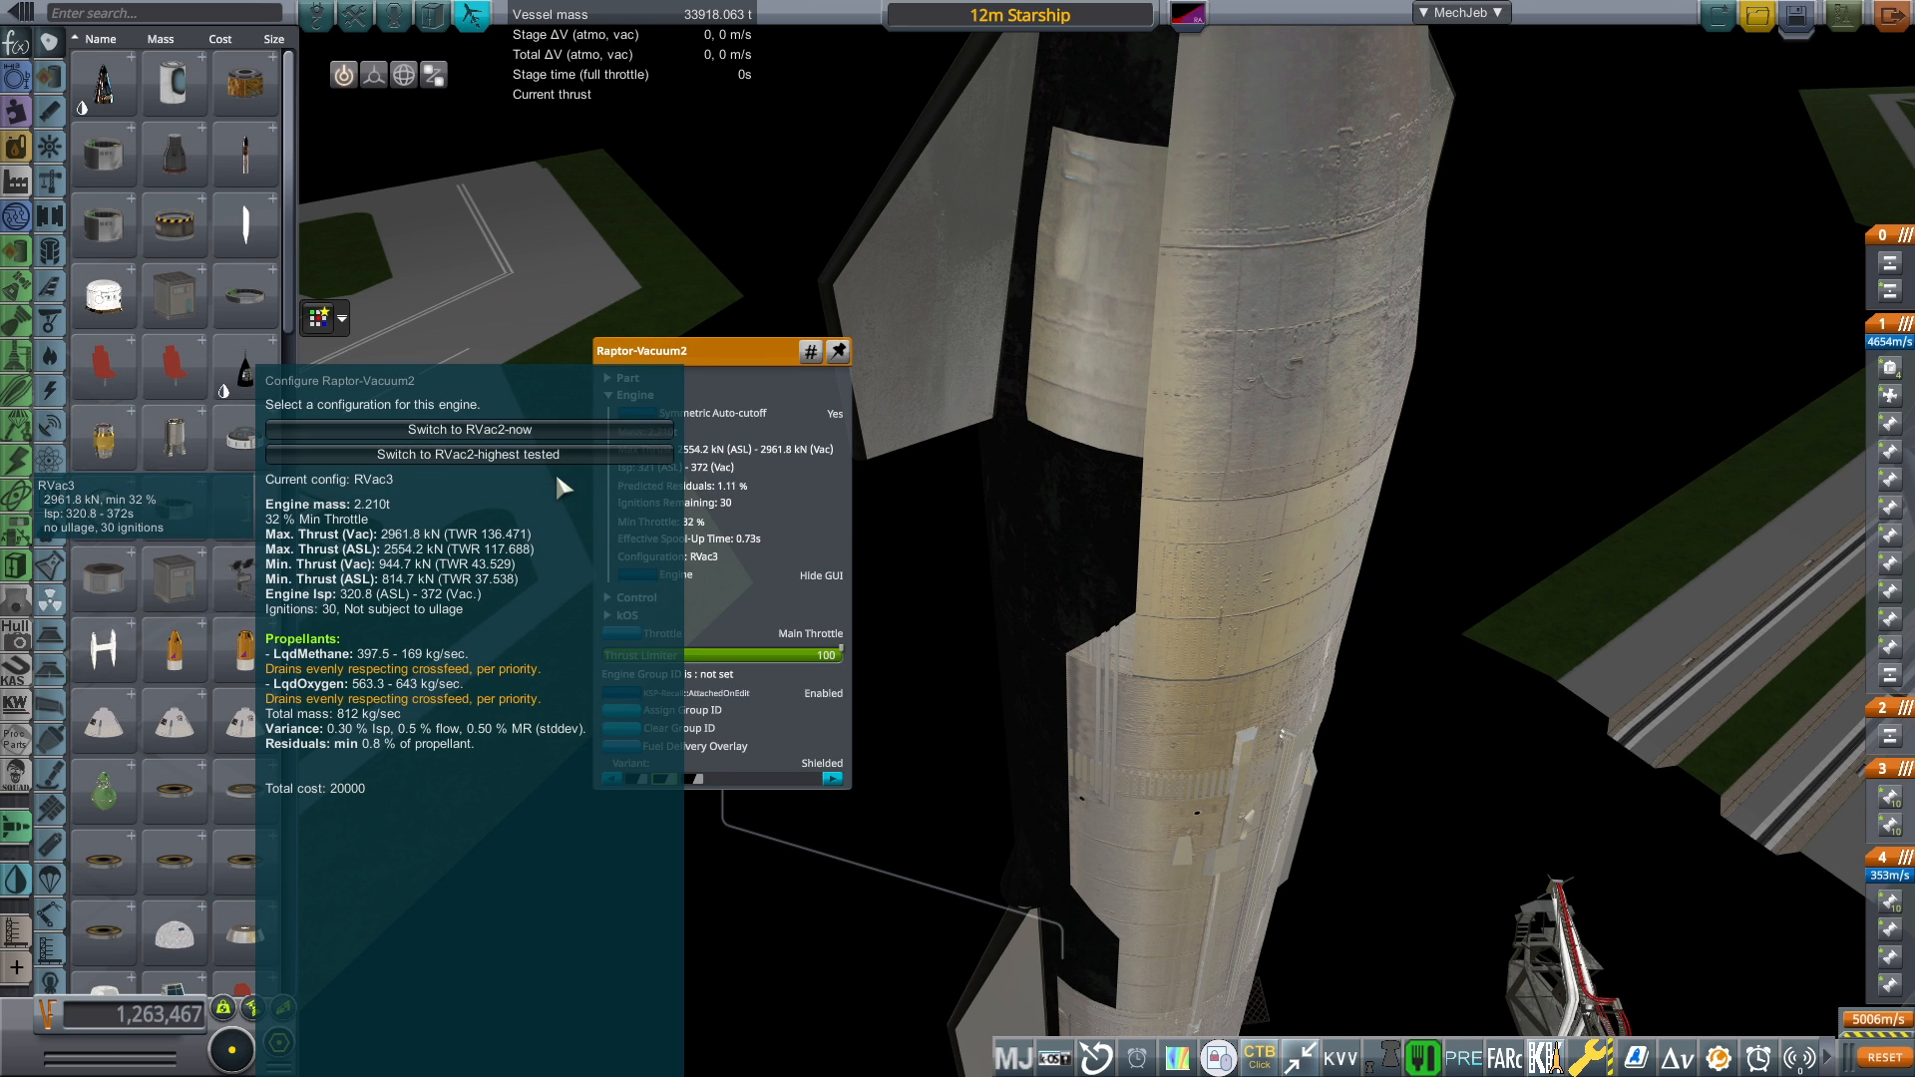
pyautogui.click(461, 429)
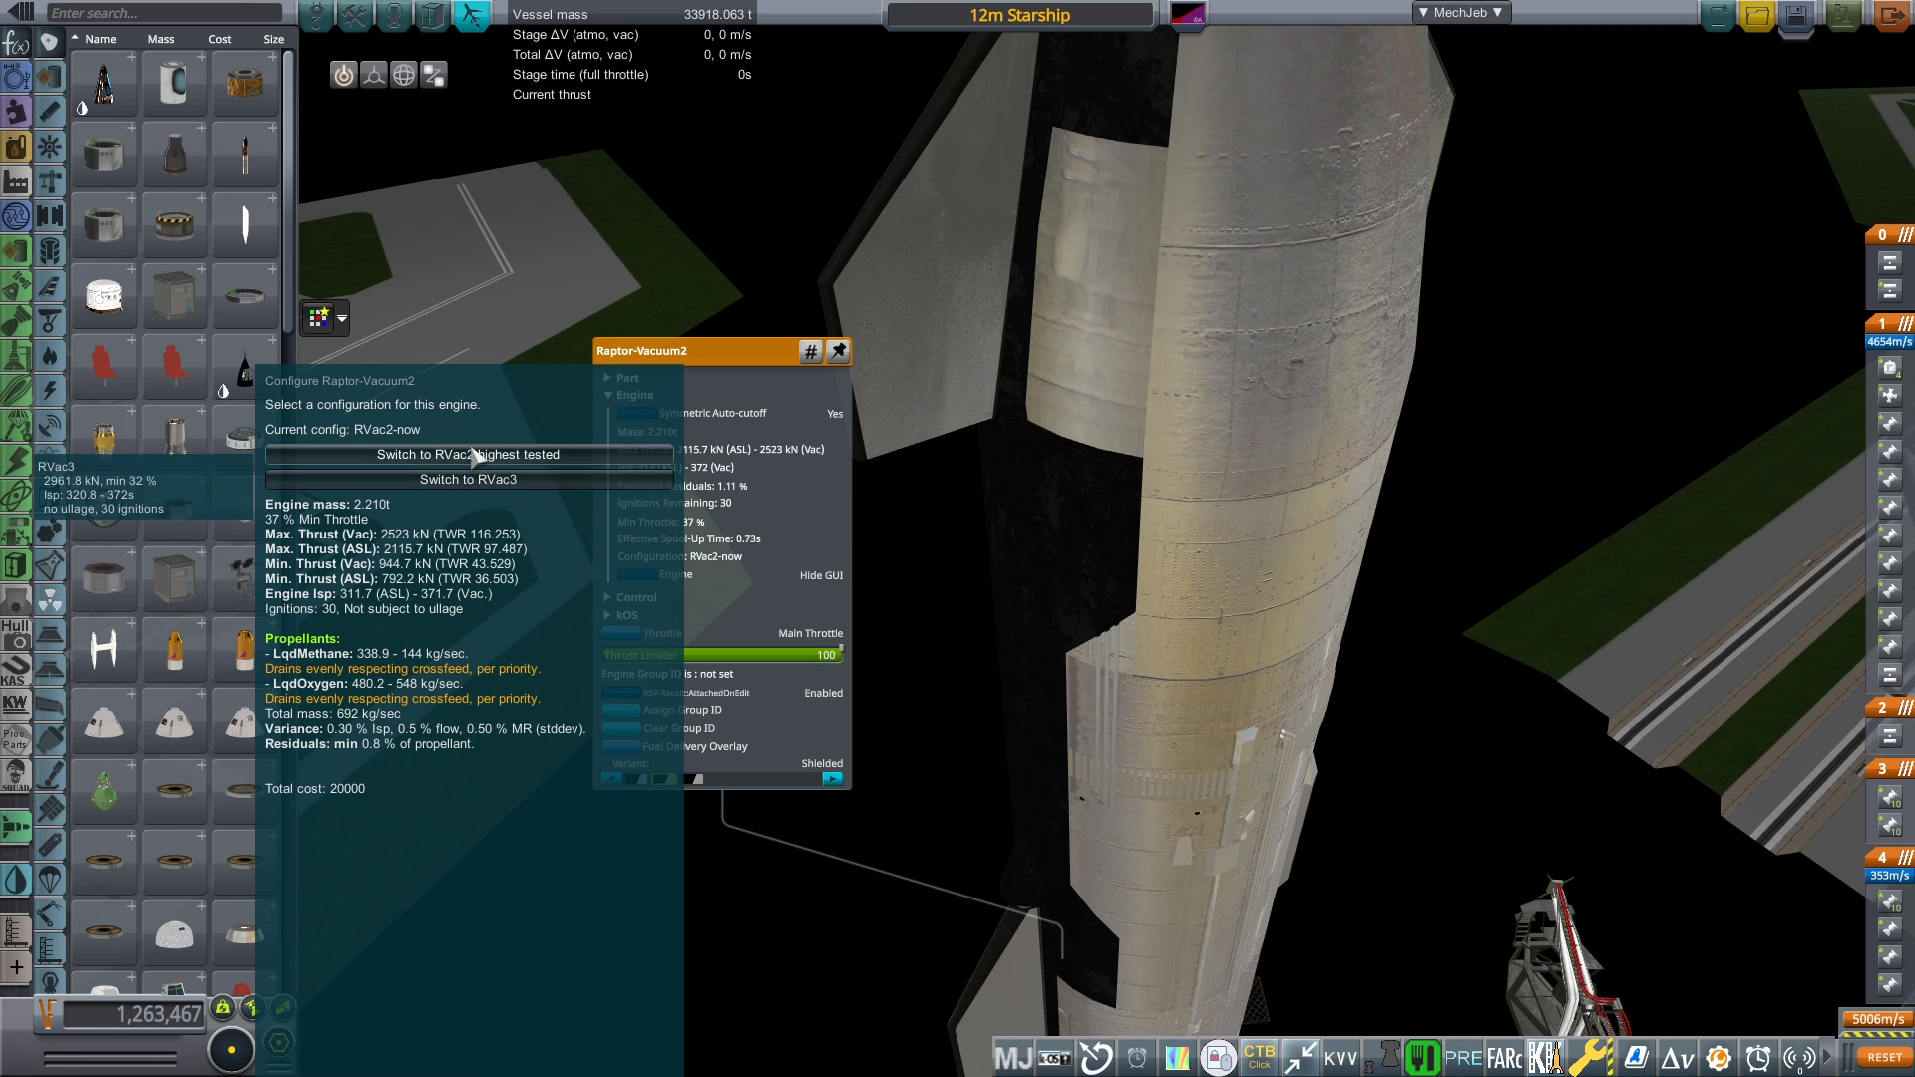
pyautogui.moveTo(654, 580)
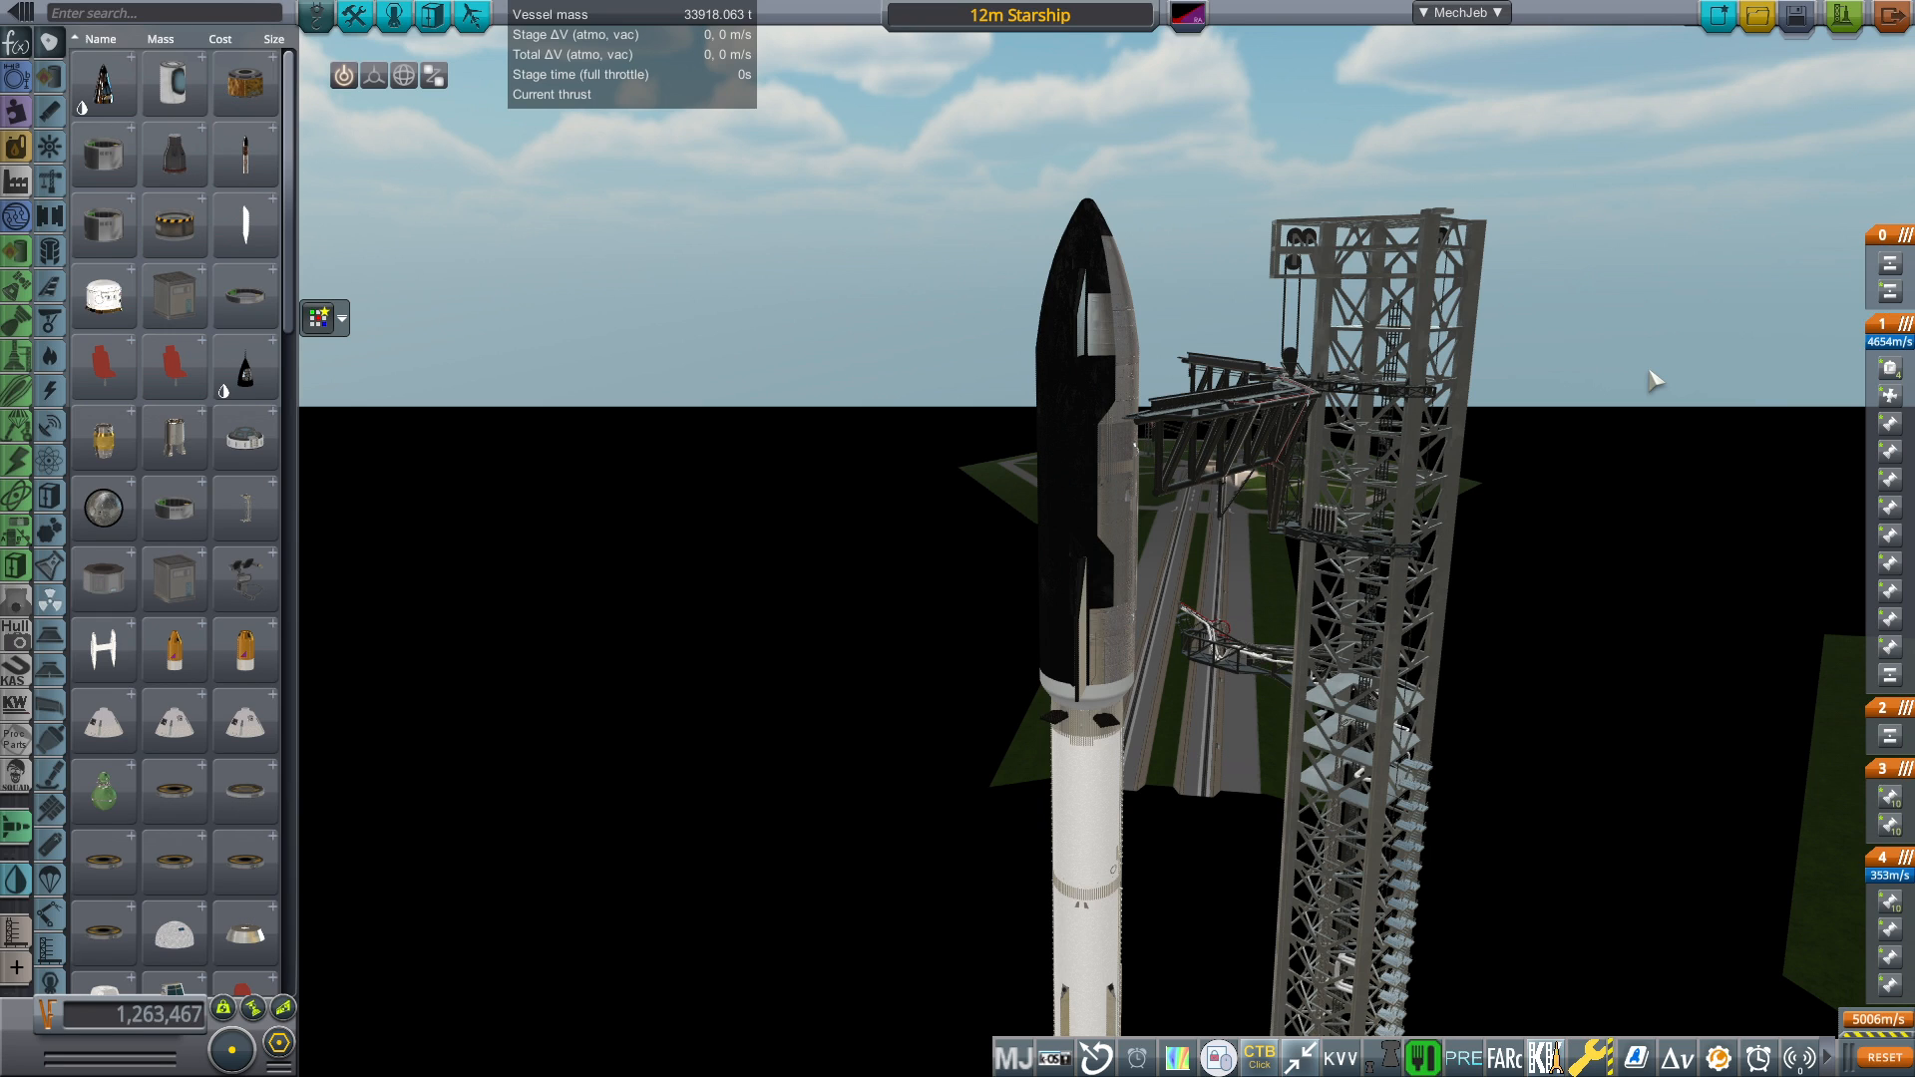
pyautogui.moveTo(244, 165)
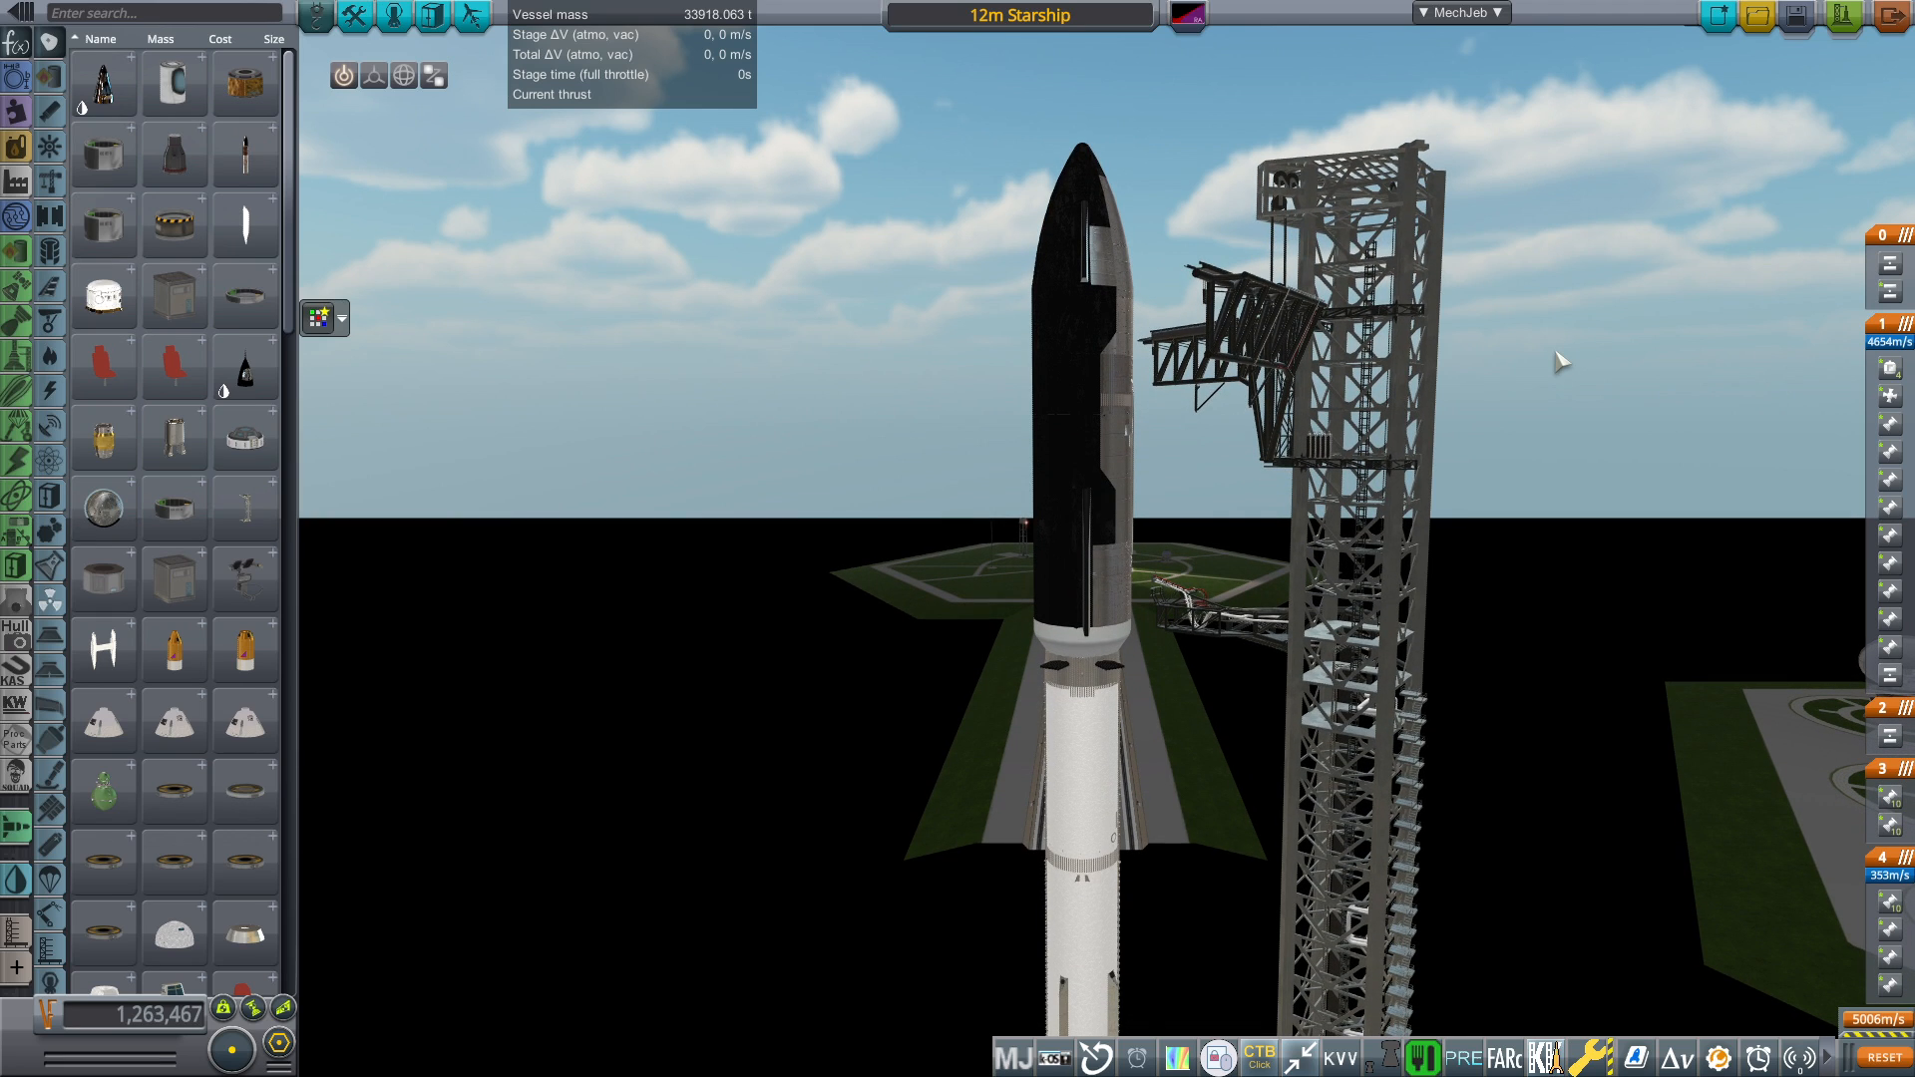
pyautogui.moveTo(1565, 375)
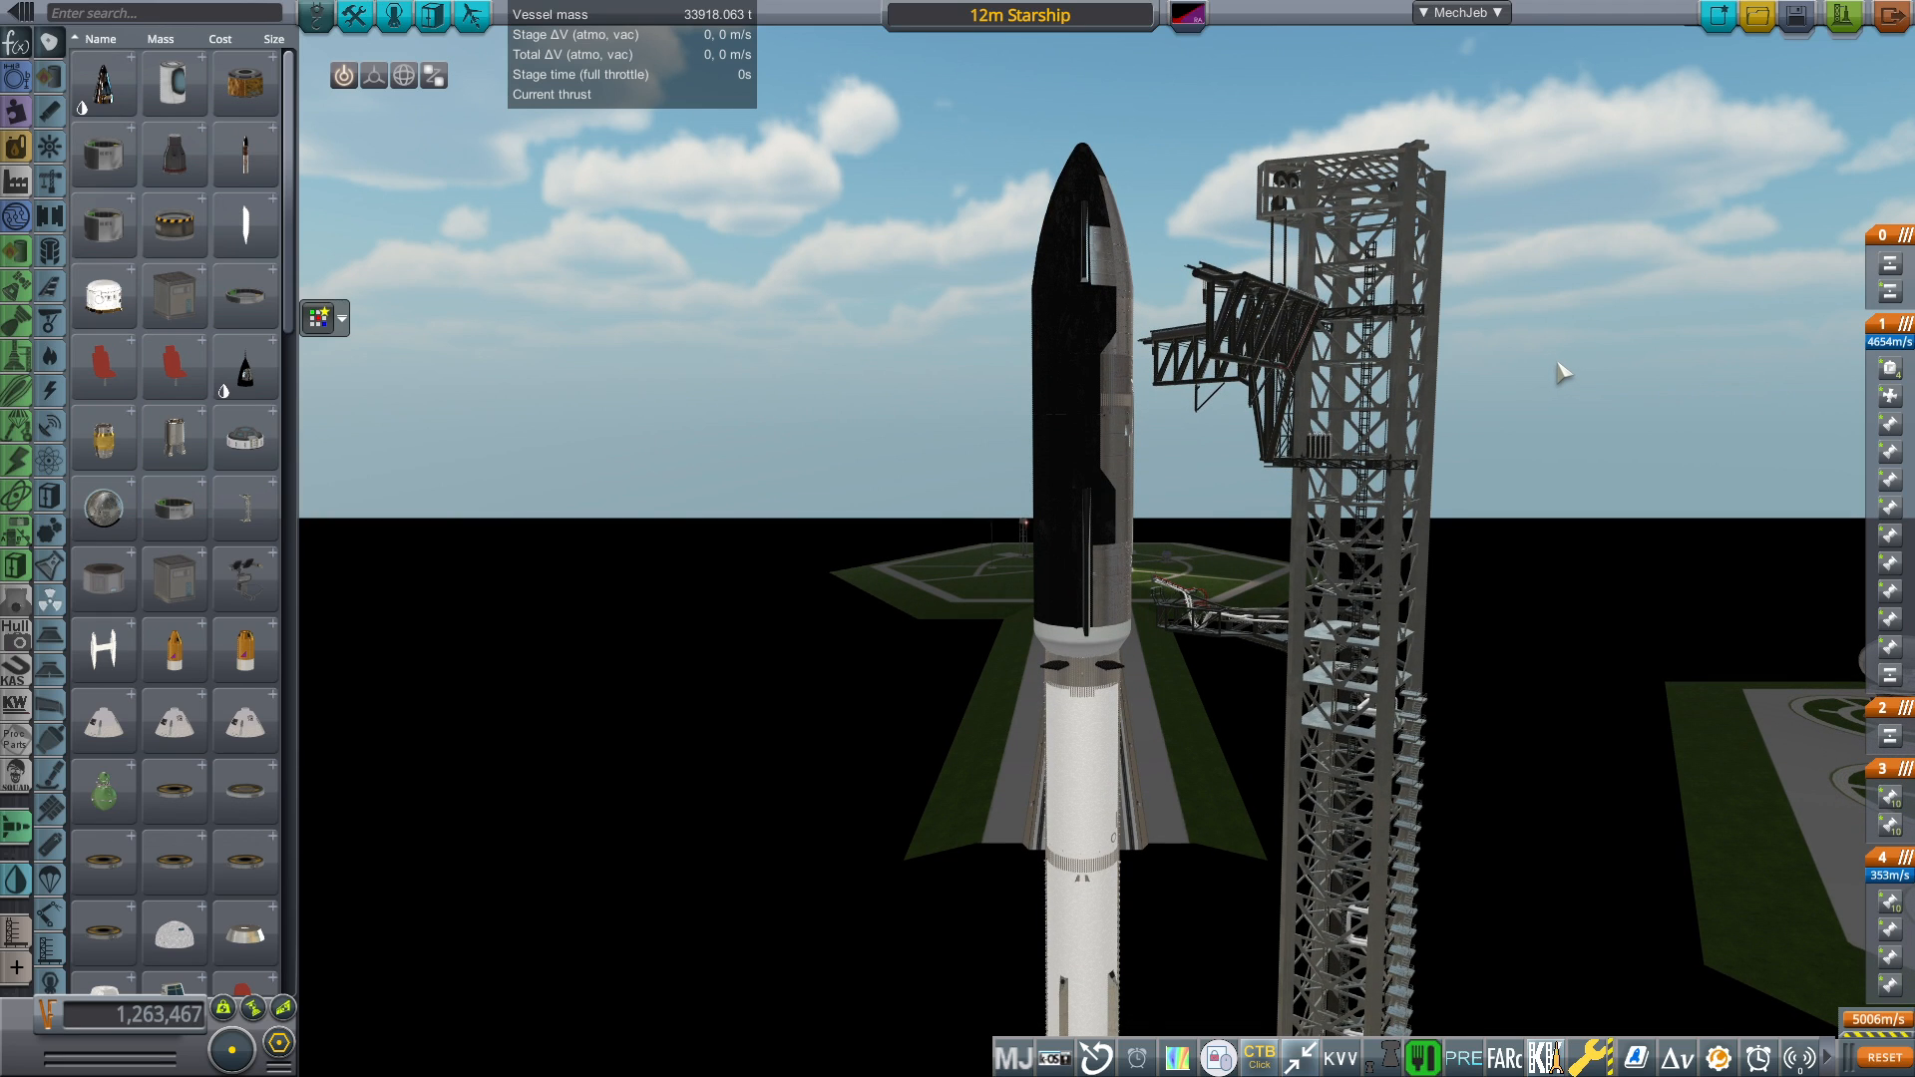